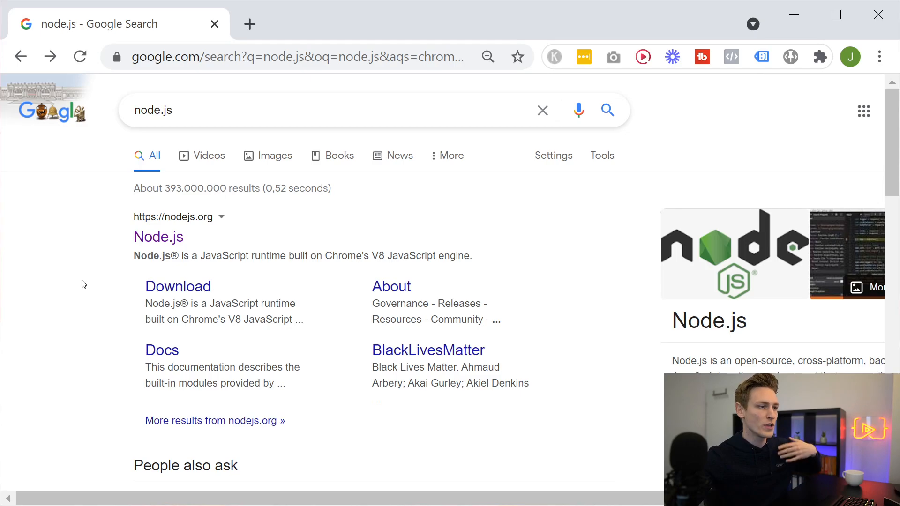
{"action": "mouse_move", "coordinate": [159, 237]}
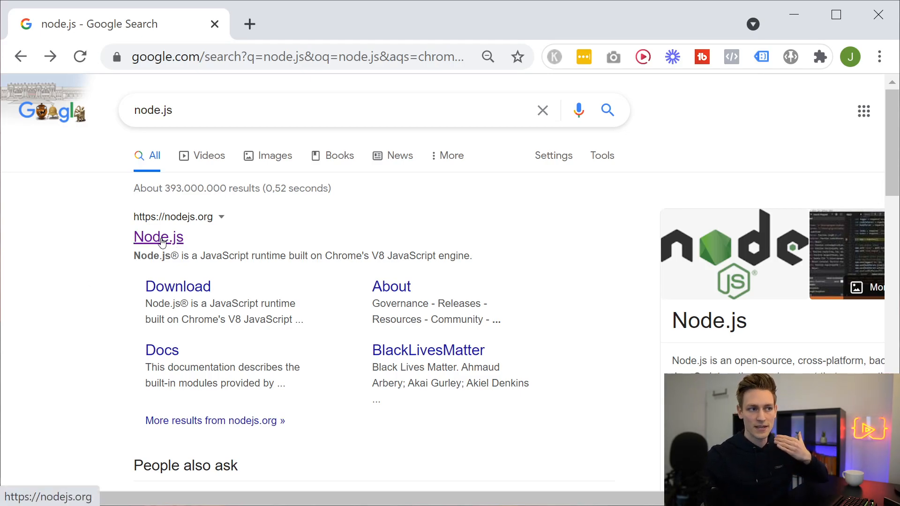
Open the official Node.js site from the search results and scroll to the downloads.
{"action": "left_click", "coordinate": [158, 237]}
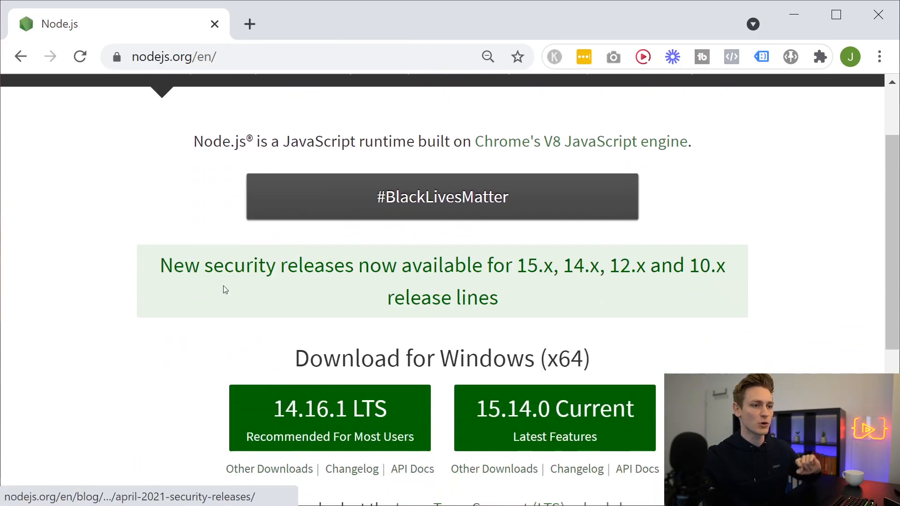
{"action": "scroll", "scroll_direction": "down", "scroll_amount": 3}
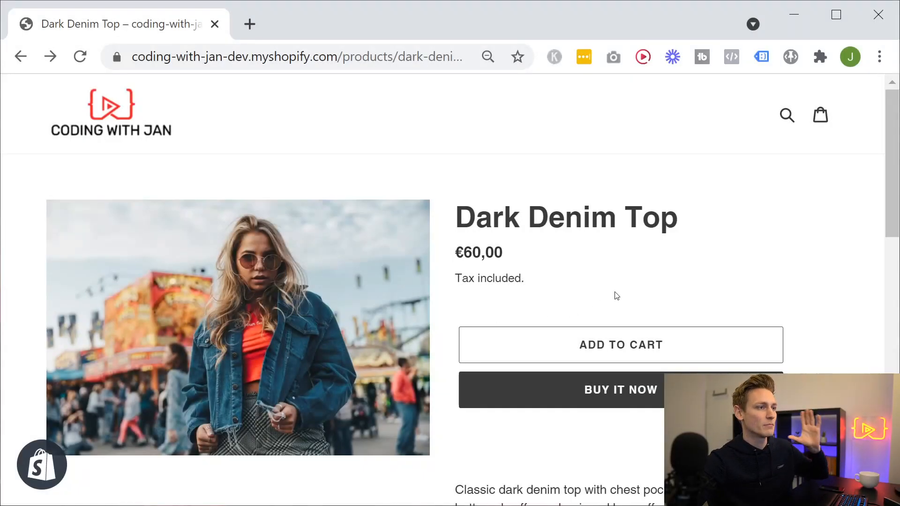
{"action": "mouse_move", "coordinate": [563, 276]}
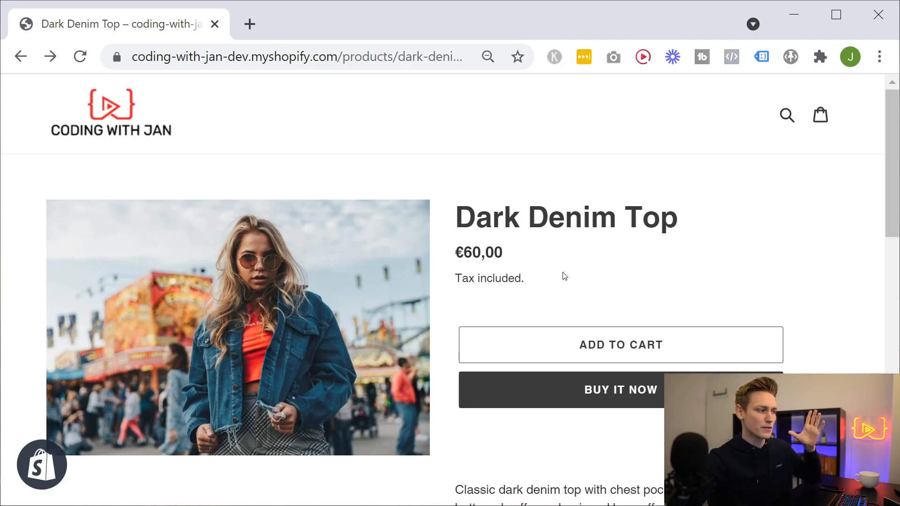
{"action": "mouse_move", "coordinate": [525, 278]}
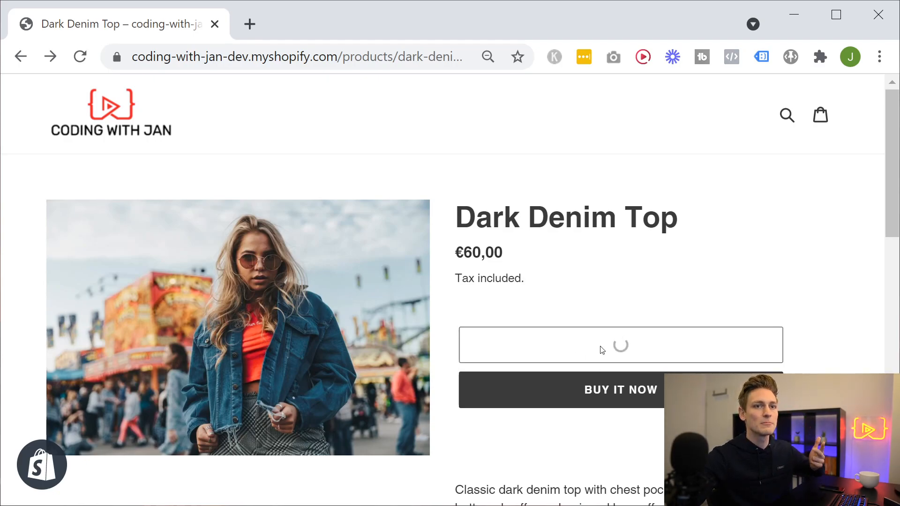
Add the Dark Denim Top to the storefront cart.
{"action": "left_click", "coordinate": [621, 345]}
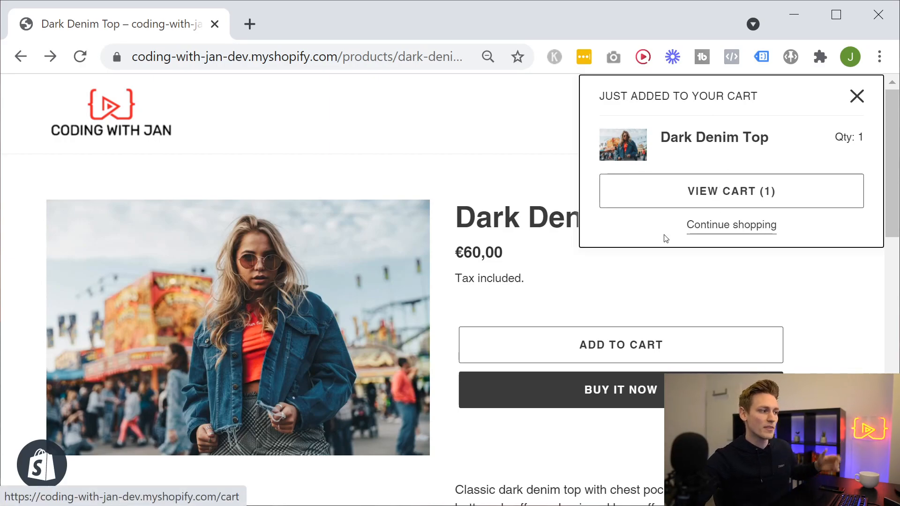
{"action": "mouse_move", "coordinate": [317, 263]}
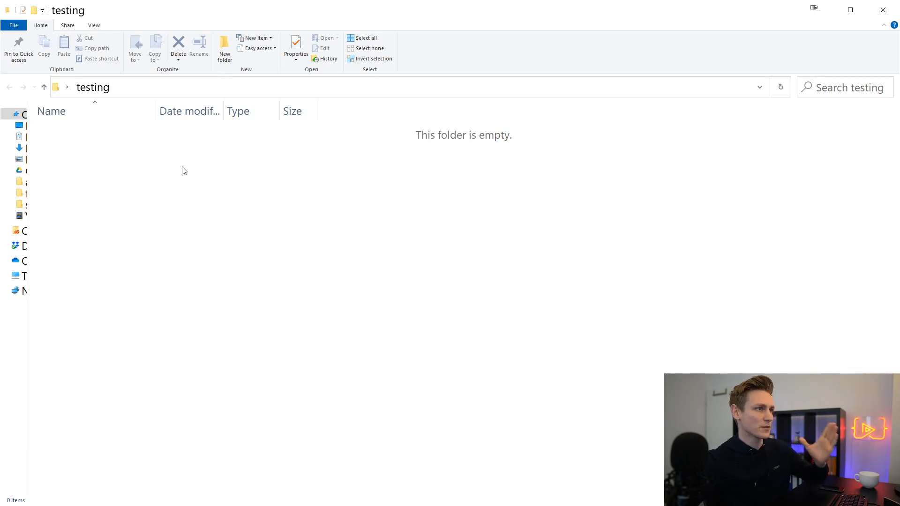
Open the empty testing folder in Visual Studio Code via 'Open with Code'.
{"action": "right_click", "coordinate": [184, 171]}
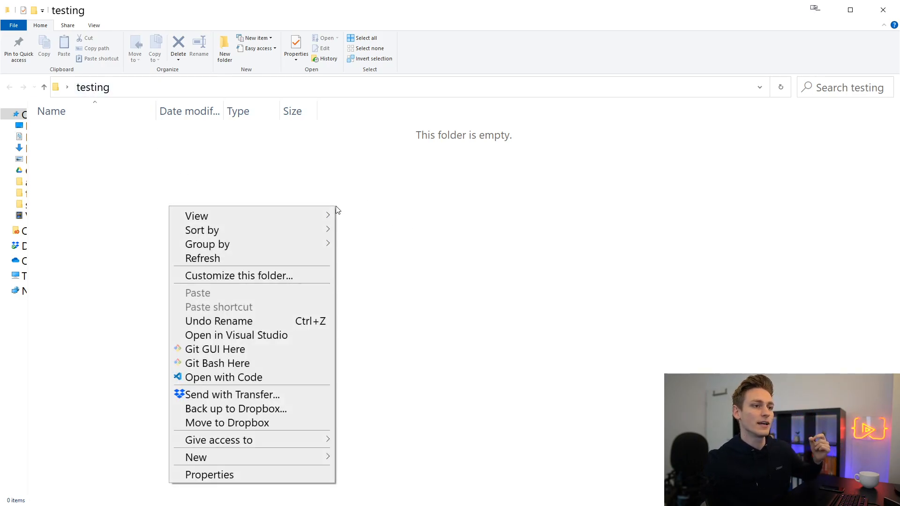
{"action": "mouse_move", "coordinate": [223, 377]}
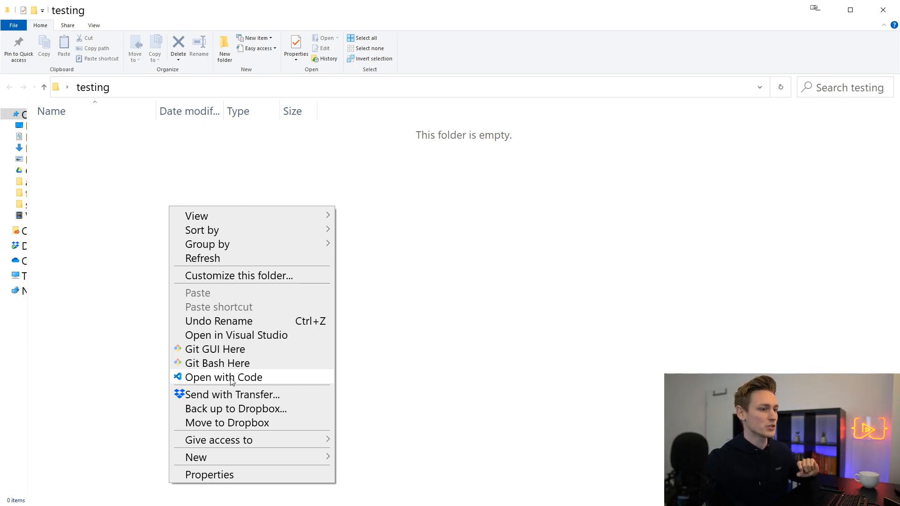
{"action": "left_click", "coordinate": [224, 377]}
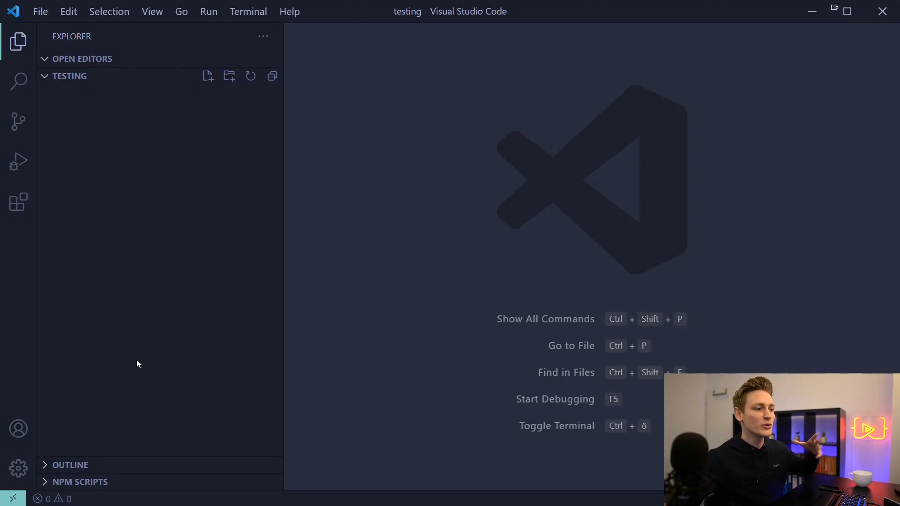
{"action": "mouse_move", "coordinate": [192, 411]}
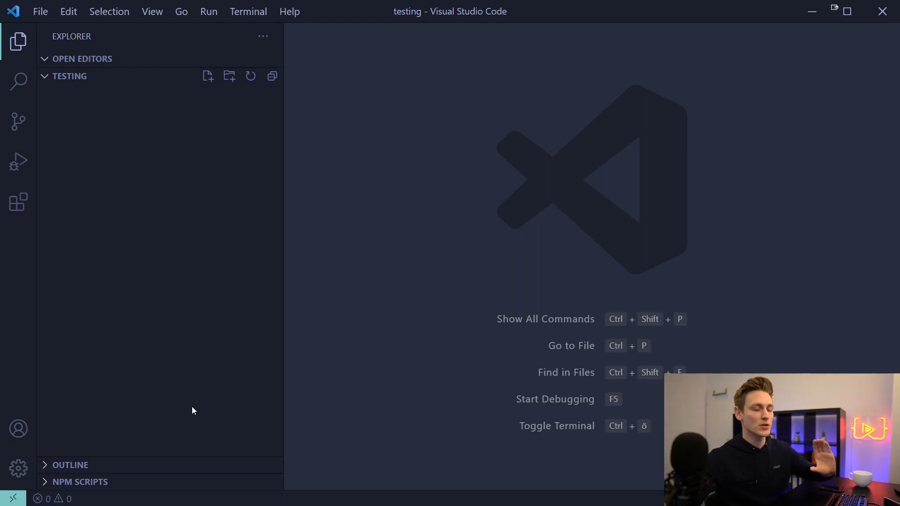
Run 'npm init -y' in the integrated terminal and open the generated package.json.
{"action": "left_click", "coordinate": [18, 469]}
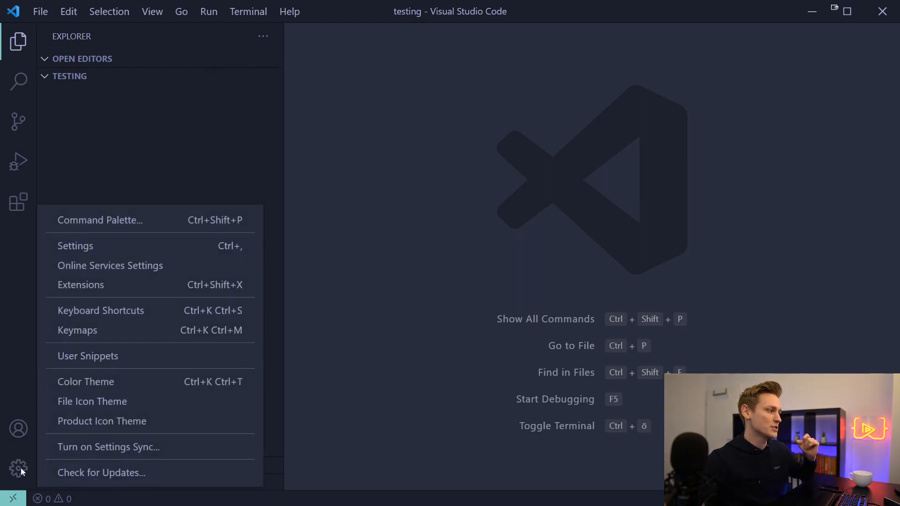
{"action": "mouse_move", "coordinate": [103, 224]}
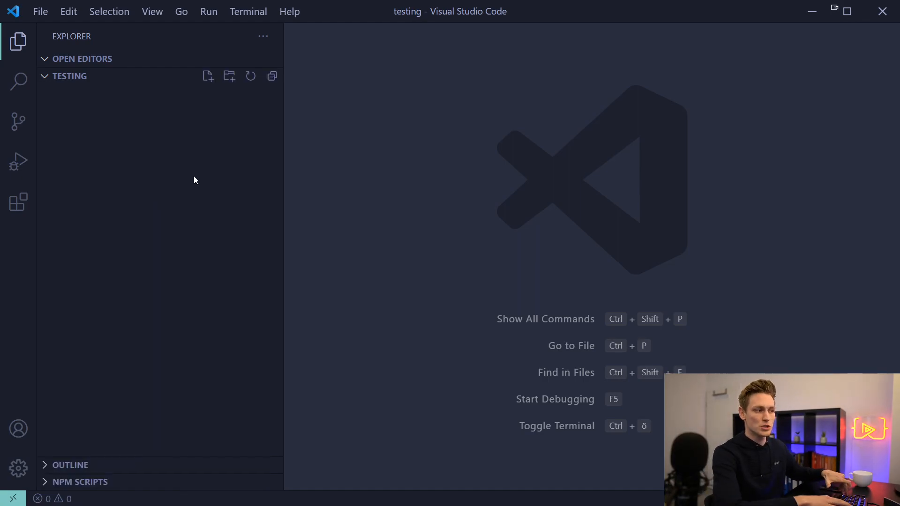
{"action": "key", "text": "Ctrl+Shift+P"}
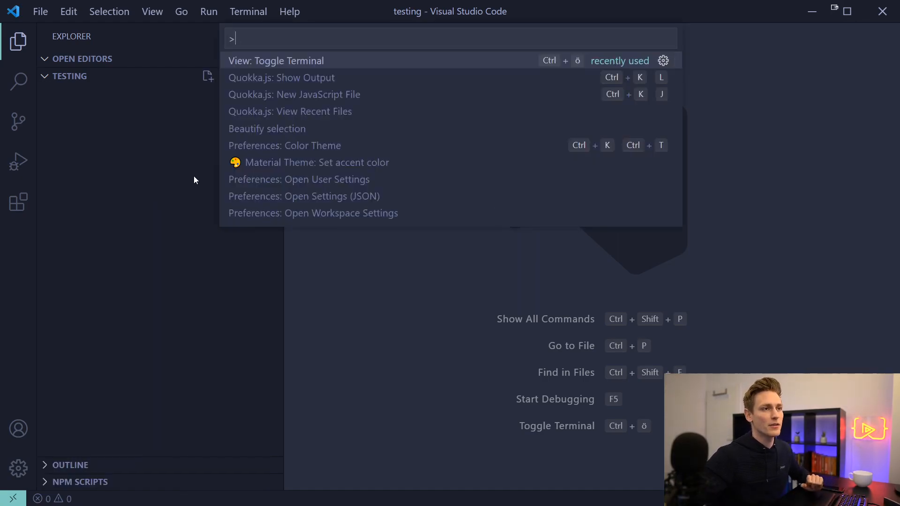
{"action": "mouse_move", "coordinate": [281, 61]}
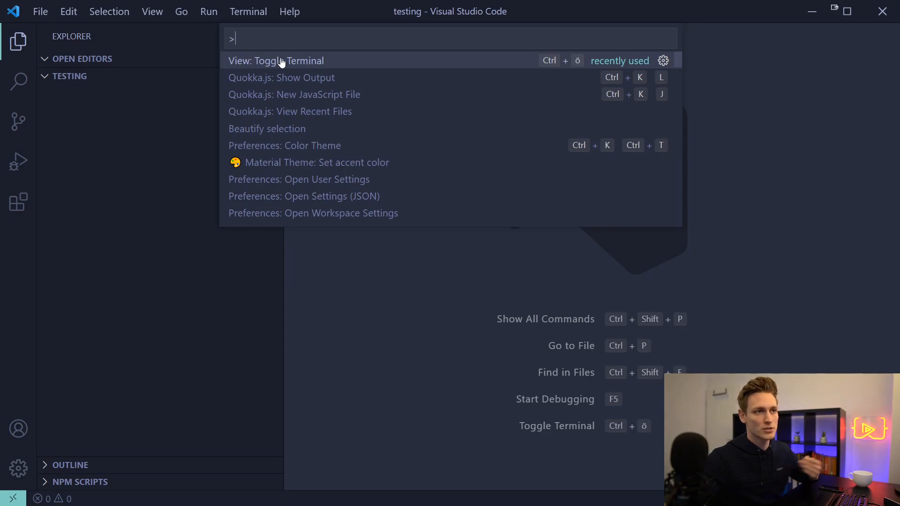
{"action": "left_click", "coordinate": [276, 60]}
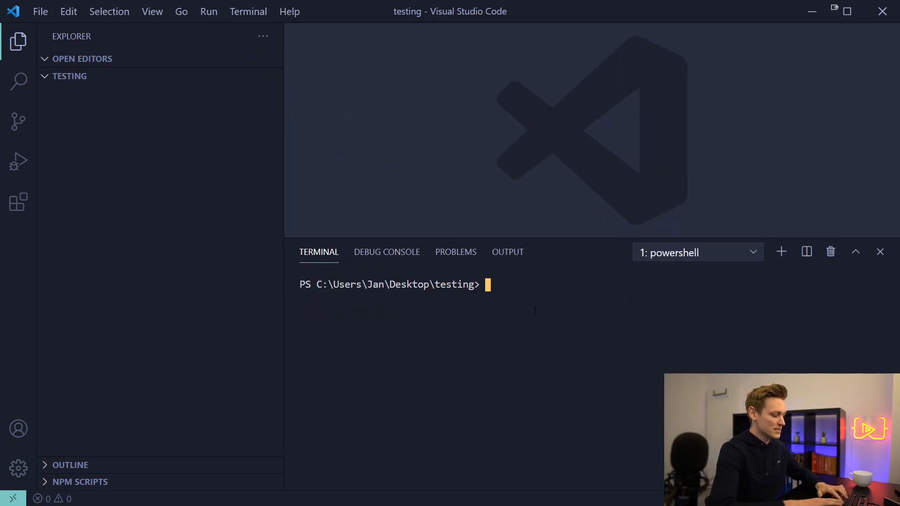
{"action": "type", "text": "npm init -y"}
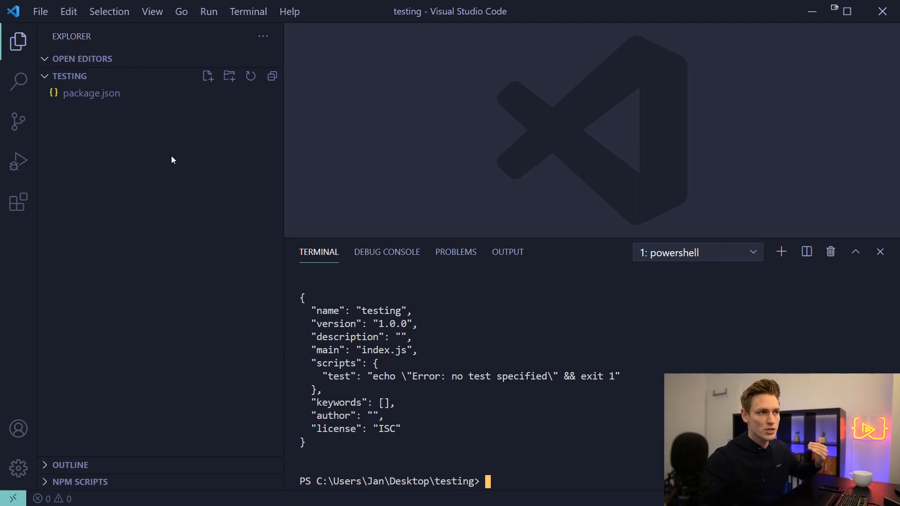
{"action": "mouse_move", "coordinate": [84, 92]}
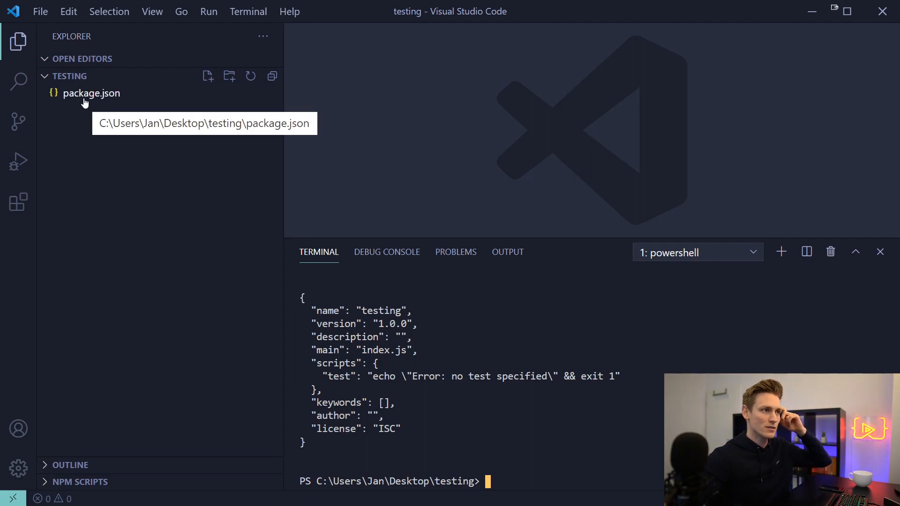
{"action": "left_click", "coordinate": [91, 93]}
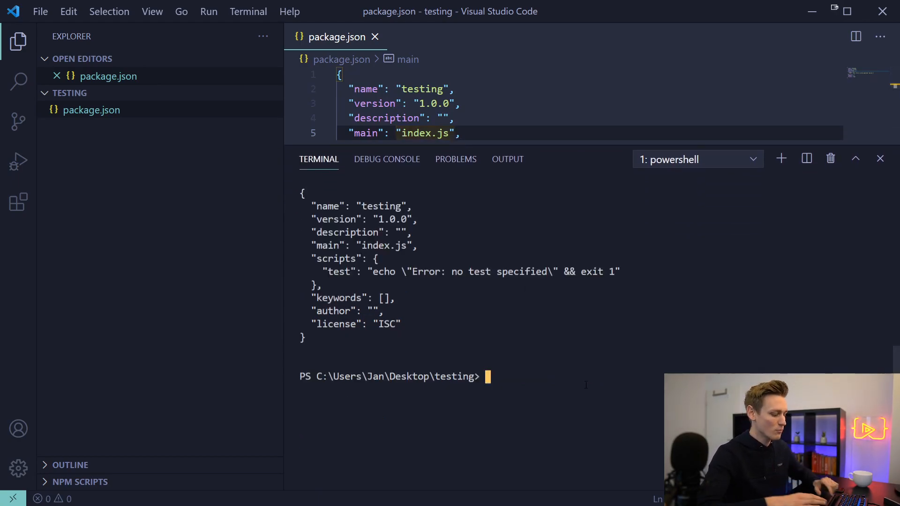
Enter 'npm install cypress --save-dev' to install Cypress as a dev dependency.
{"action": "type", "text": "npm"}
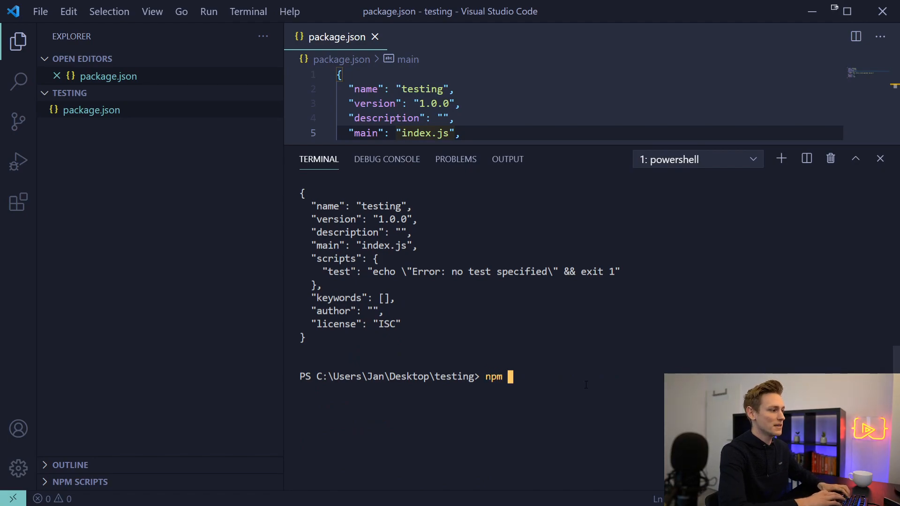
{"action": "type", "text": "install"}
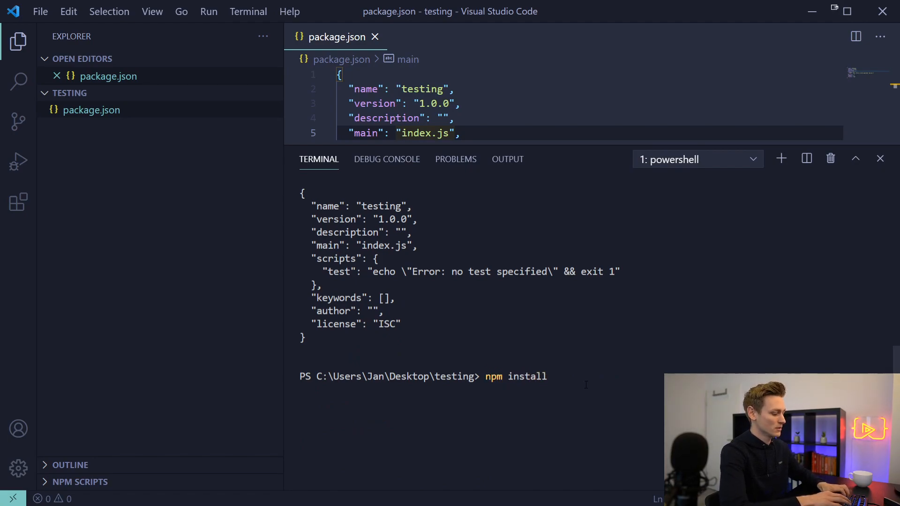
{"action": "type", "text": "cypress -"}
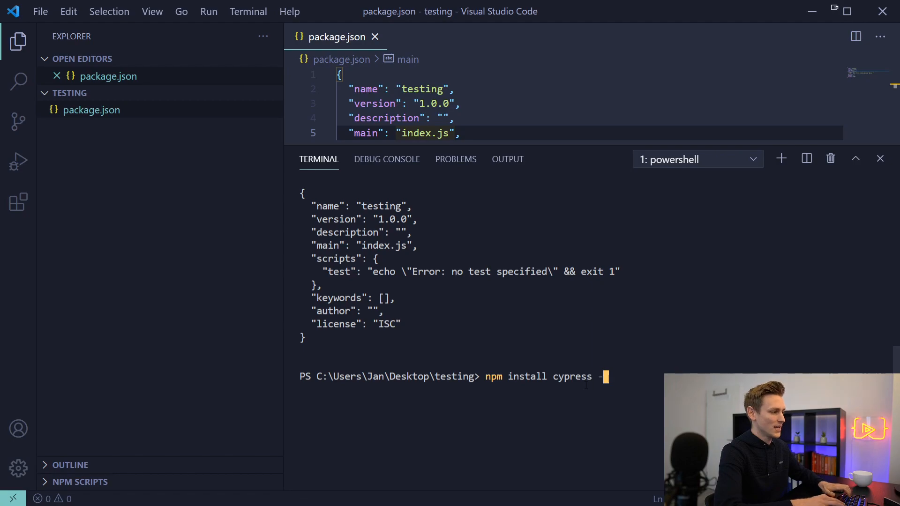
{"action": "type", "text": "-save-dev"}
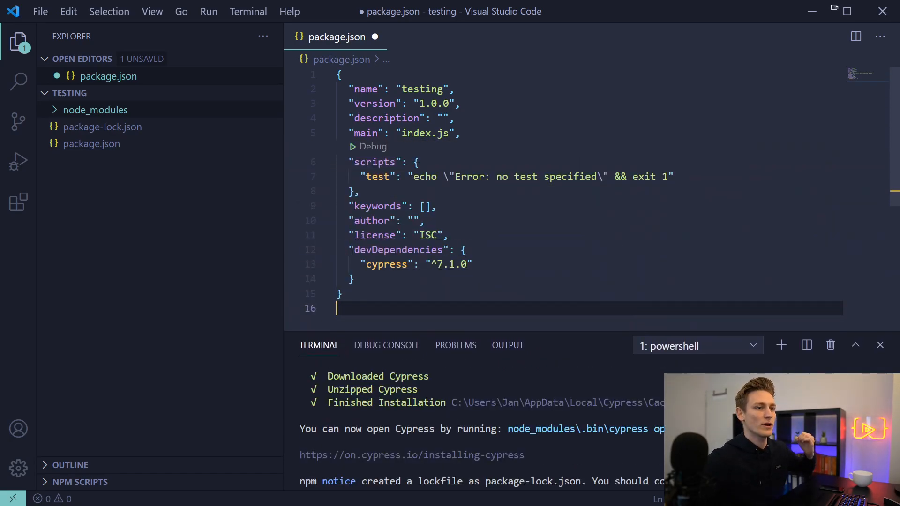
{"action": "left_click", "coordinate": [389, 264]}
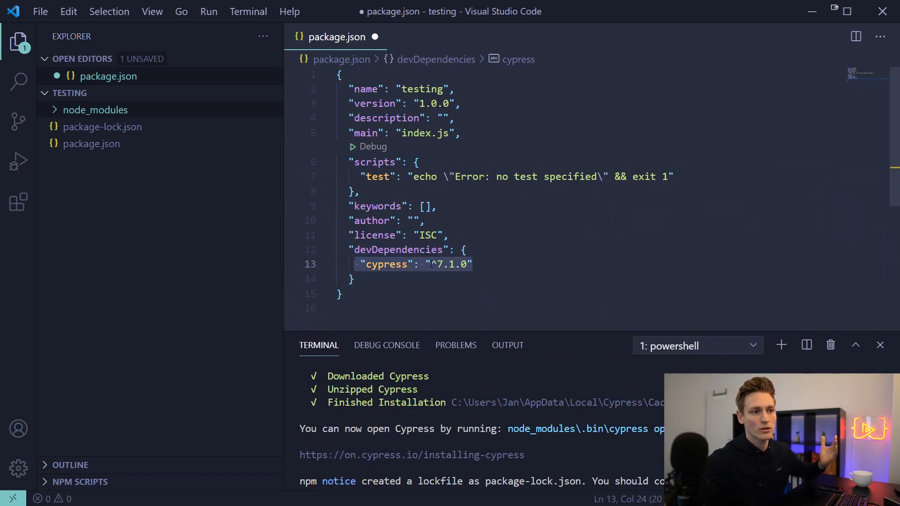
{"action": "left_click", "coordinate": [473, 264]}
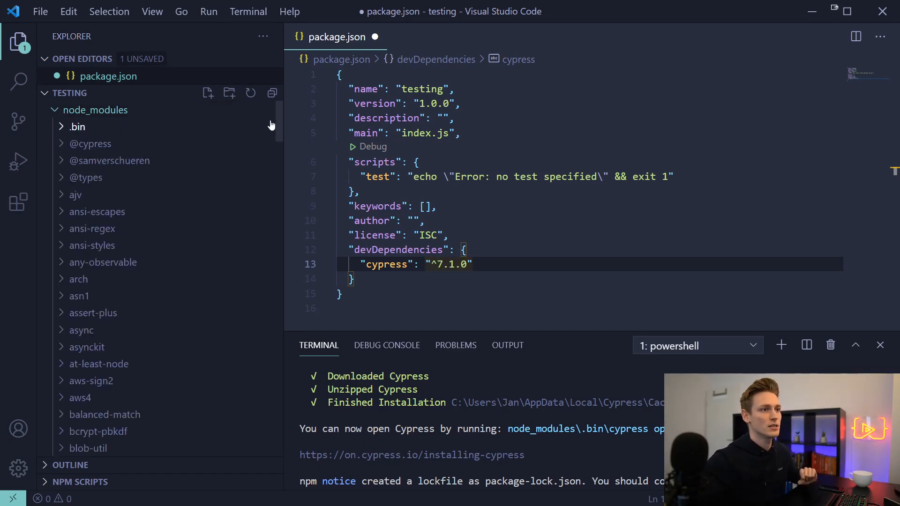
{"action": "scroll", "scroll_direction": "down", "scroll_amount": 3}
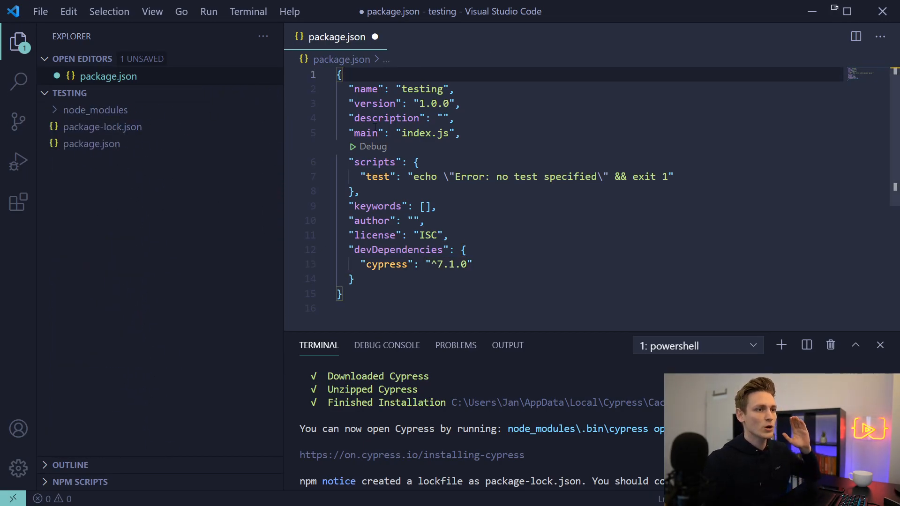
{"action": "mouse_move", "coordinate": [377, 163]}
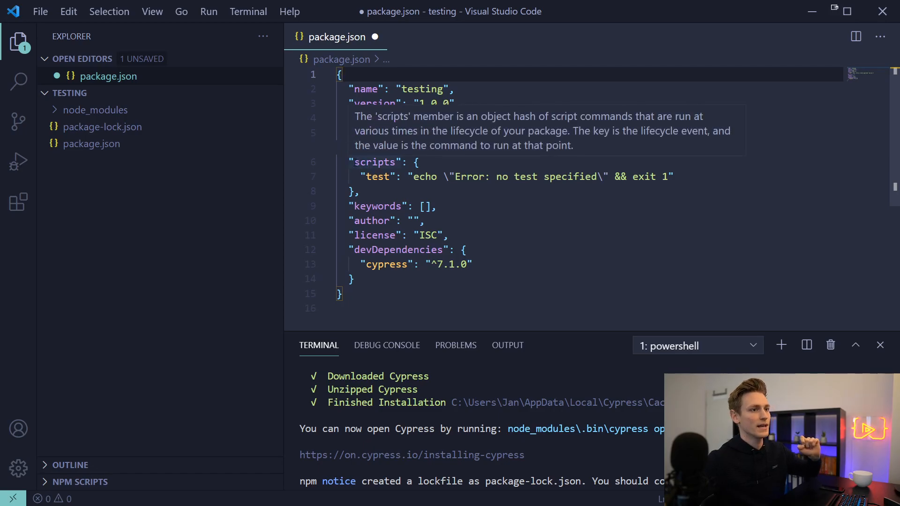
Add a "start": "cypress open" script to package.json and begin typing npm start in the terminal.
{"action": "left_click", "coordinate": [376, 162]}
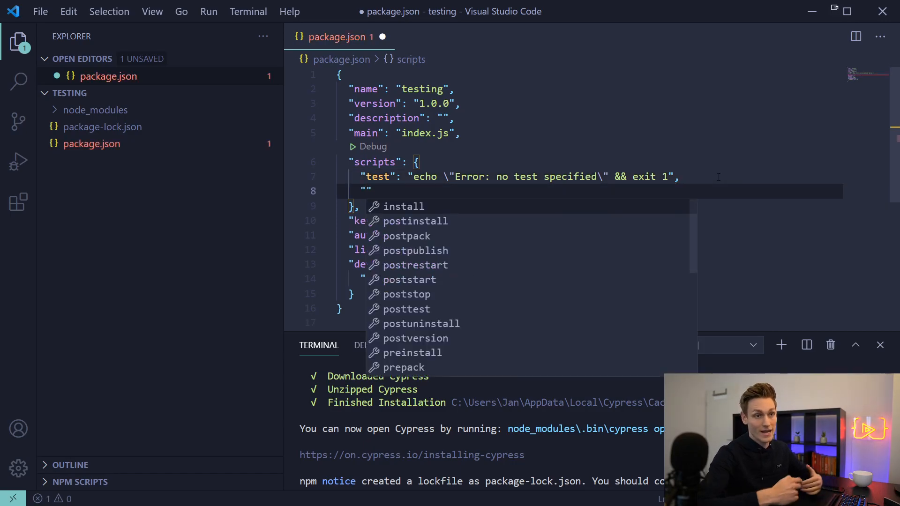
{"action": "type", "text": "start"}
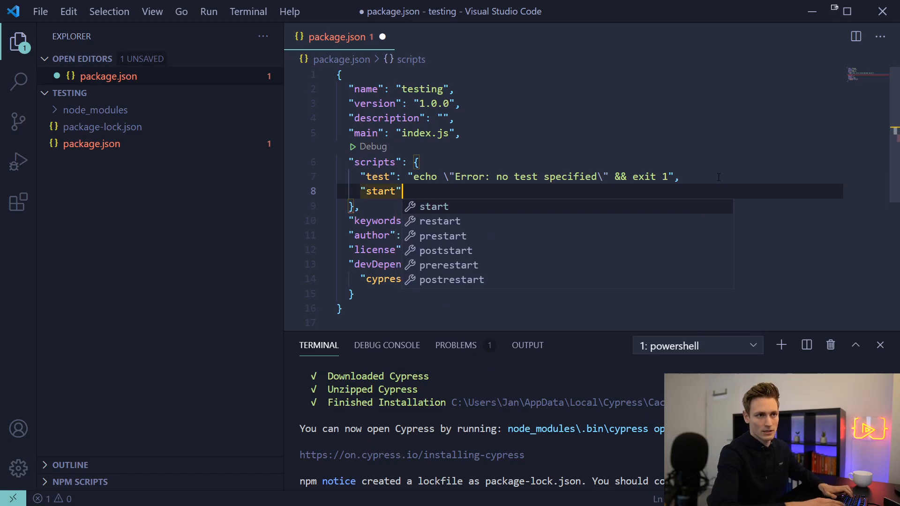
{"action": "type", "text": ":\"\""}
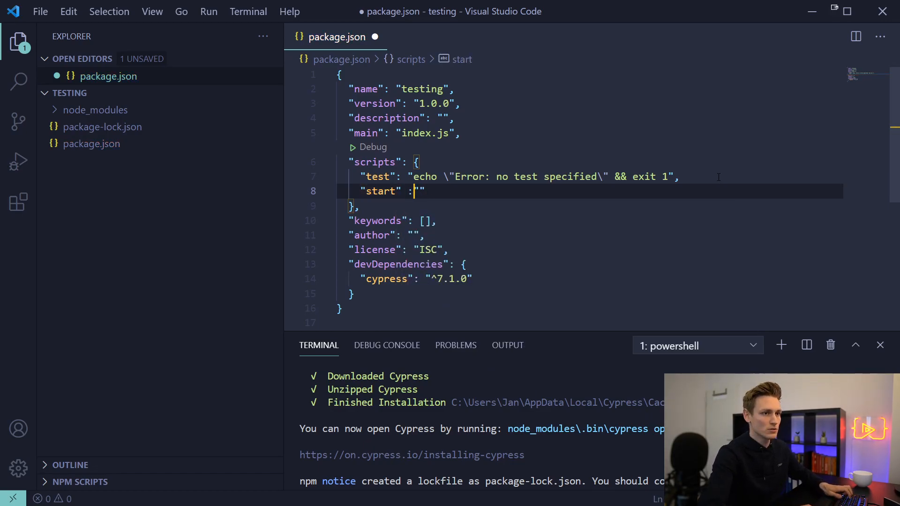
{"action": "type", "text": "cy"}
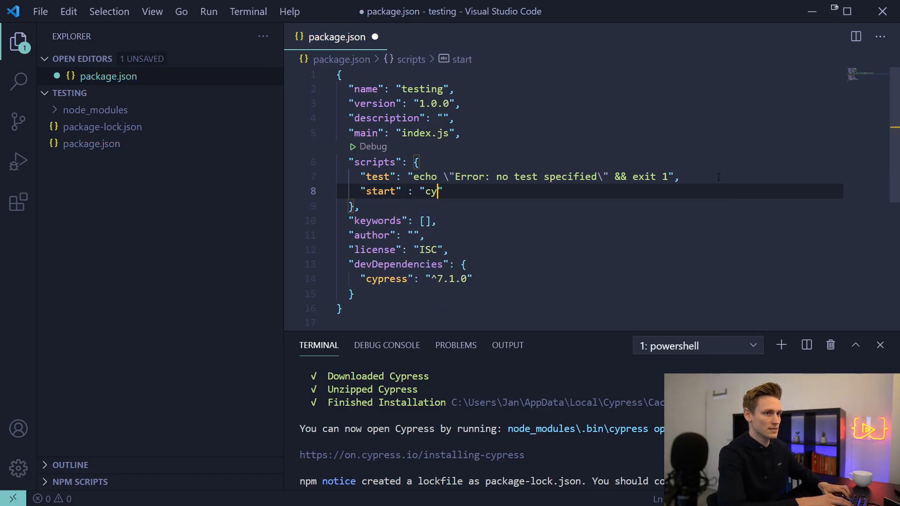
{"action": "type", "text": "press ope"}
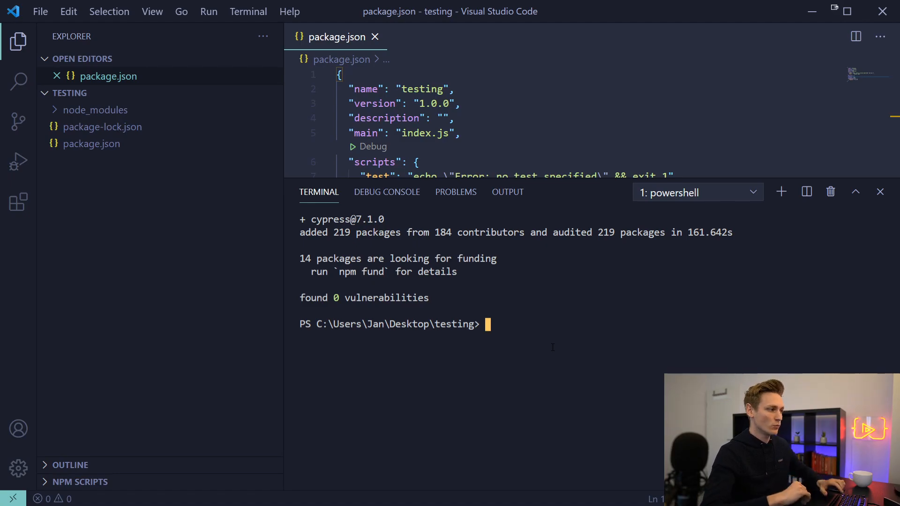
{"action": "type", "text": "npm start"}
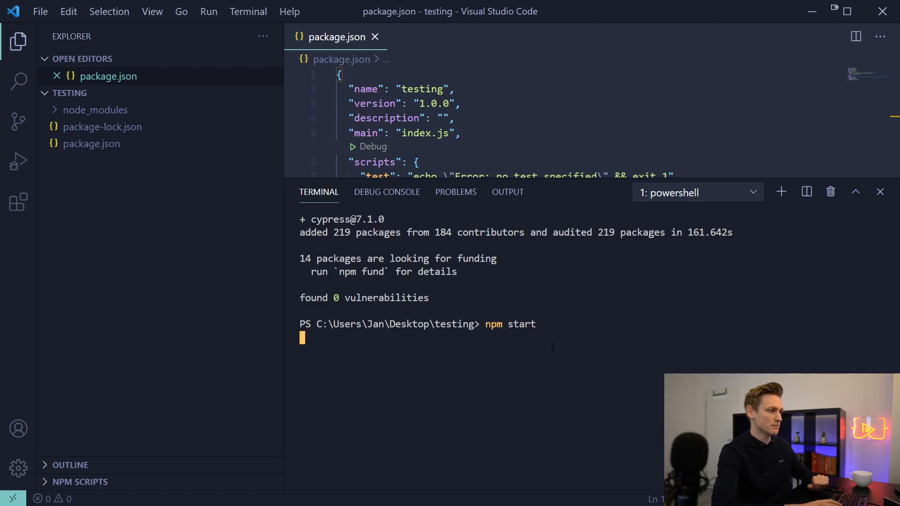
Run npm start to launch the Cypress Test Runner.
{"action": "key", "text": "Return"}
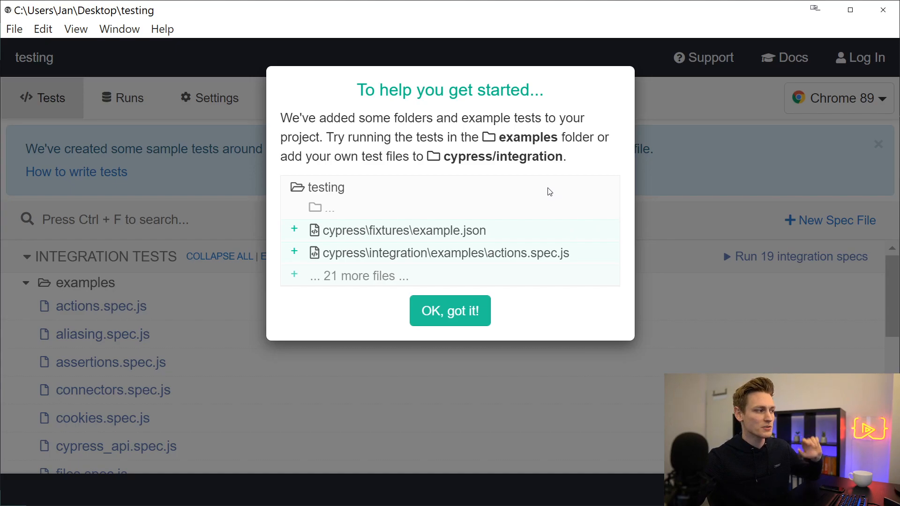
{"action": "mouse_move", "coordinate": [439, 132]}
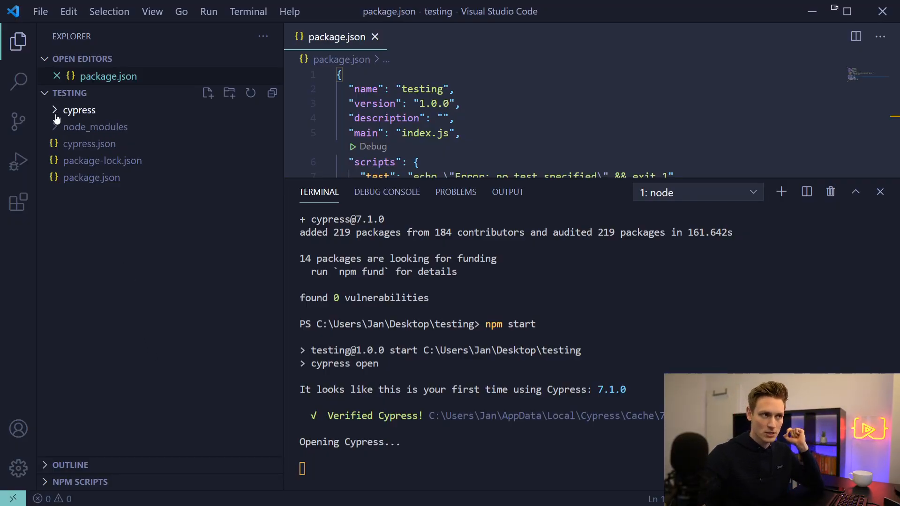
Create frontend.spec.js under cypress/integration and run it from the Cypress spec list.
{"action": "left_click", "coordinate": [79, 110]}
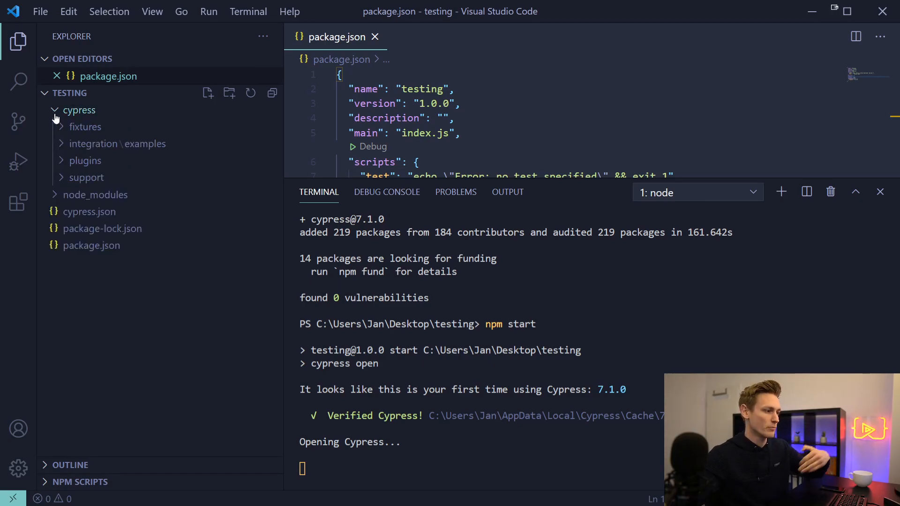
{"action": "mouse_move", "coordinate": [94, 143]}
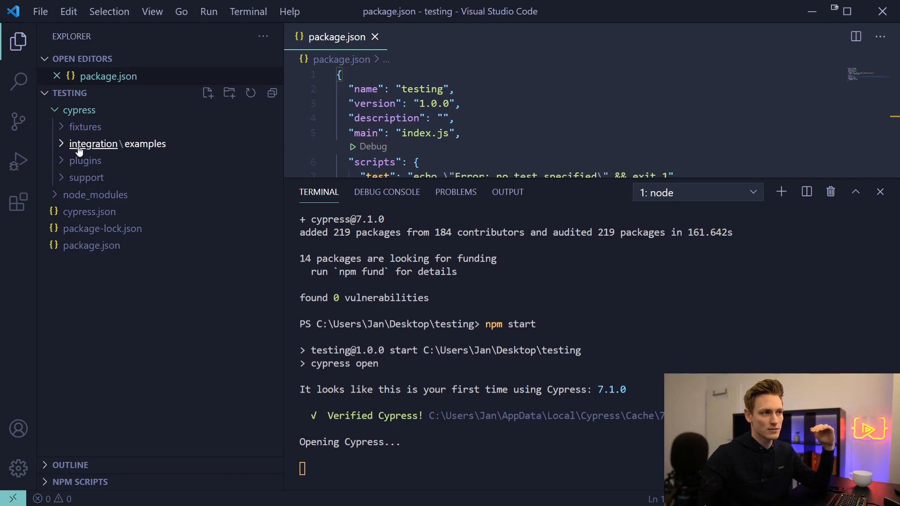
{"action": "mouse_move", "coordinate": [144, 144]}
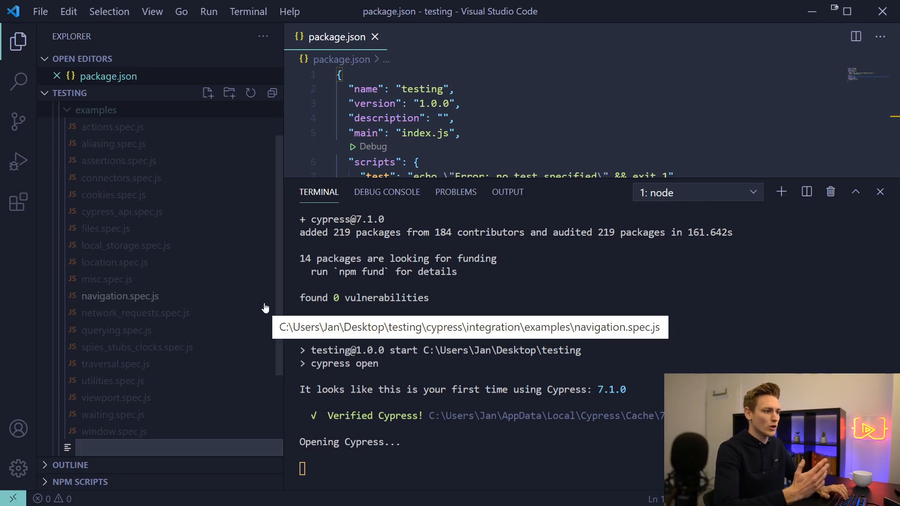
{"action": "type", "text": "frot"}
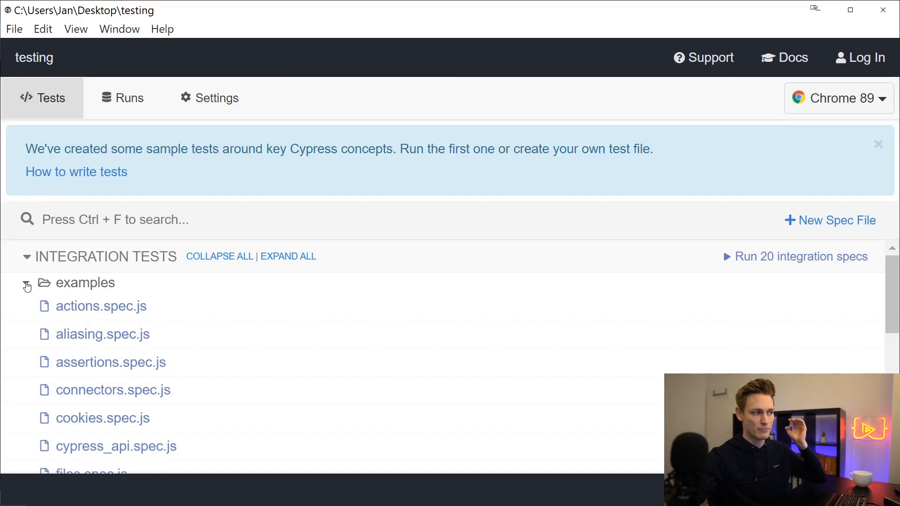
{"action": "left_click", "coordinate": [26, 282]}
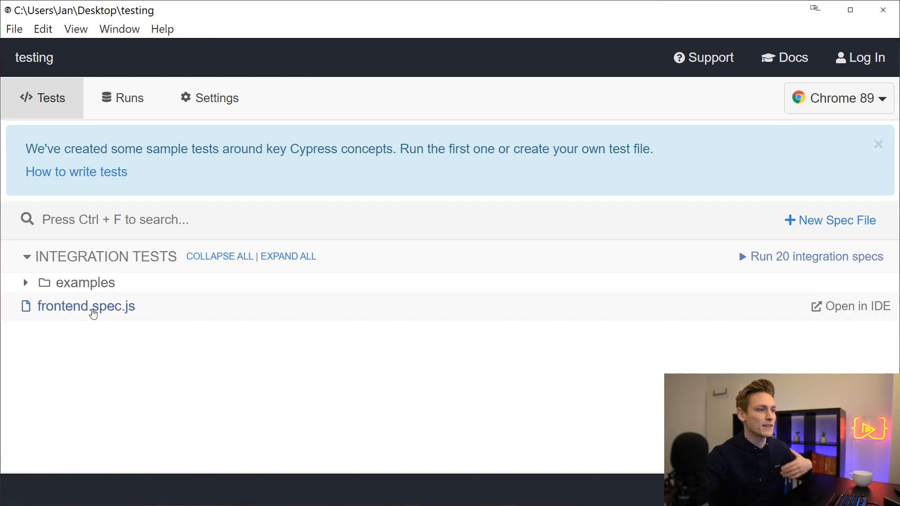
{"action": "left_click", "coordinate": [87, 306]}
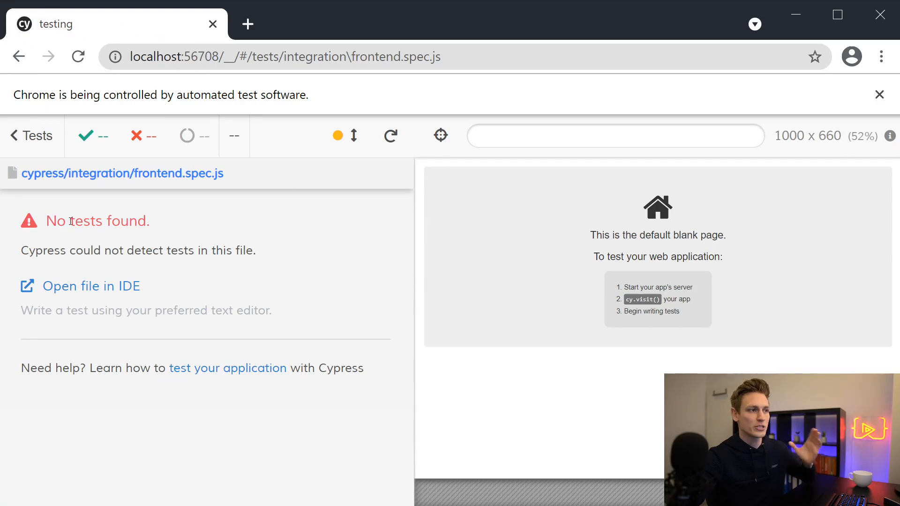
Return to the empty frontend.spec.js in the editor.
{"action": "double_click", "coordinate": [96, 221]}
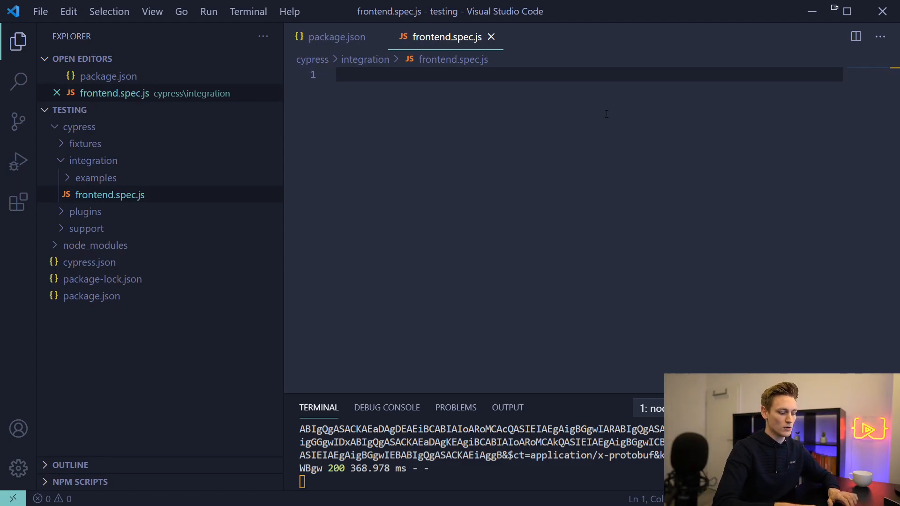
Write a describe('product page', function () {...}) block in frontend.spec.js.
{"action": "type", "text": "describe("}
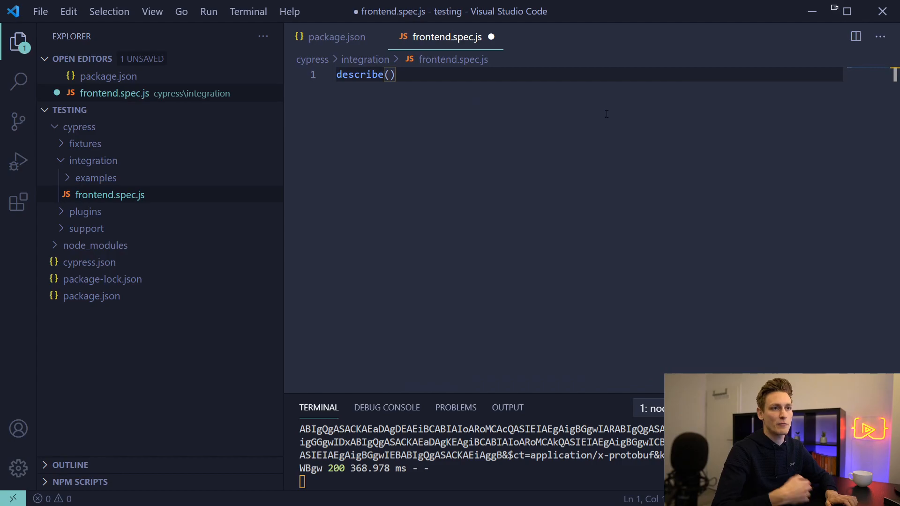
{"action": "type", "text": "''"}
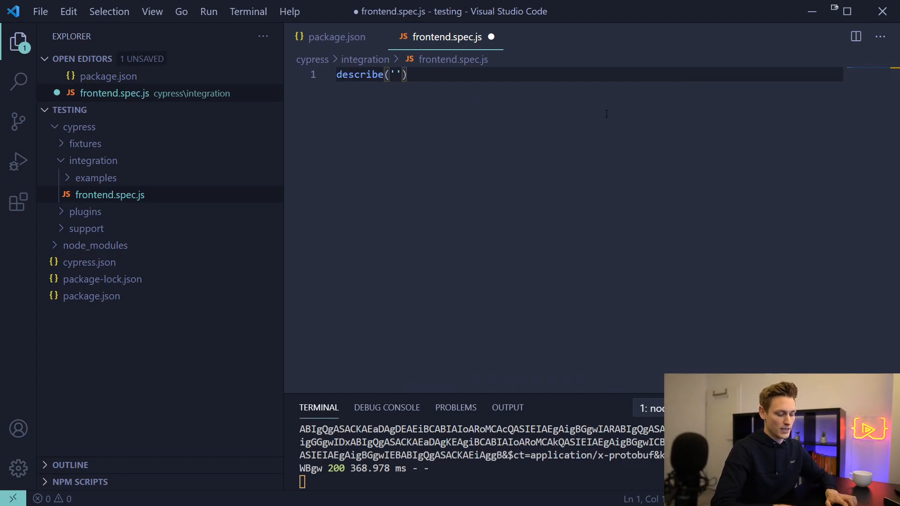
{"action": "type", "text": "product"}
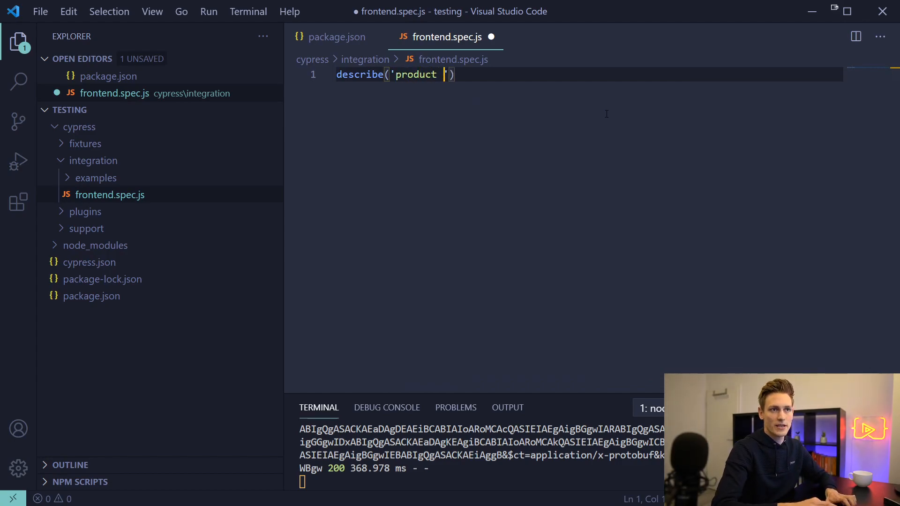
{"action": "type", "text": "page',"}
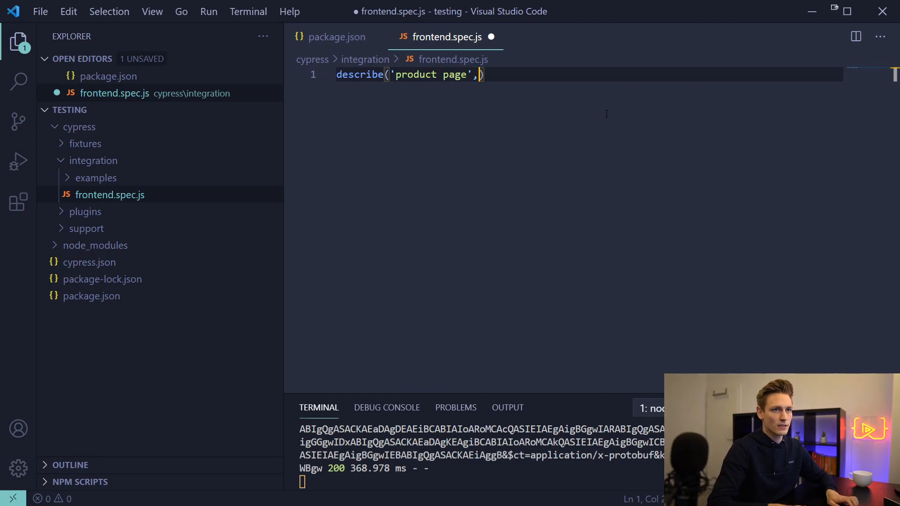
{"action": "type", "text": "function("}
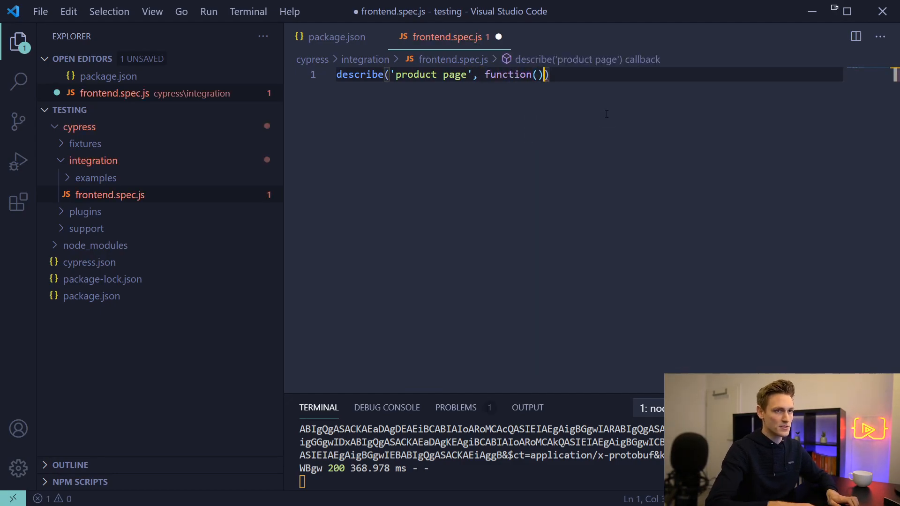
{"action": "type", "text": "{"}
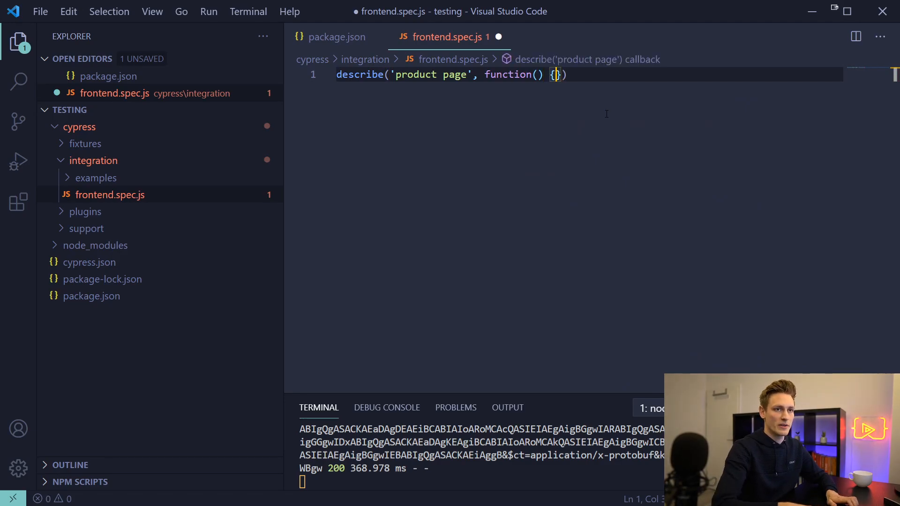
{"action": "key", "text": "Enter"}
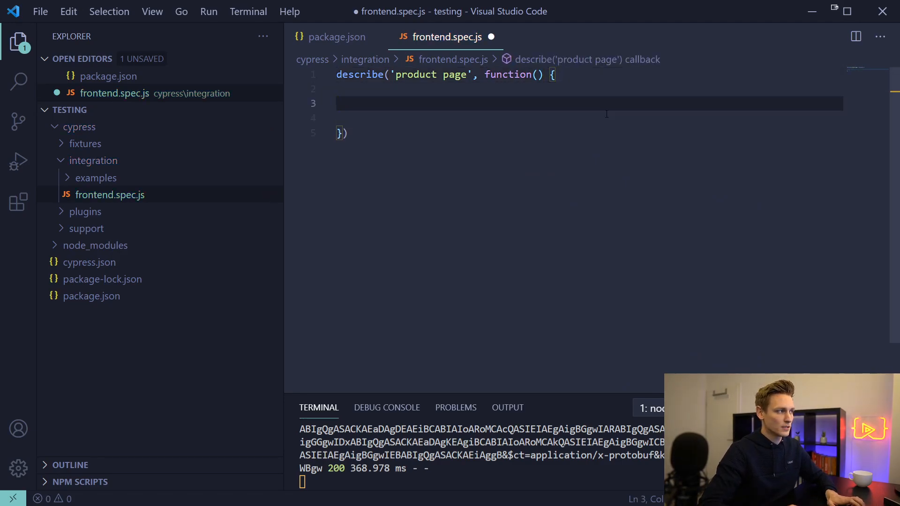
{"action": "left_click", "coordinate": [359, 104]}
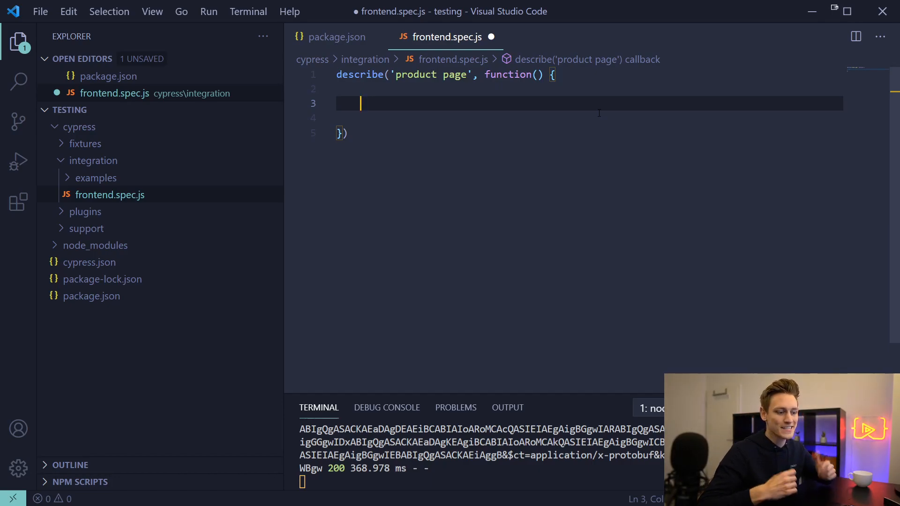
Add an it('loads the page') test asserting expect(5).to.equal(5) and save the spec.
{"action": "type", "text": "it"}
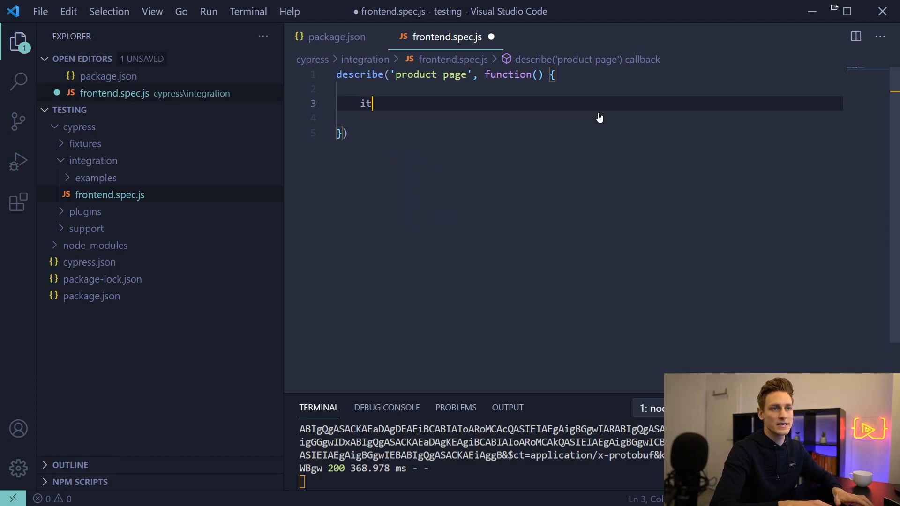
{"action": "type", "text": "('1')"}
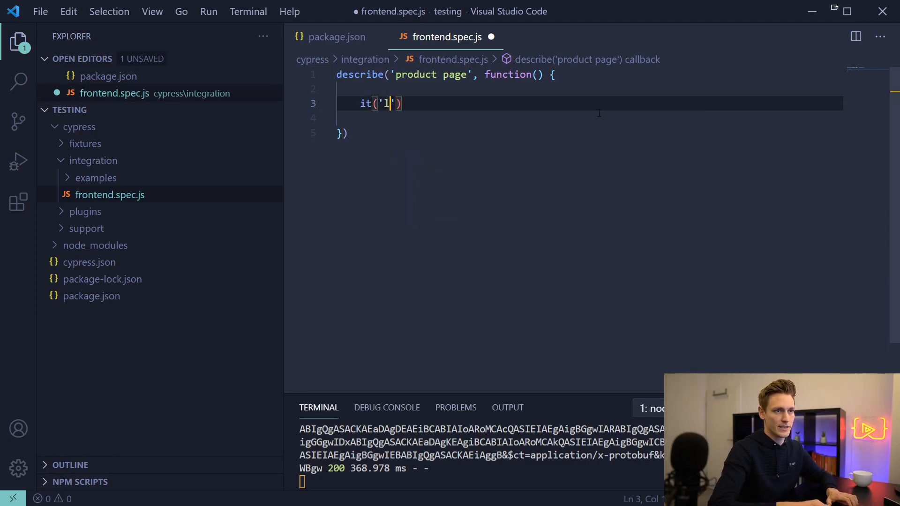
{"action": "type", "text": "loads the"}
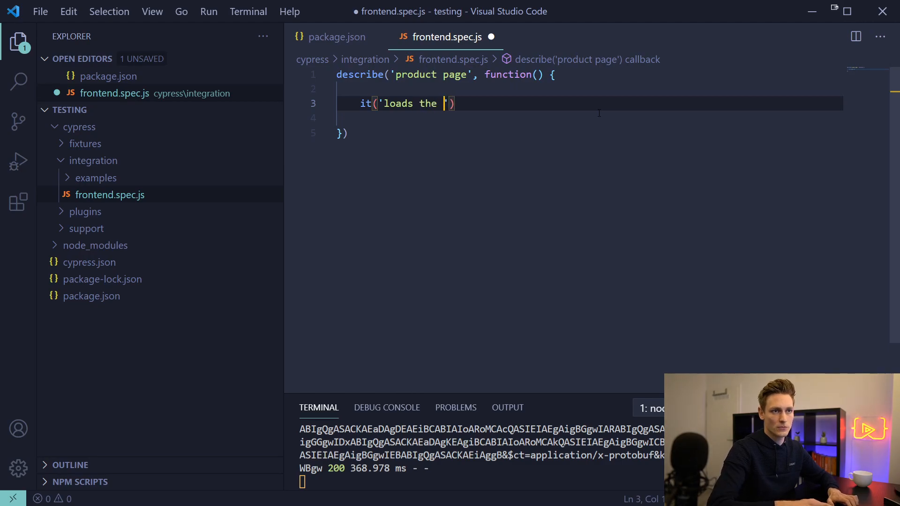
{"action": "type", "text": "page"}
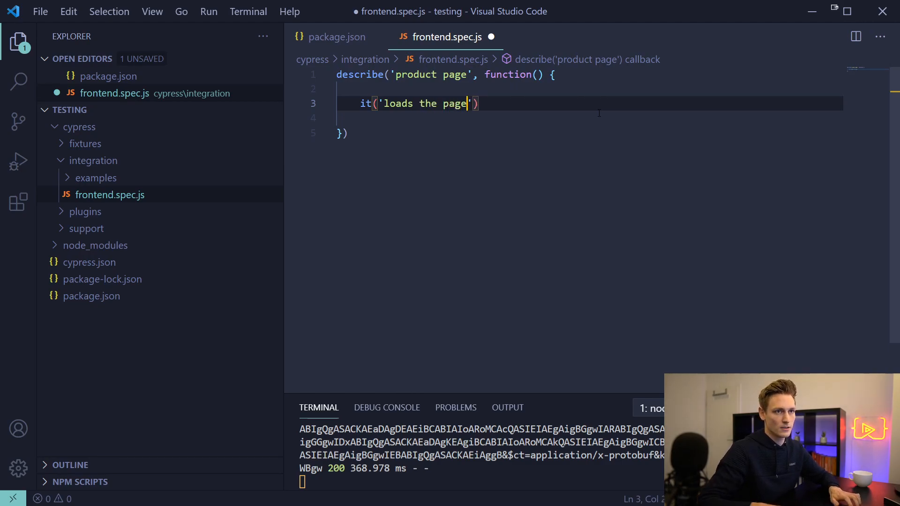
{"action": "type", "text": ", function("}
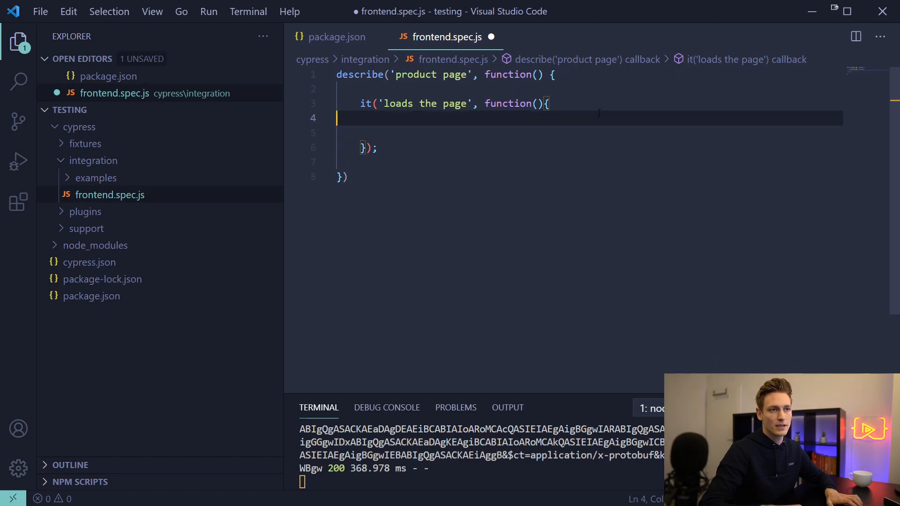
{"action": "key", "text": "Enter"}
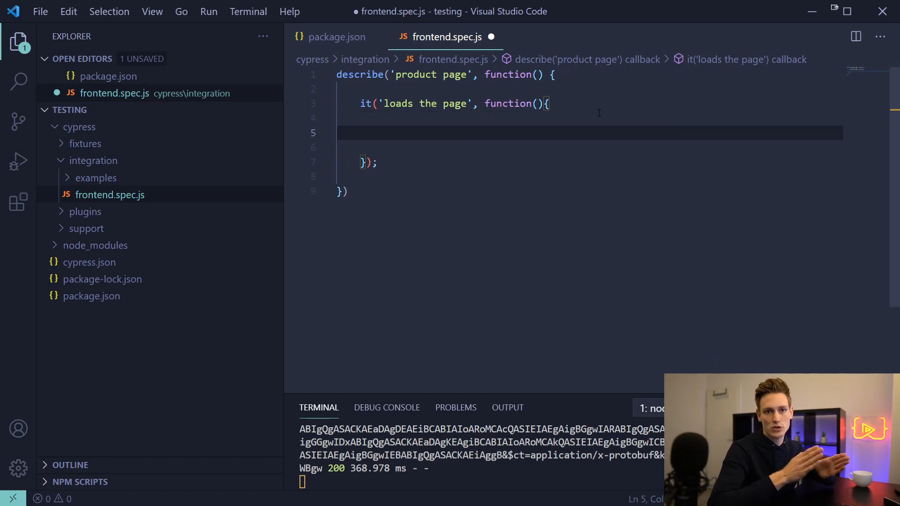
{"action": "mouse_move", "coordinate": [492, 258]}
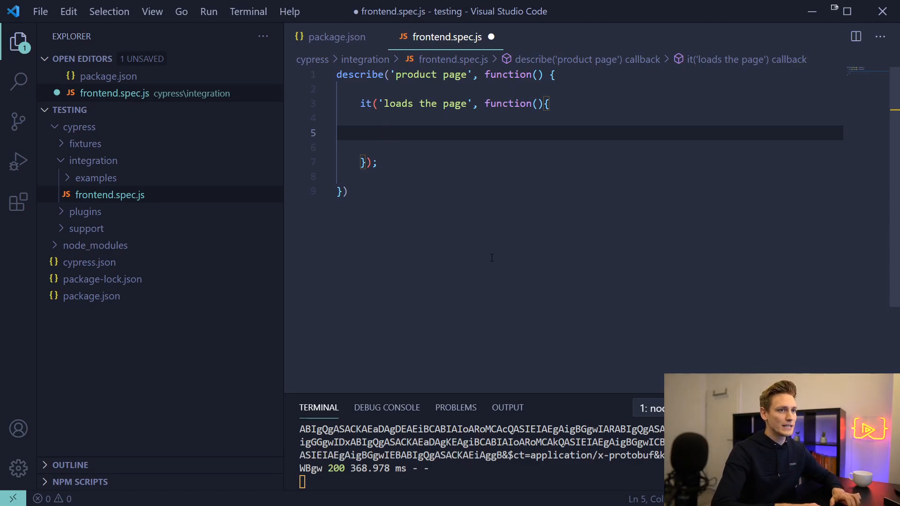
{"action": "type", "text": "expect("}
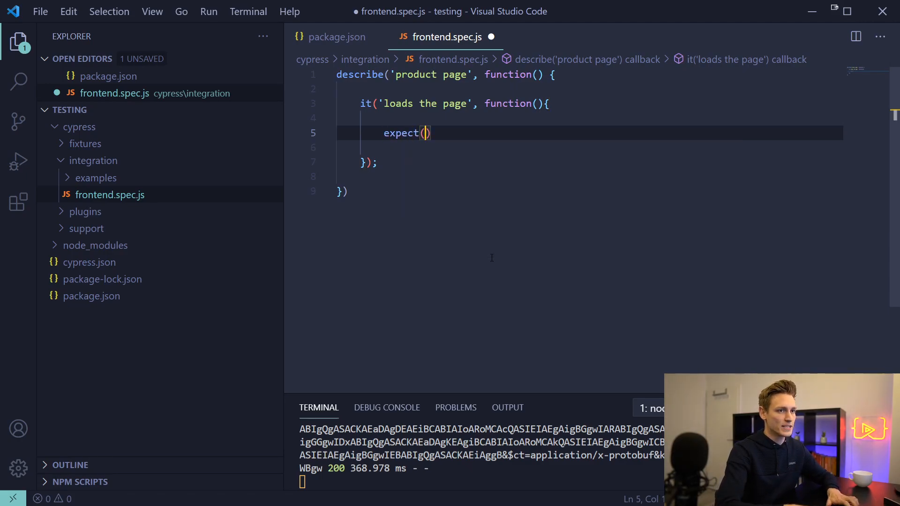
{"action": "type", "text": "5).to"}
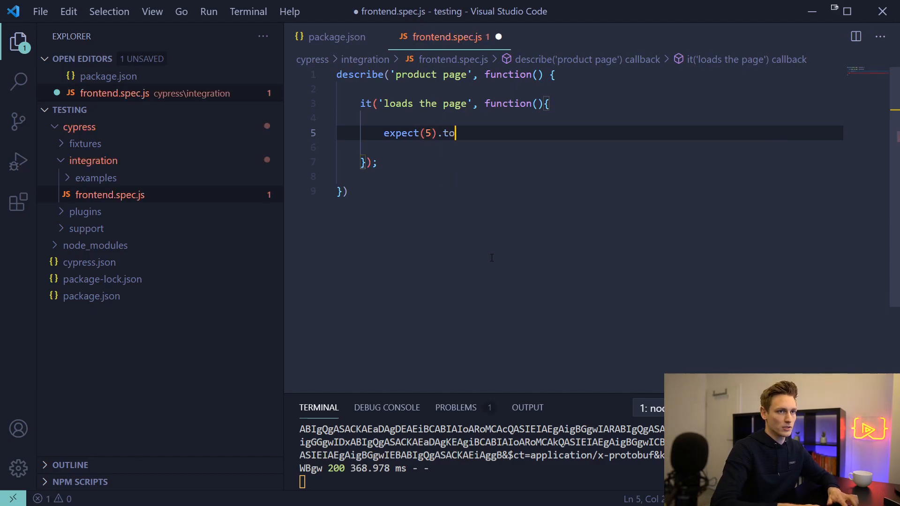
{"action": "type", "text": ".equal"}
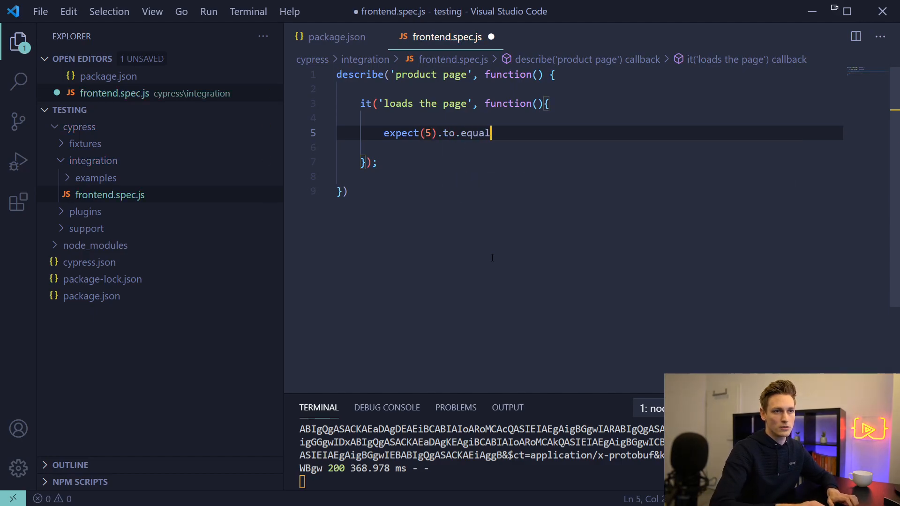
{"action": "type", "text": "(5);"}
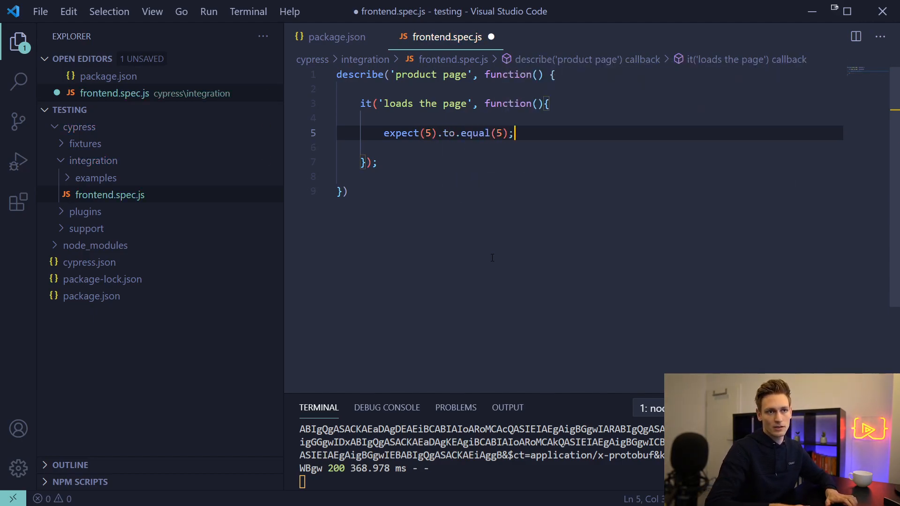
{"action": "key", "text": "ctrl+s"}
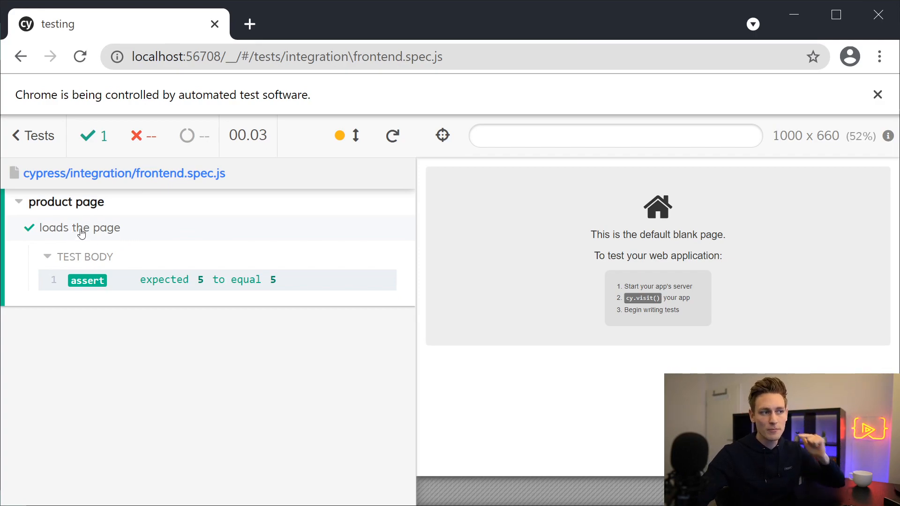
{"action": "mouse_move", "coordinate": [207, 346]}
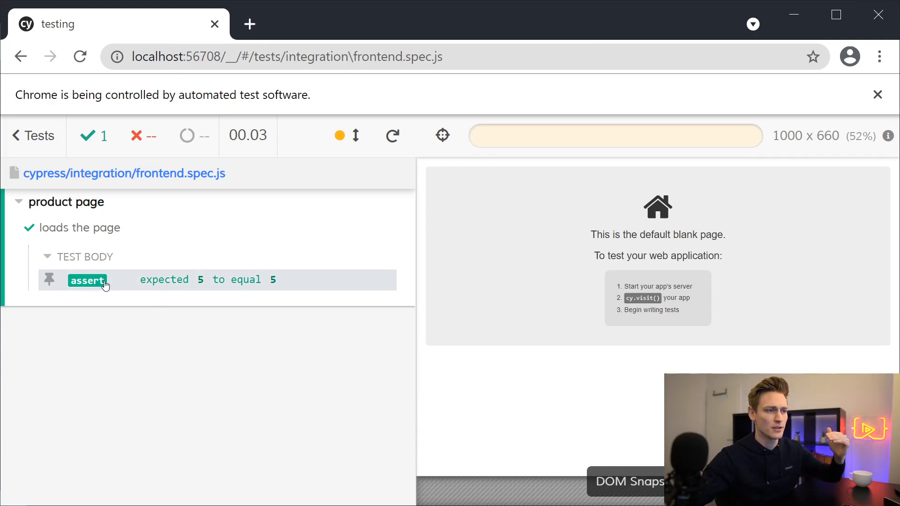
{"action": "mouse_move", "coordinate": [281, 285]}
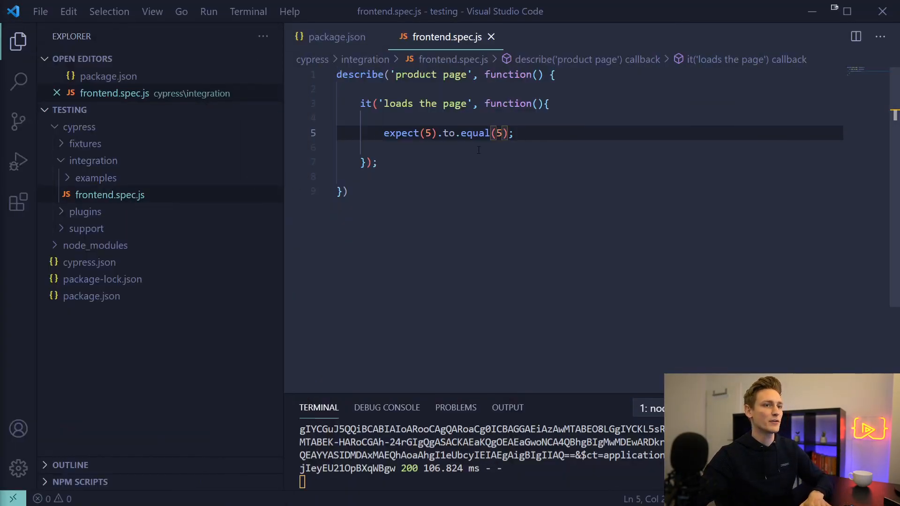
Remove the placeholder expect and write the comment '//state, action, assertion' in the test body.
{"action": "key", "text": "Backspace"}
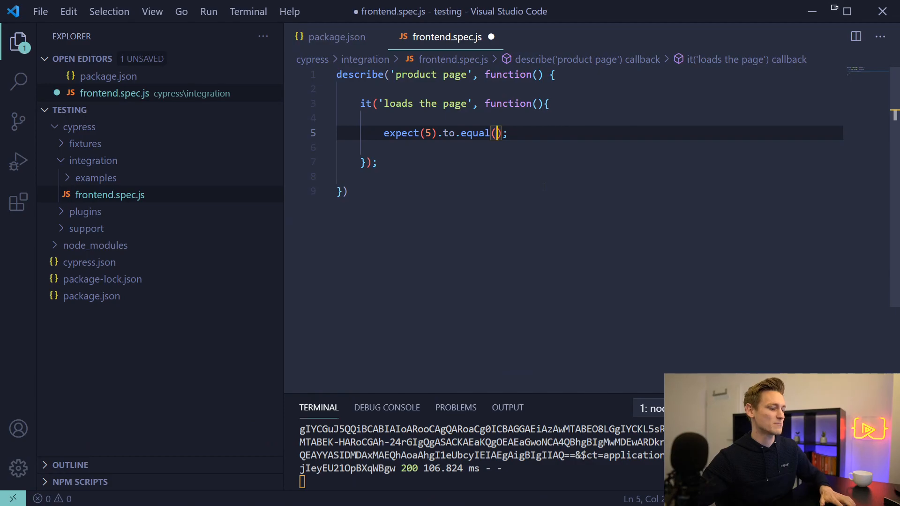
{"action": "type", "text": "6"}
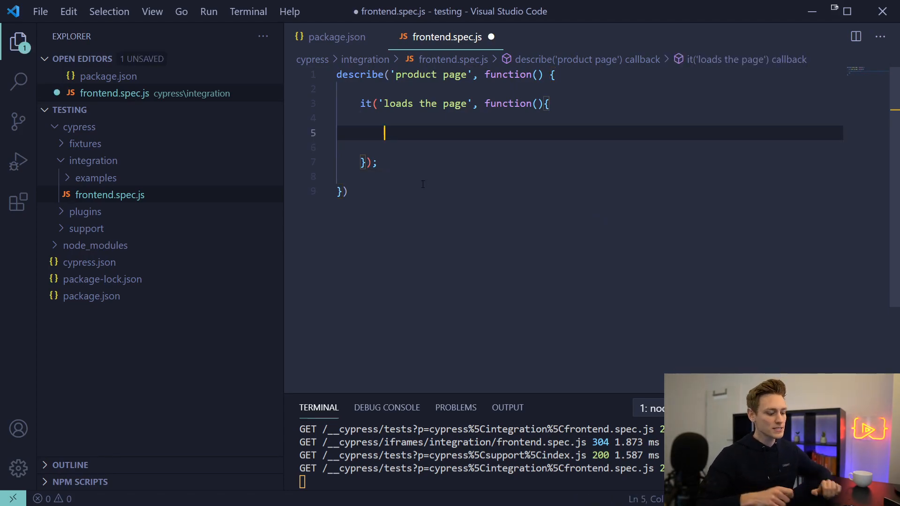
{"action": "type", "text": "//"}
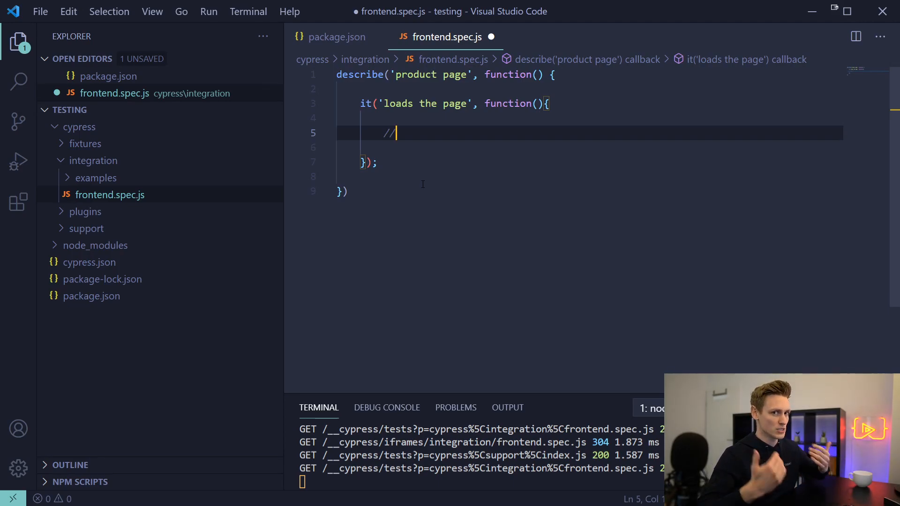
{"action": "type", "text": "state,"}
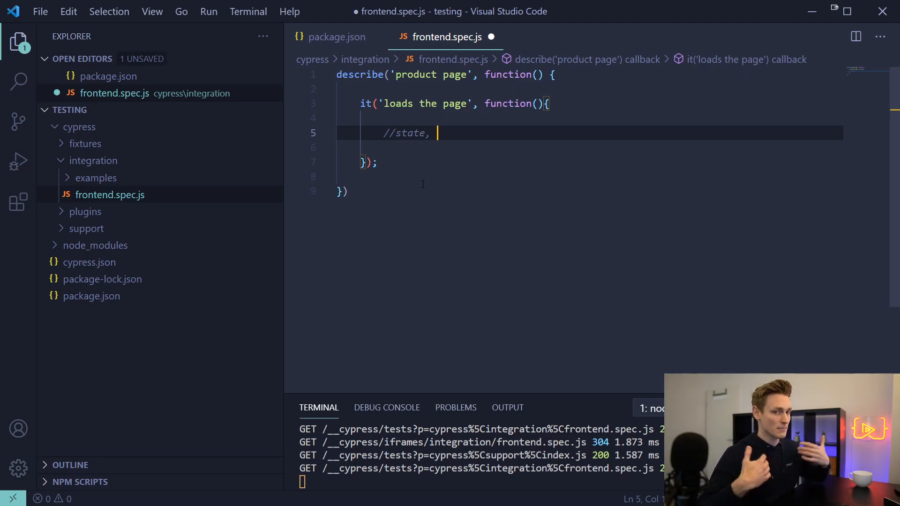
{"action": "type", "text": "action,"}
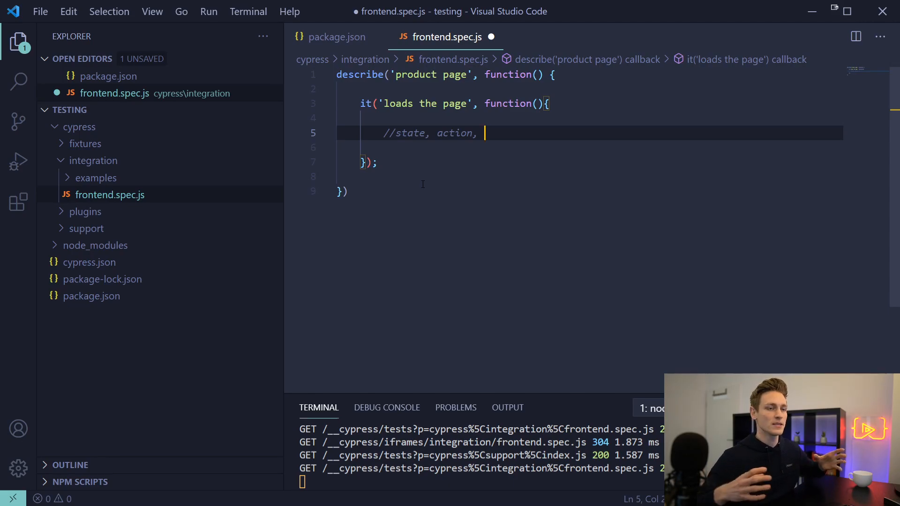
{"action": "type", "text": "asserti"}
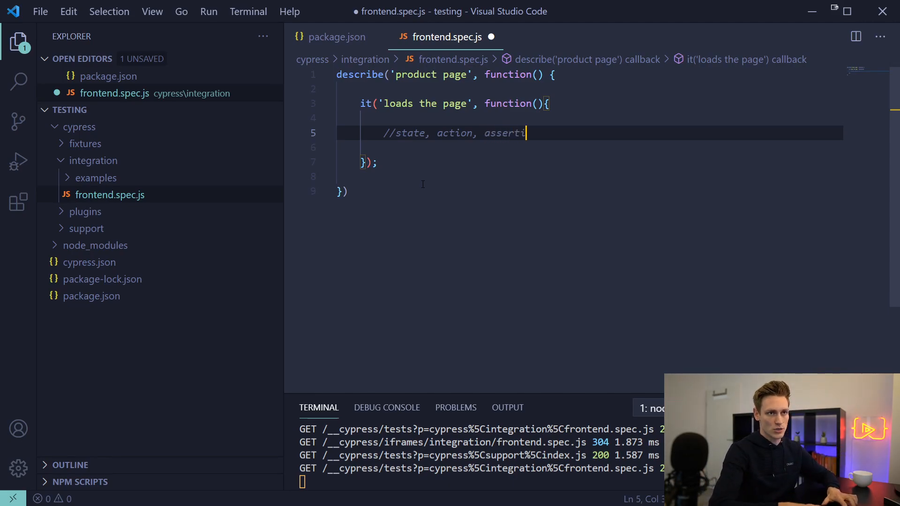
{"action": "type", "text": "on"}
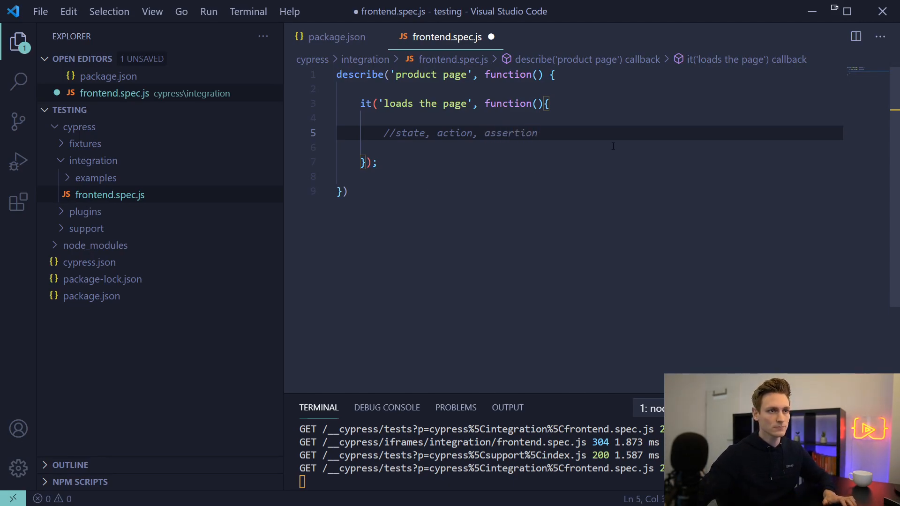
{"action": "key", "text": "enter"}
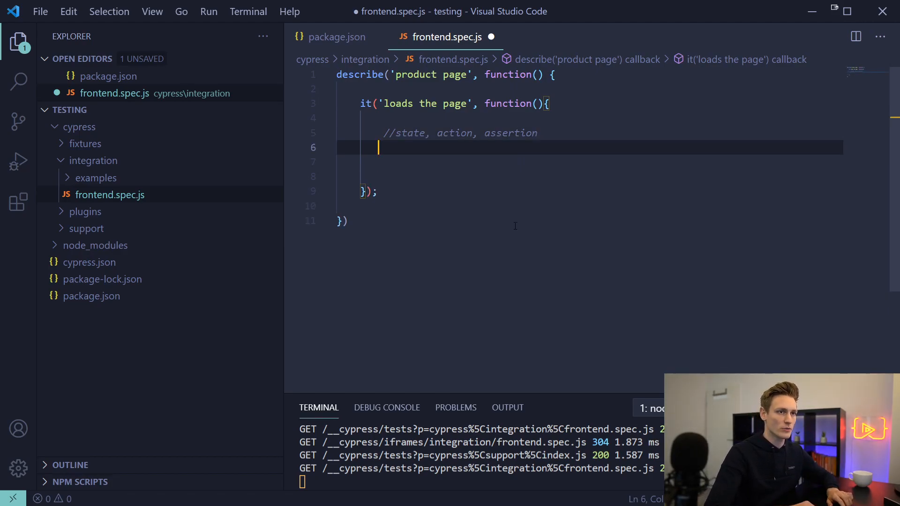
{"action": "type", "text": "cy.vis"}
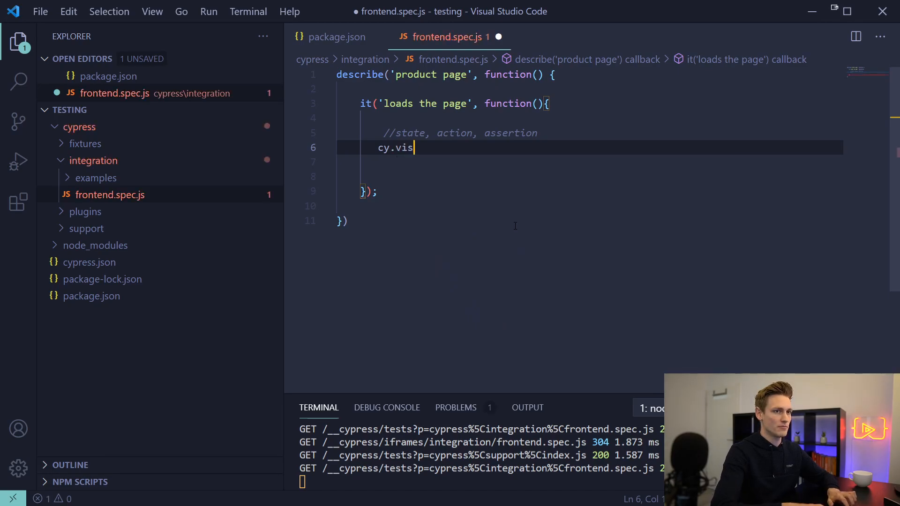
{"action": "type", "text": "it"}
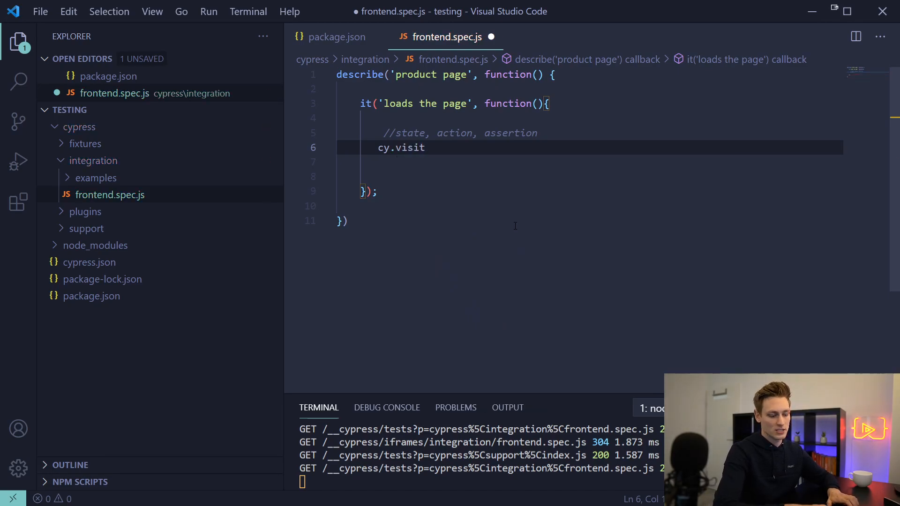
{"action": "type", "text": "('')"}
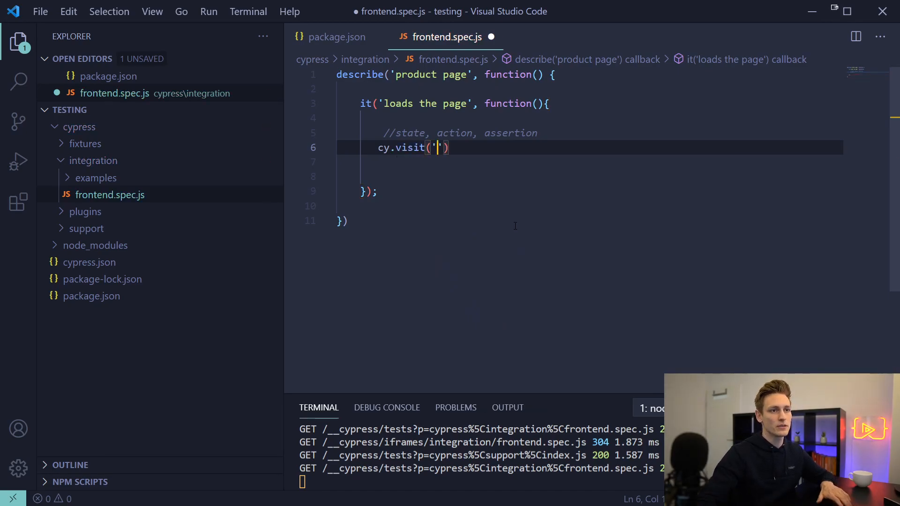
{"action": "type", "text": "'"}
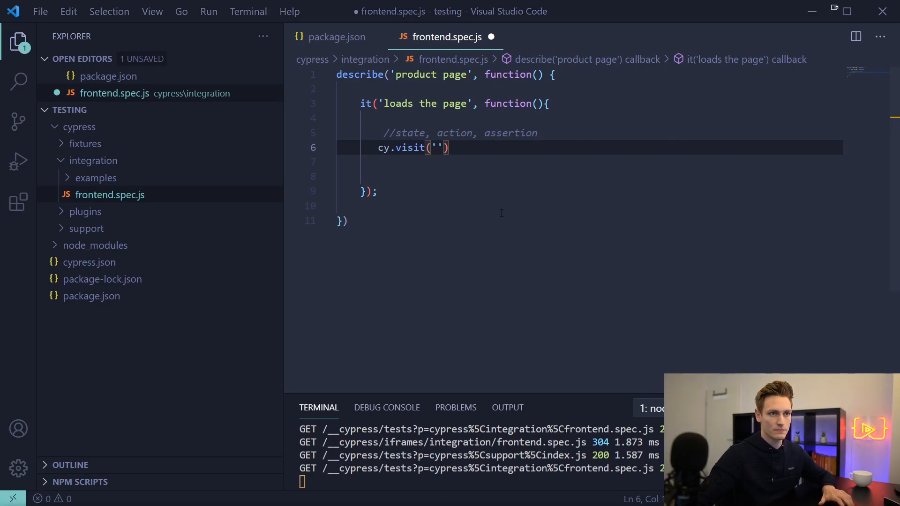
{"action": "type", "text": "https://coding-with-jan-dev.myshopify.com/products/dark-denim-top"}
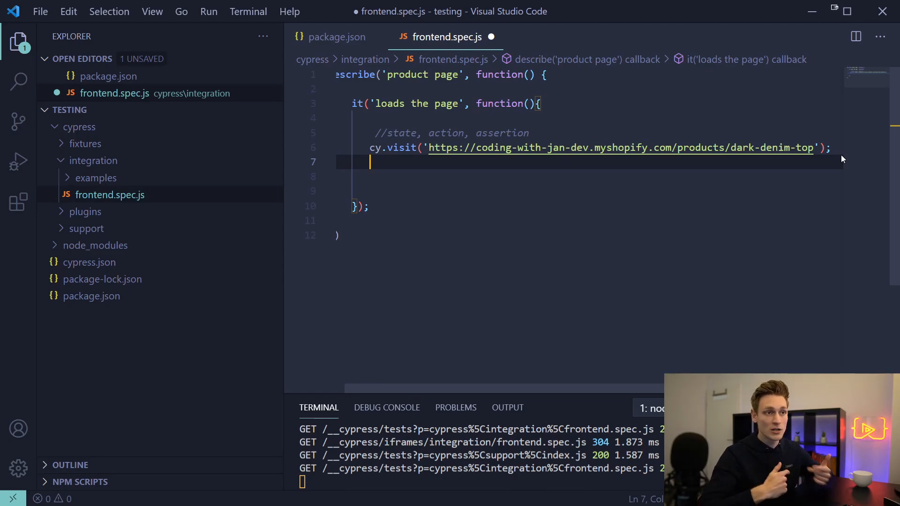
Assert cy.url() should include '/products/' and save the spec.
{"action": "type", "text": "cy."}
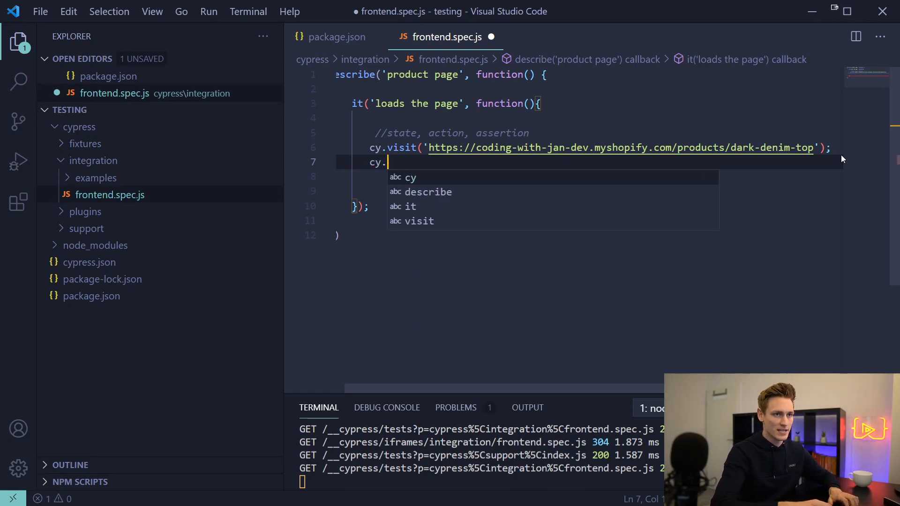
{"action": "type", "text": "url()"}
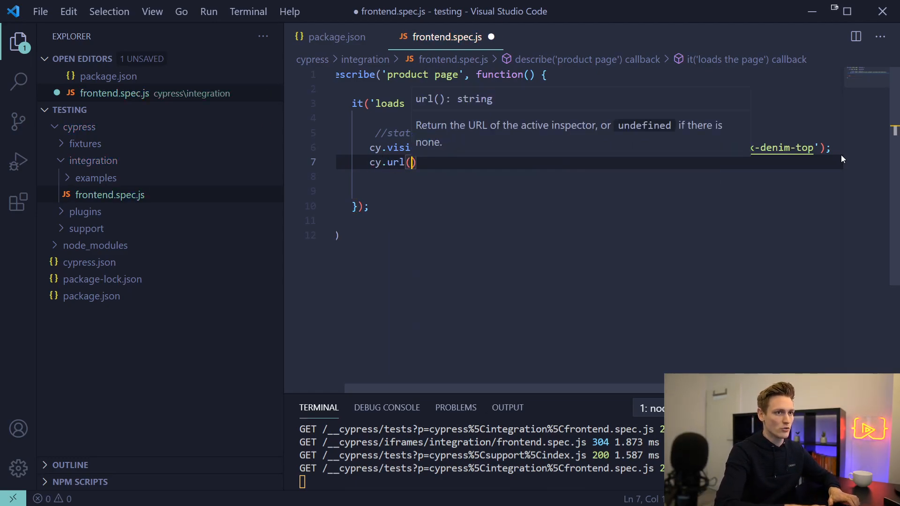
{"action": "type", "text": ".shp"}
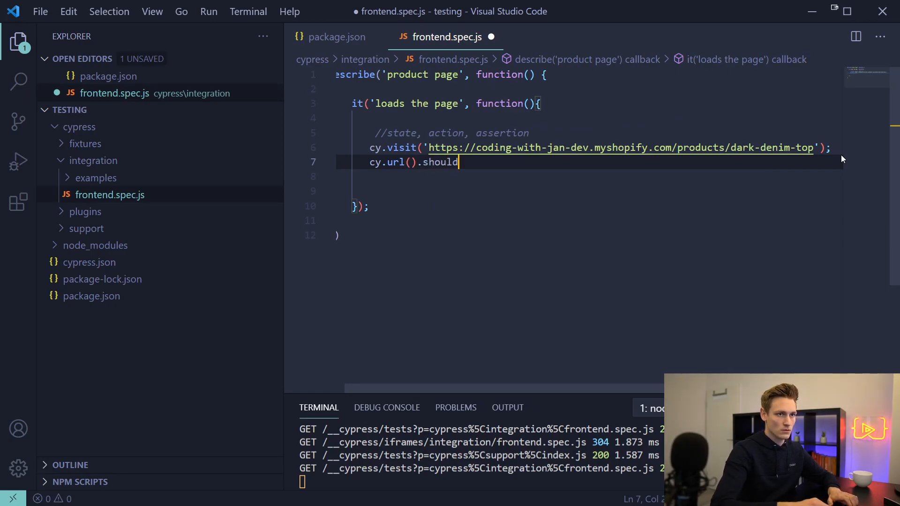
{"action": "type", "text": "('')"}
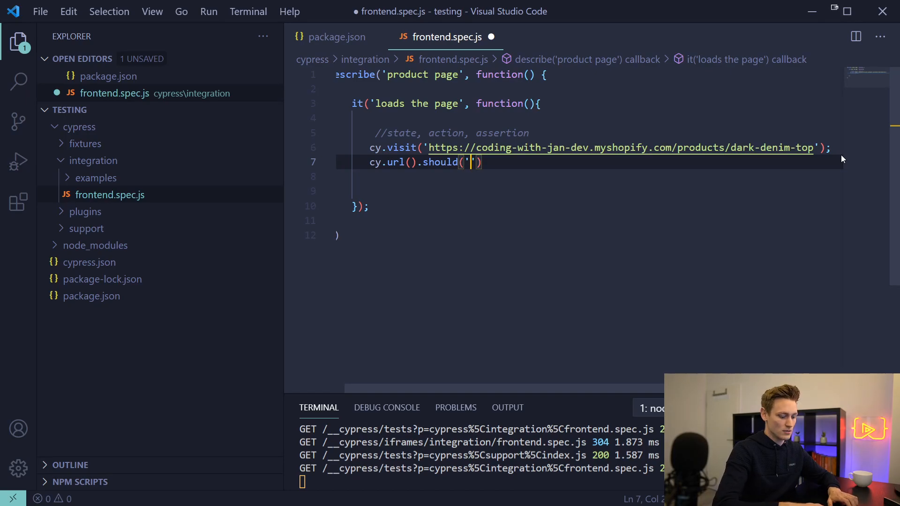
{"action": "type", "text": "include"}
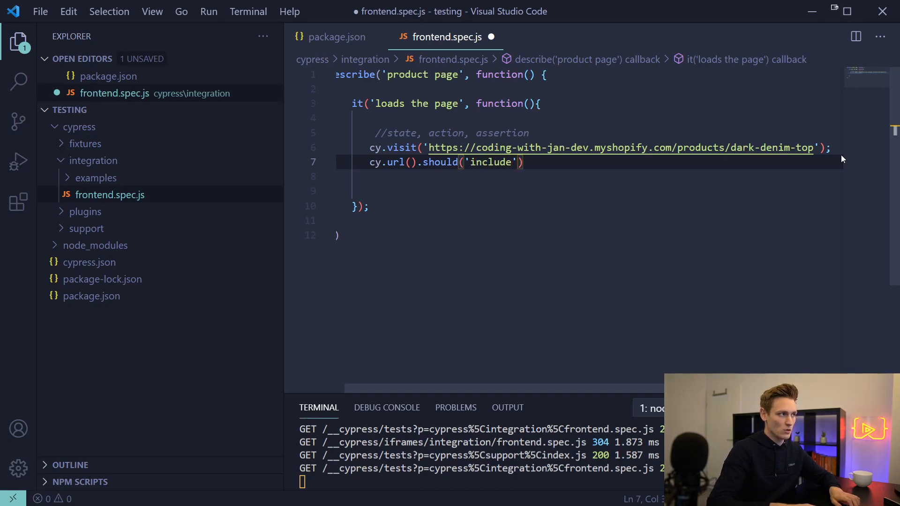
{"action": "type", "text": ", '/'"}
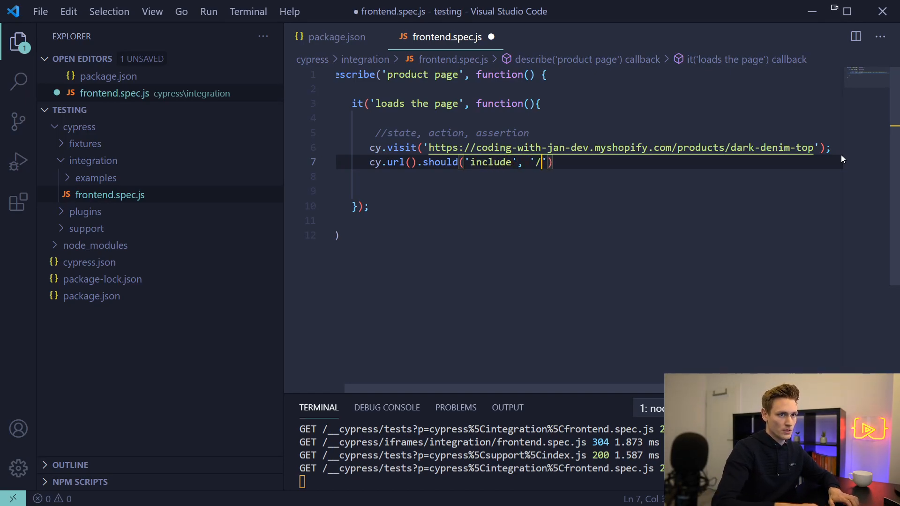
{"action": "type", "text": "pro"}
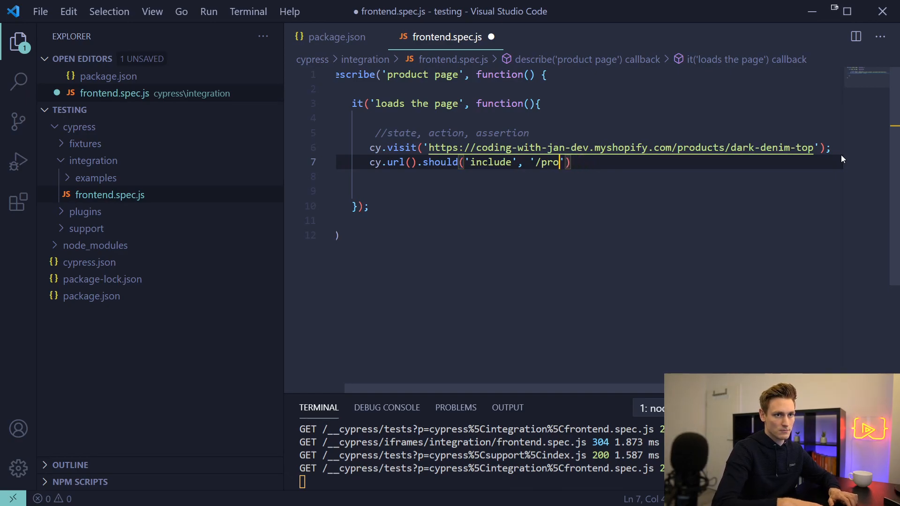
{"action": "type", "text": "ducts"}
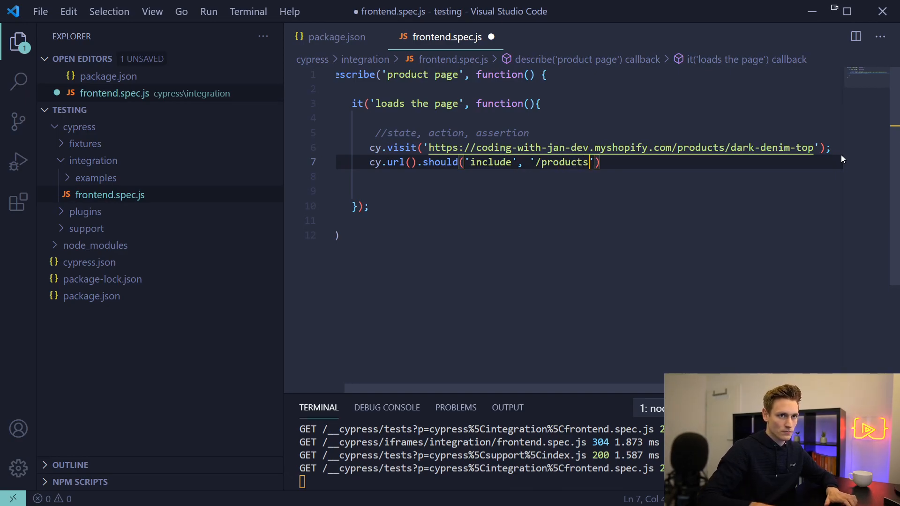
{"action": "type", "text": "/');"}
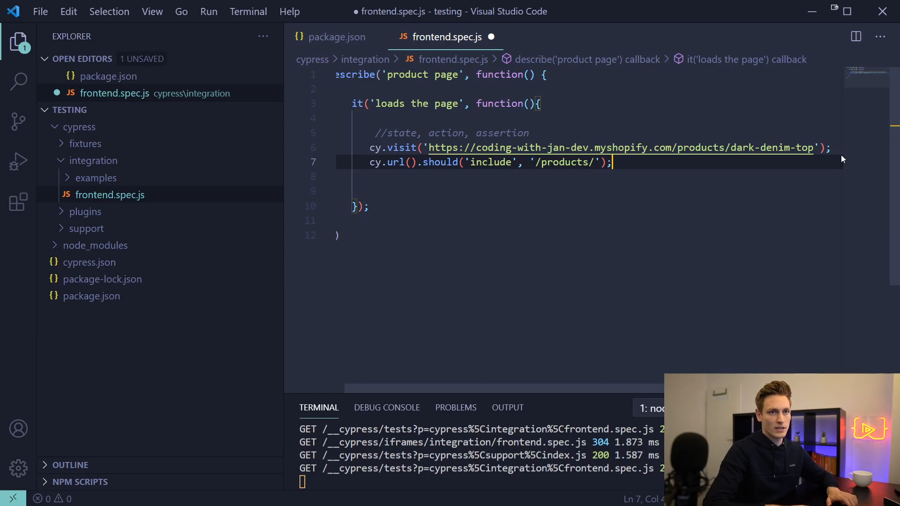
{"action": "key", "text": "ctrl+s"}
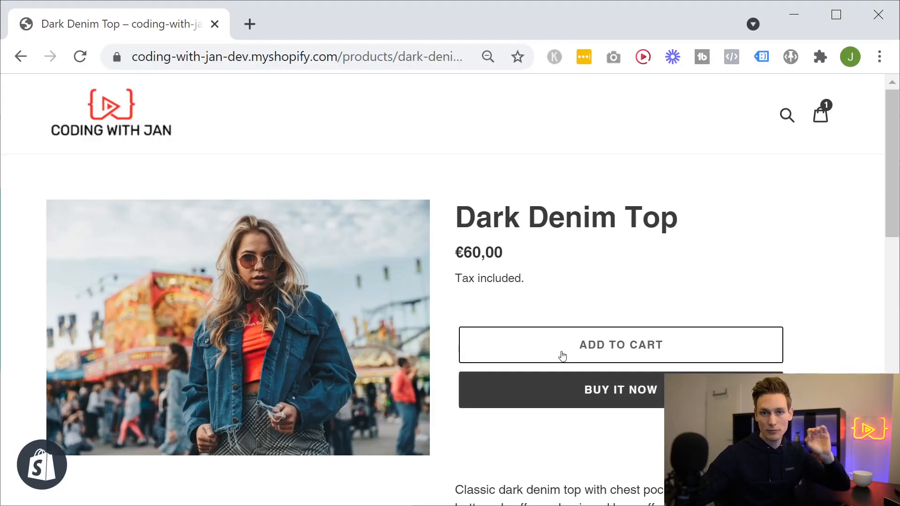
Inspect the Add to cart button in DevTools and read its product-form__cart-submit class.
{"action": "right_click", "coordinate": [562, 356]}
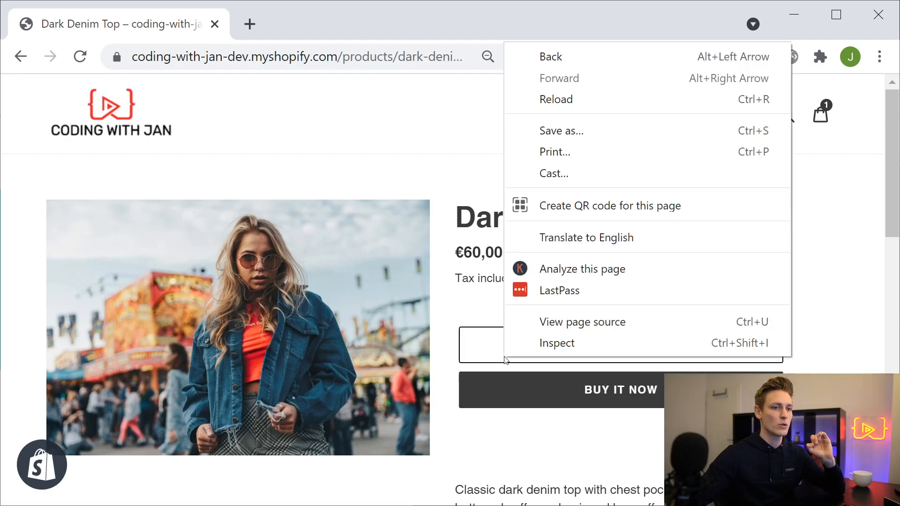
{"action": "left_click", "coordinate": [556, 344]}
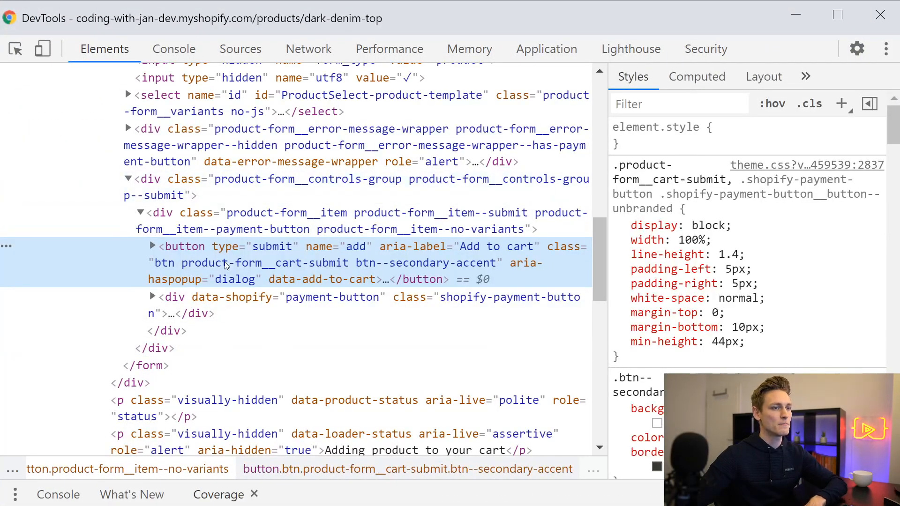
{"action": "mouse_move", "coordinate": [377, 269]}
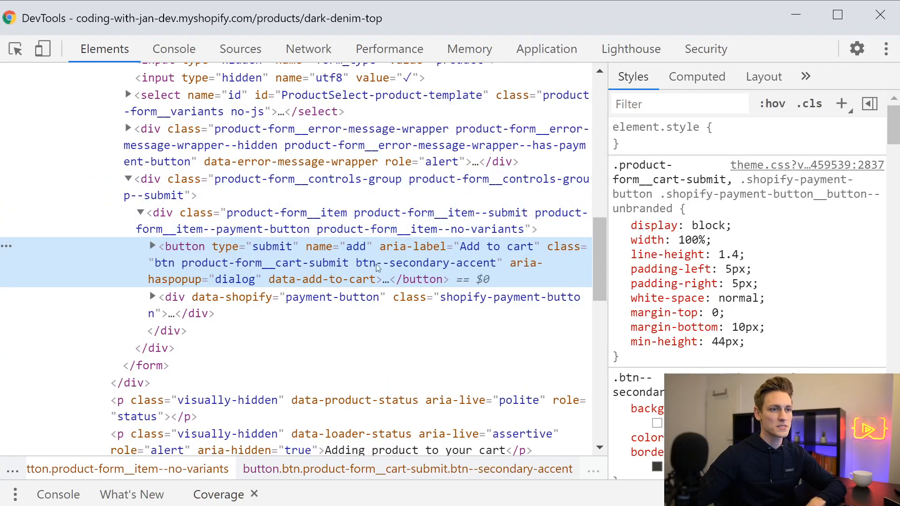
{"action": "left_click", "coordinate": [152, 246]}
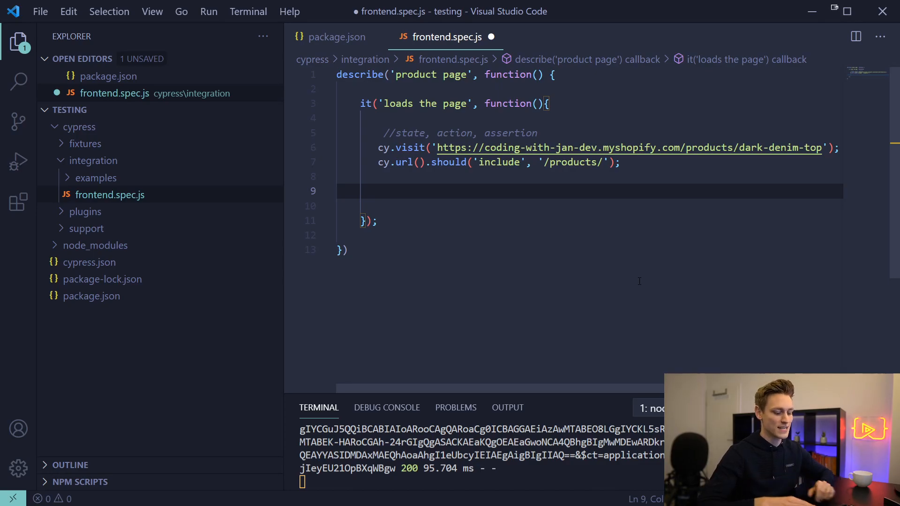
Add cy.get('.product-form__cart-submit').should(($addToCart) => { }) to the test.
{"action": "type", "text": "cy.get('"}
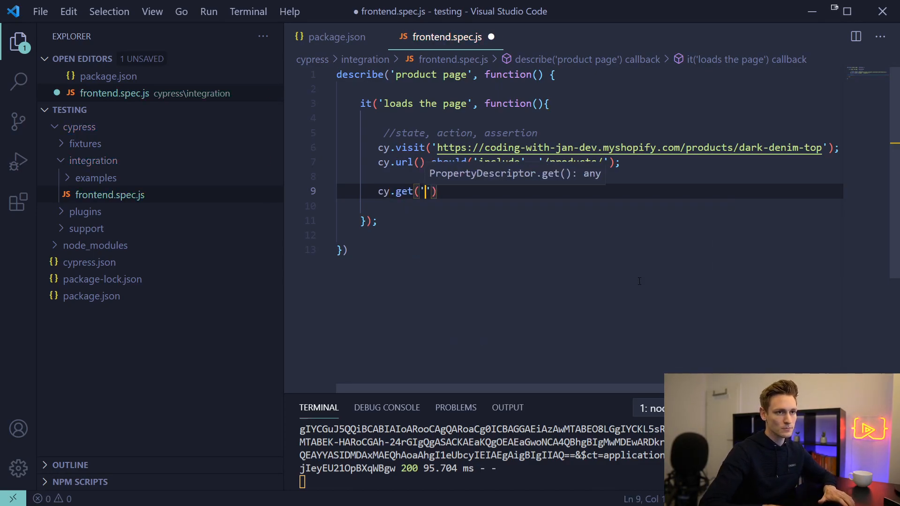
{"action": "type", "text": "."}
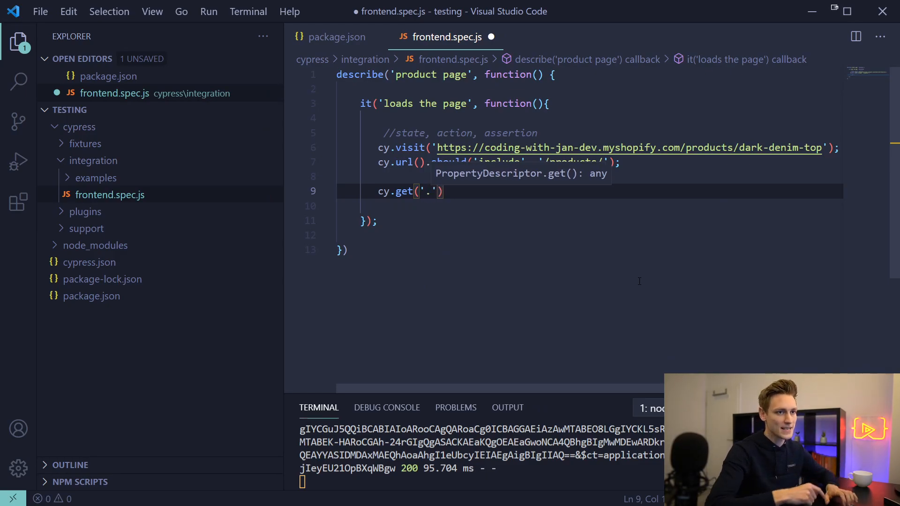
{"action": "type", "text": "product-form__cart-submit"}
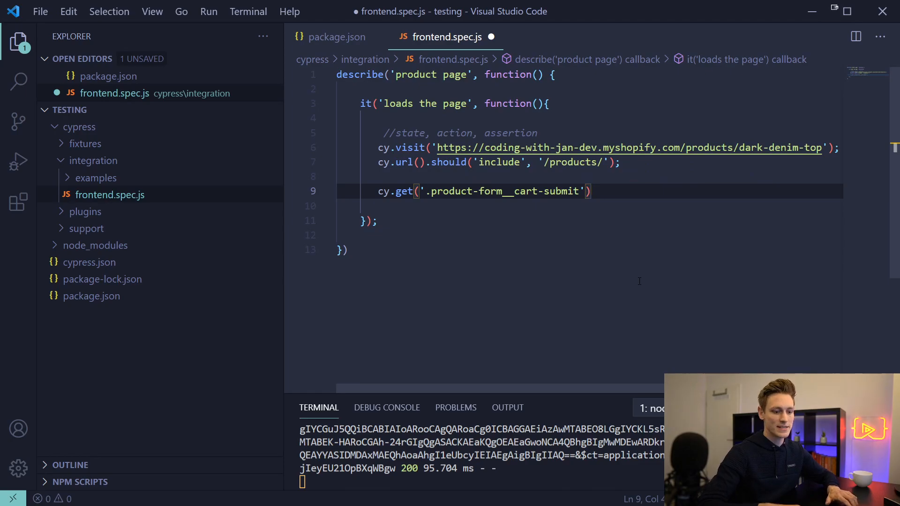
{"action": "type", "text": ".should("}
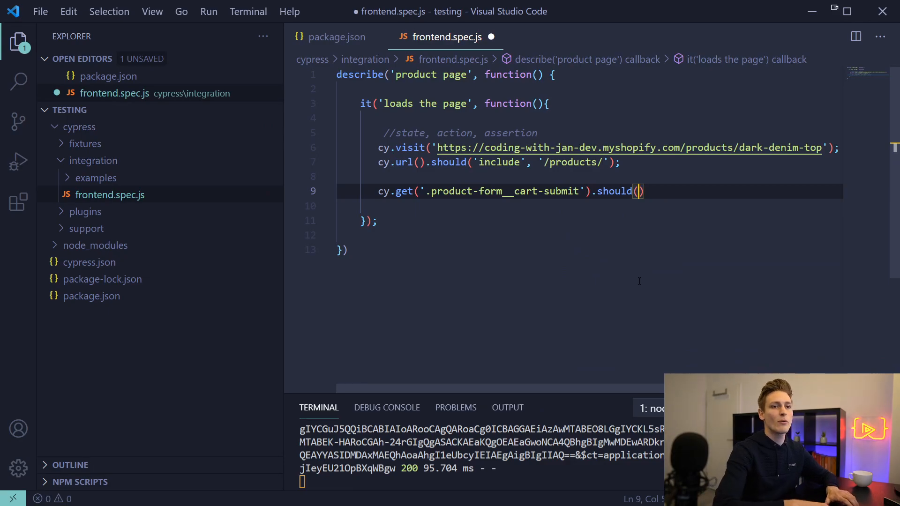
{"action": "type", "text": "("}
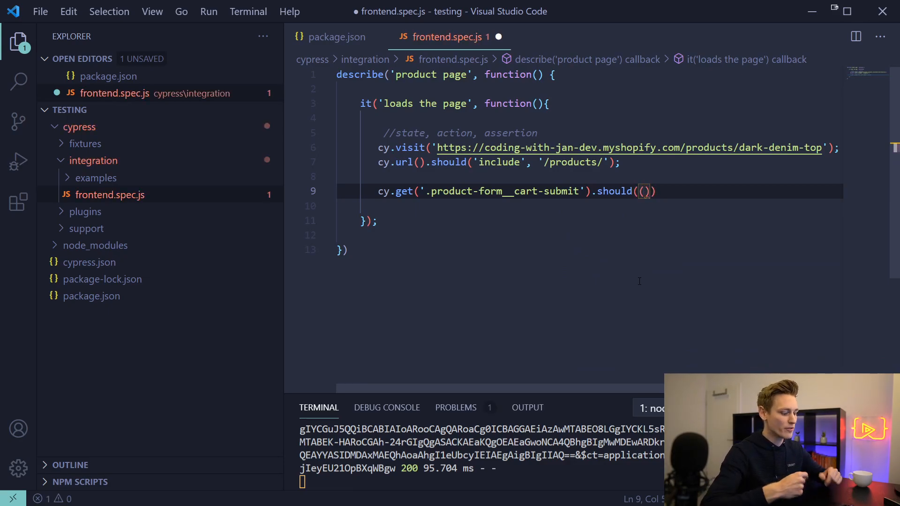
{"action": "type", "text": "$add"}
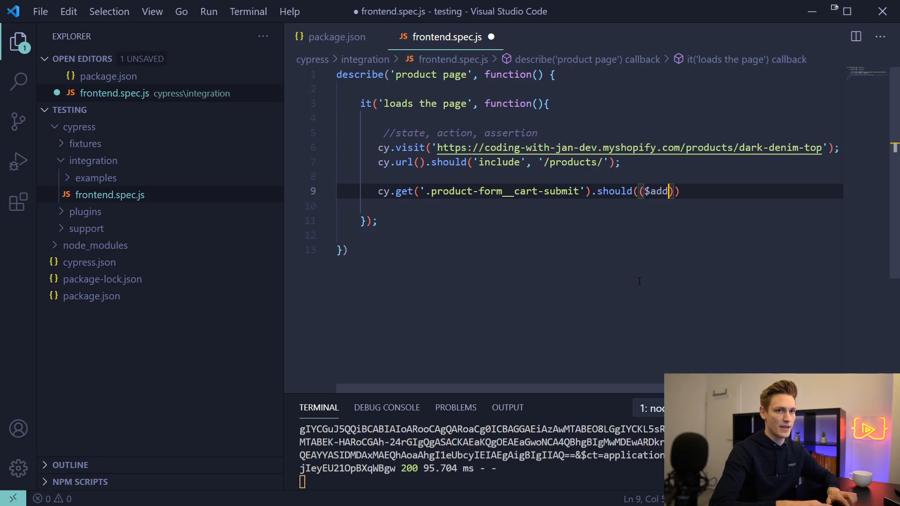
{"action": "type", "text": "ToCart)"}
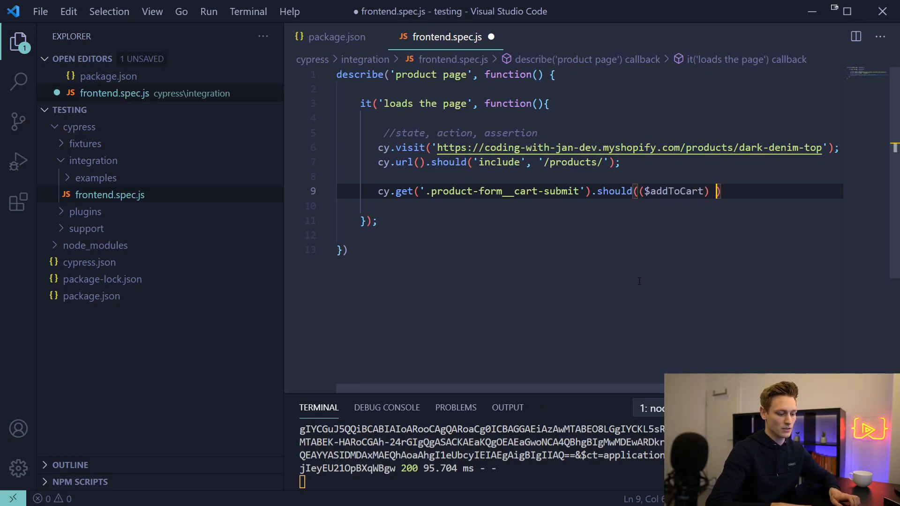
{"action": "type", "text": "=>"}
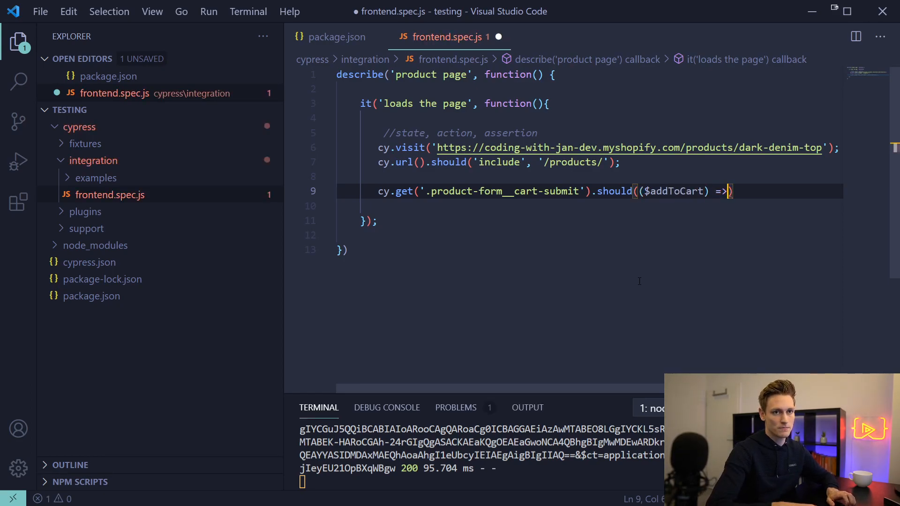
{"action": "type", "text": "{}"}
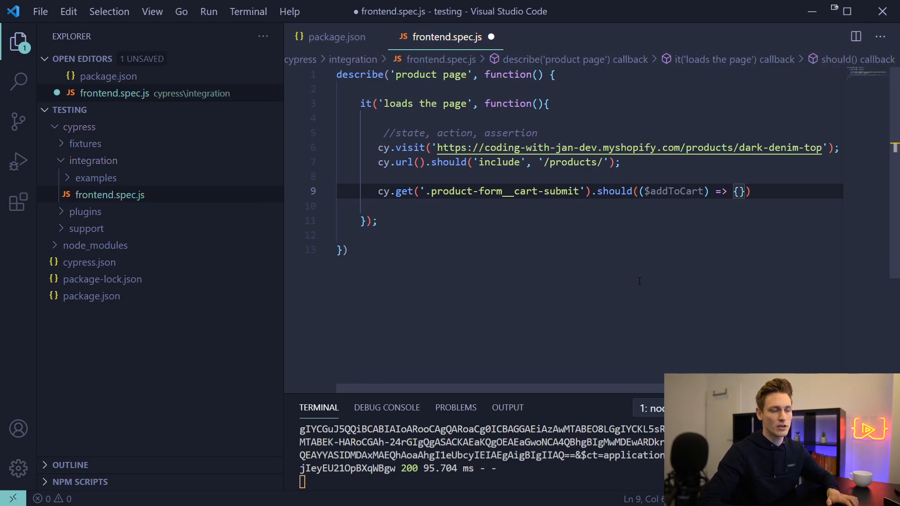
{"action": "key", "text": "Enter"}
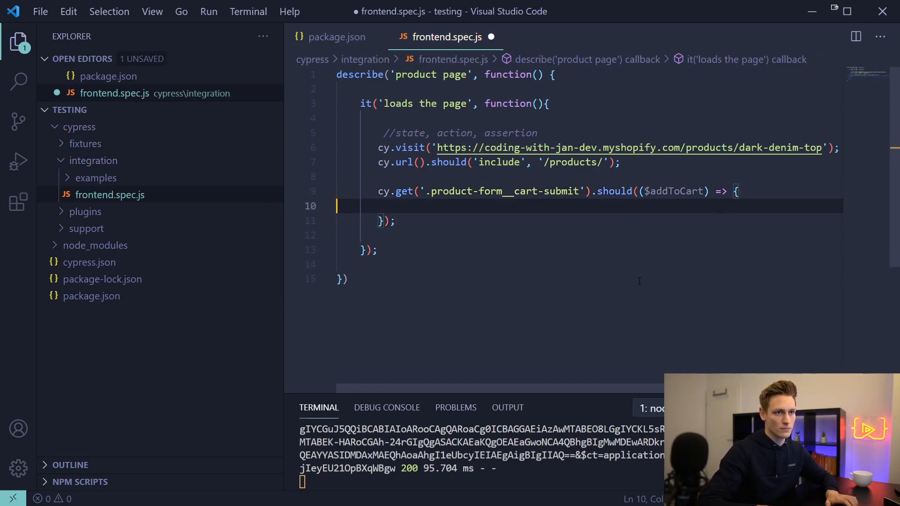
Inside the callback expect $addToCart to.have.lenght(1) and save the spec.
{"action": "type", "text": "expect($addToCart"}
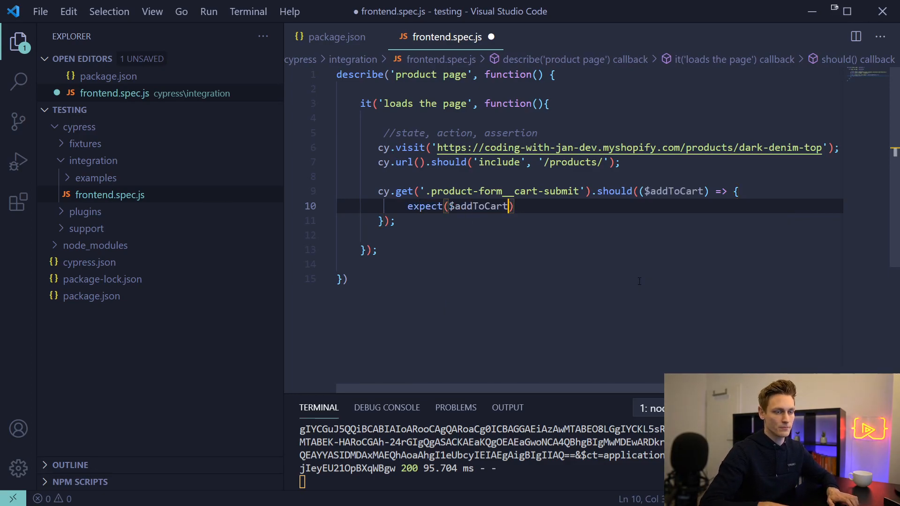
{"action": "type", "text": ".to."}
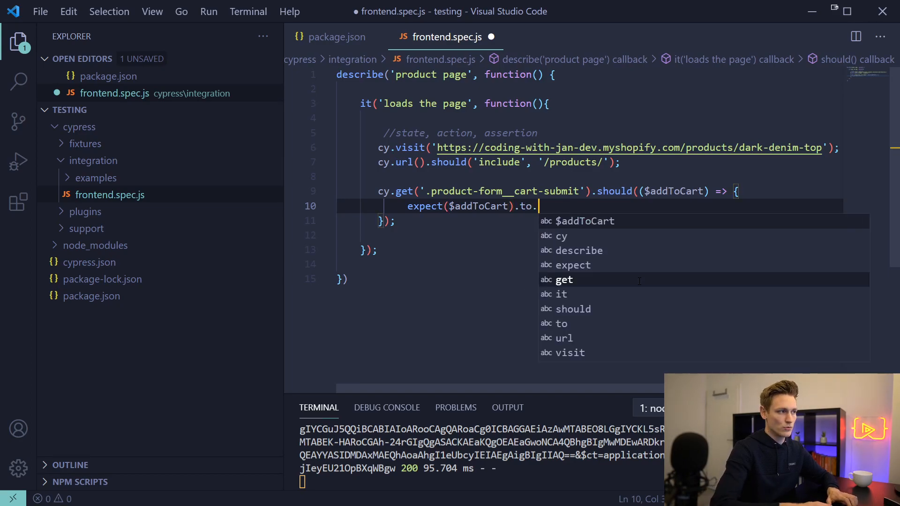
{"action": "type", "text": "have."}
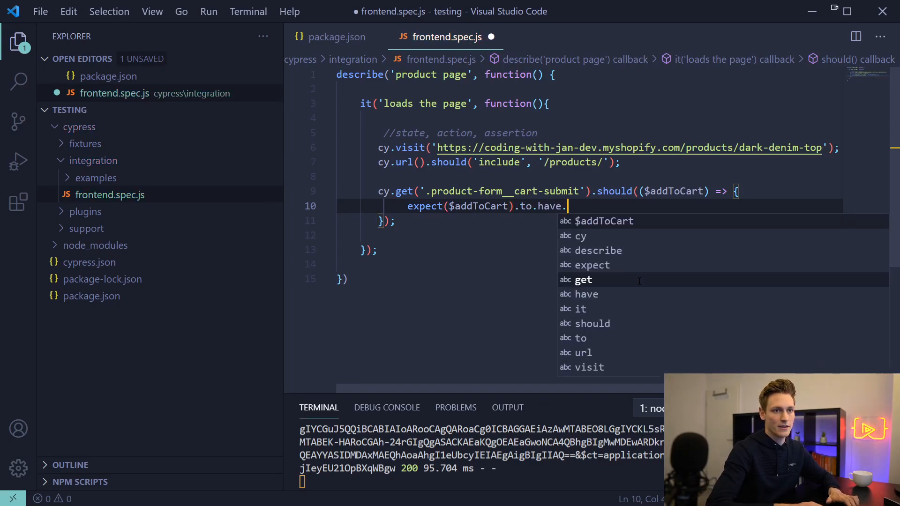
{"action": "type", "text": "lenght"}
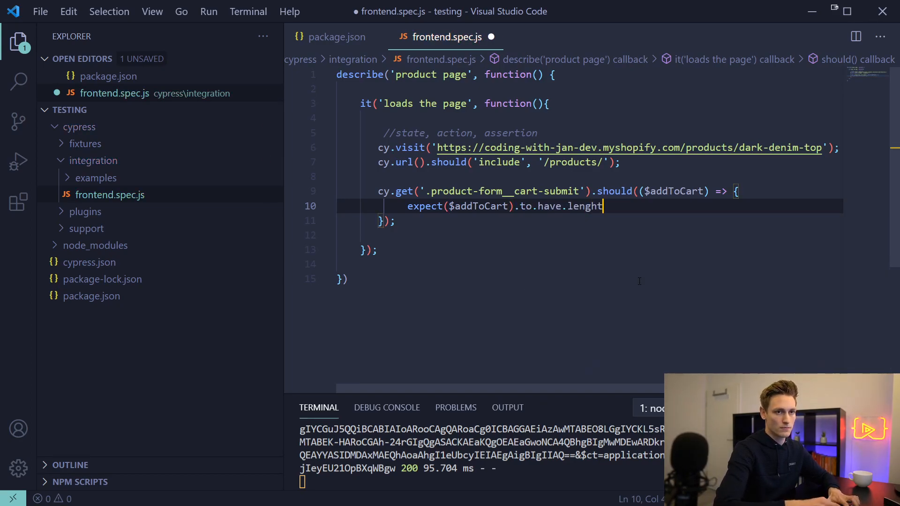
{"action": "type", "text": "(1)"}
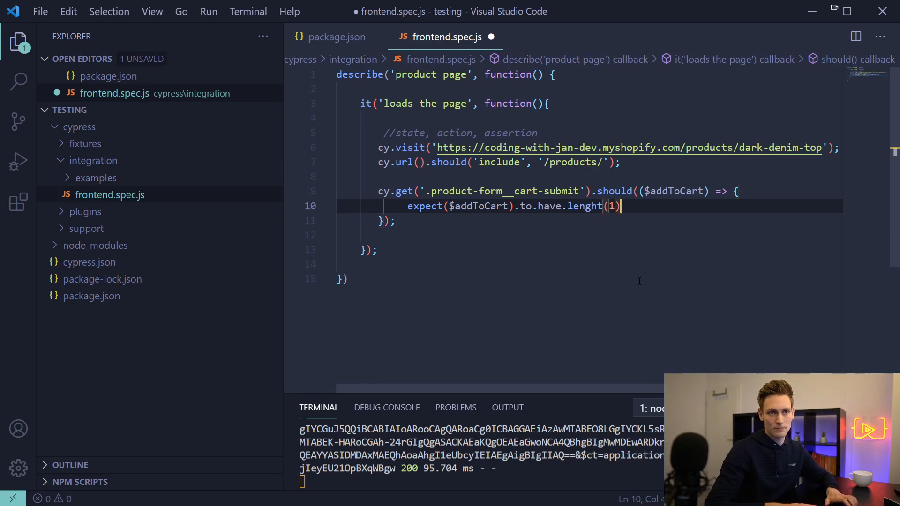
{"action": "key", "text": "ctrl+s"}
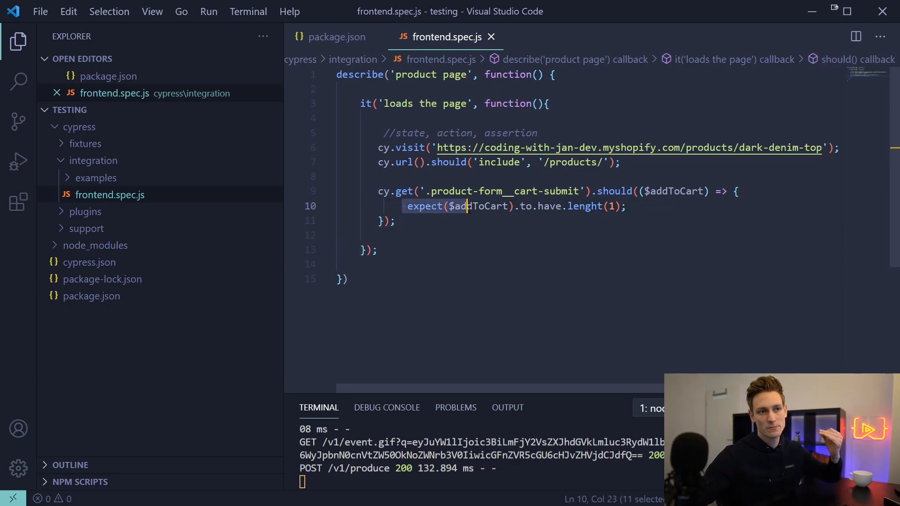
Switch to the Cypress runner to rerun the 'loads the page' test.
{"action": "left_click", "coordinate": [625, 206]}
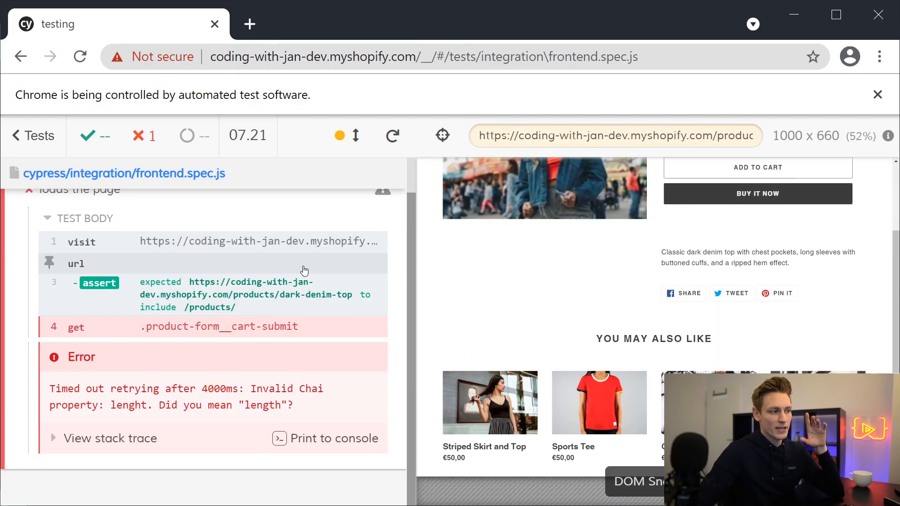
{"action": "mouse_move", "coordinate": [168, 409]}
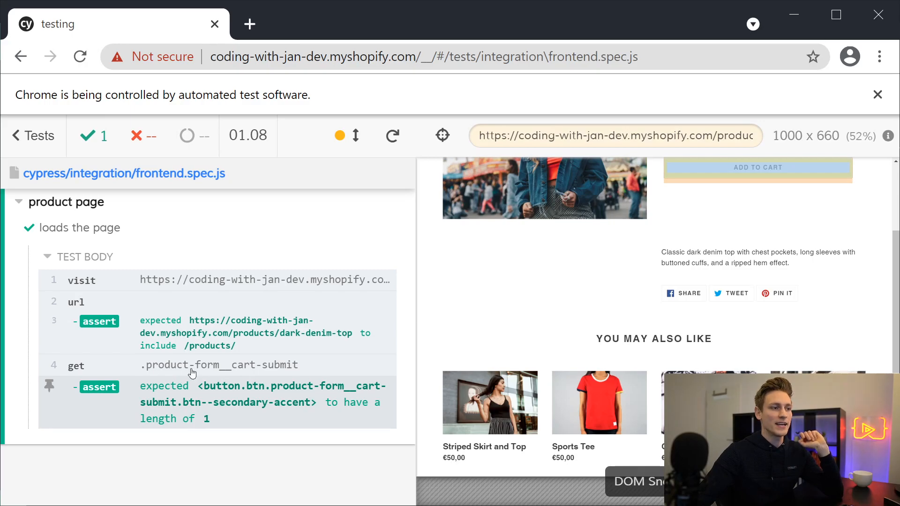
{"action": "mouse_move", "coordinate": [281, 413]}
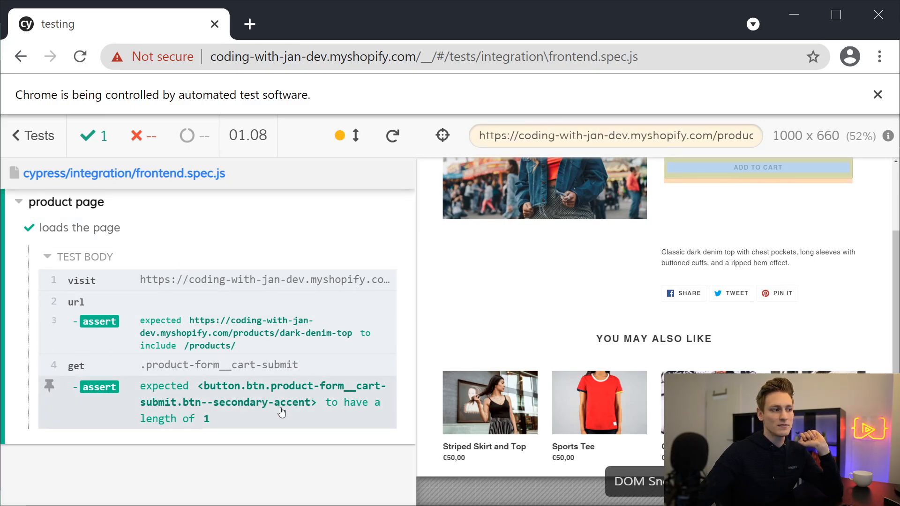
{"action": "mouse_move", "coordinate": [238, 417]}
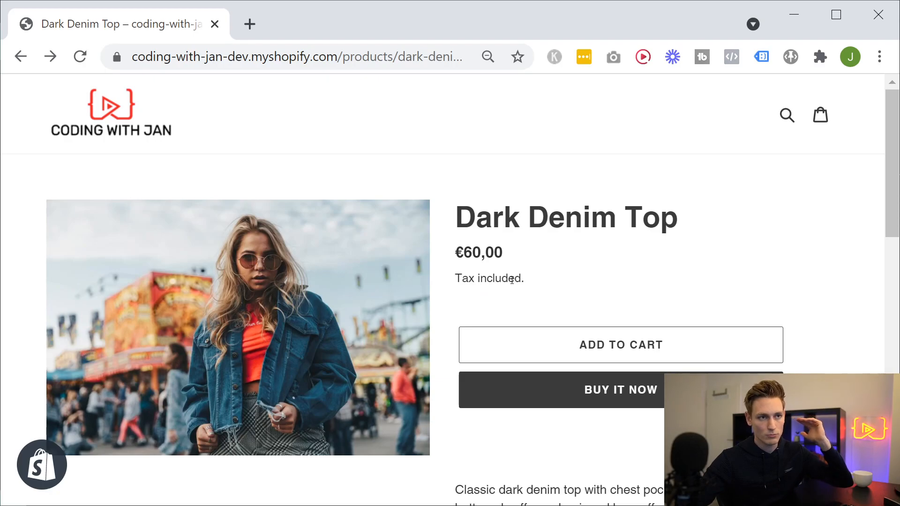
{"action": "mouse_move", "coordinate": [618, 354]}
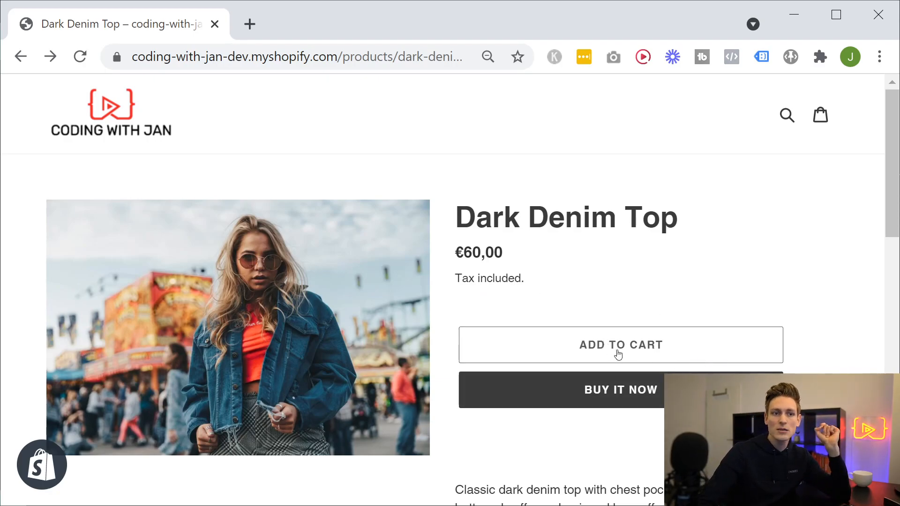
Add the Dark Denim Top to the cart and inspect the item name in the cart popup.
{"action": "left_click", "coordinate": [621, 345]}
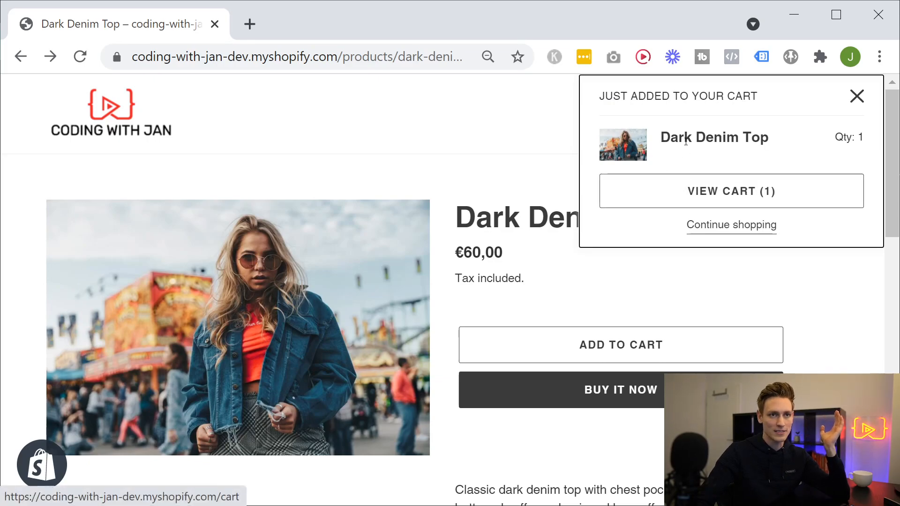
{"action": "right_click", "coordinate": [701, 137]}
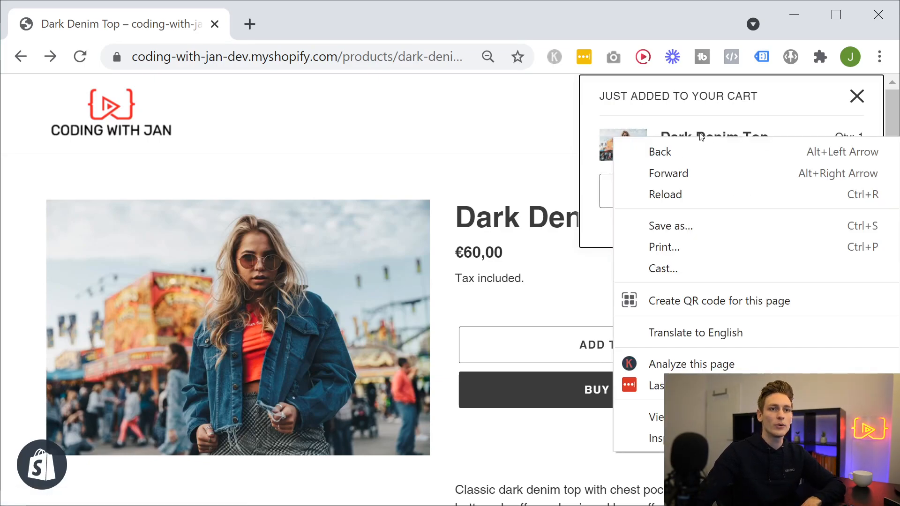
{"action": "left_click", "coordinate": [664, 439]}
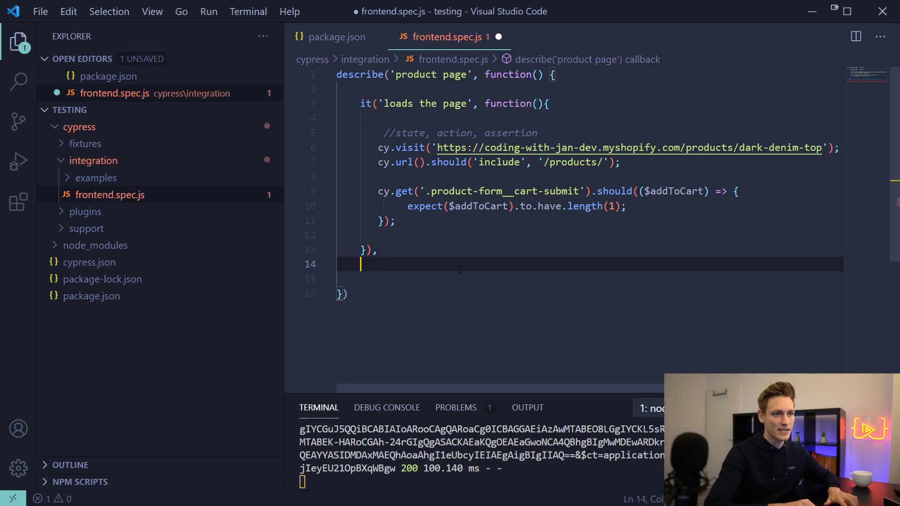
Start a new it('adds products to the cart', function) test block.
{"action": "type", "text": "it("}
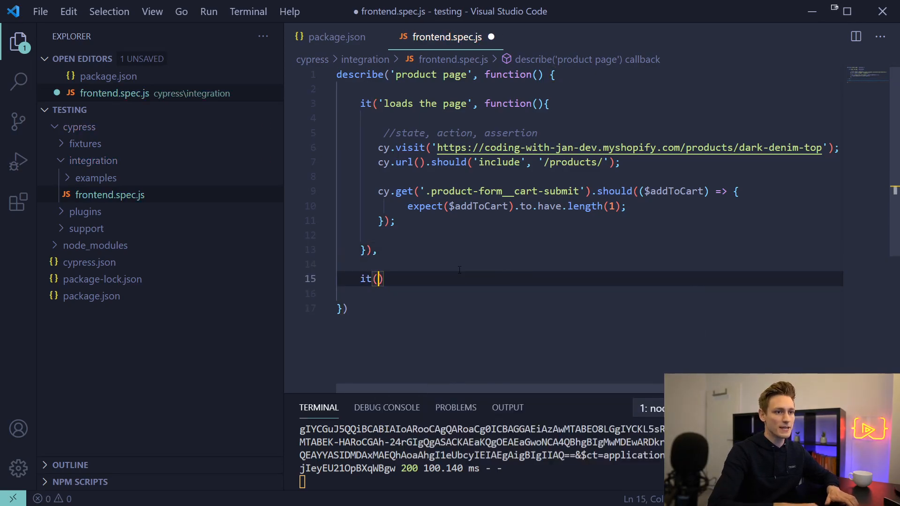
{"action": "type", "text": "adds '"}
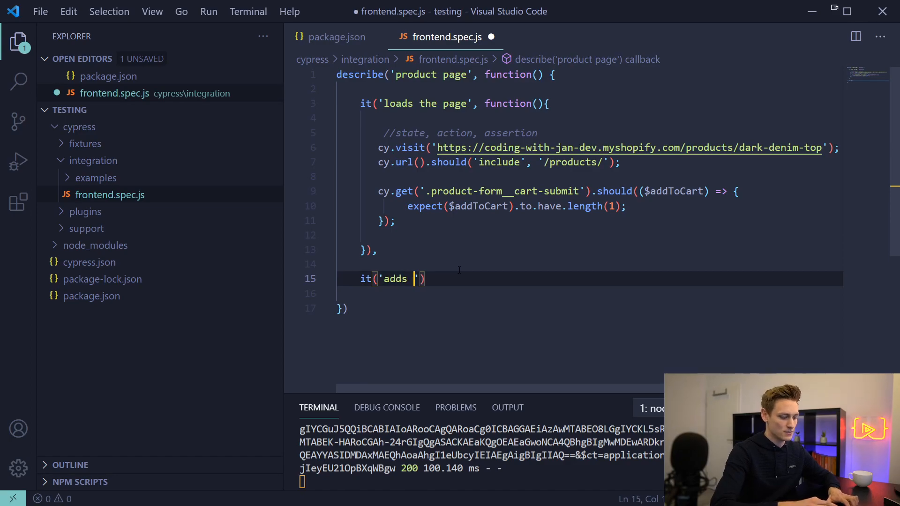
{"action": "type", "text": "products"}
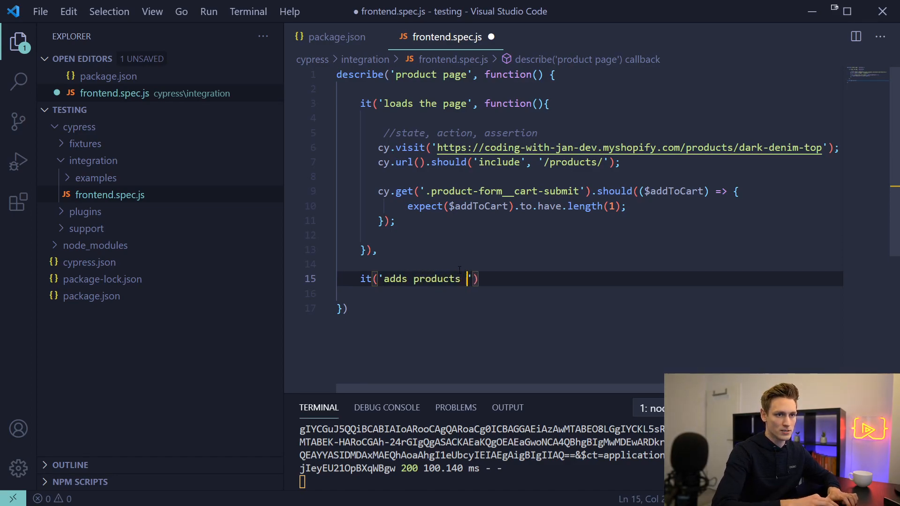
{"action": "type", "text": "to the cart"}
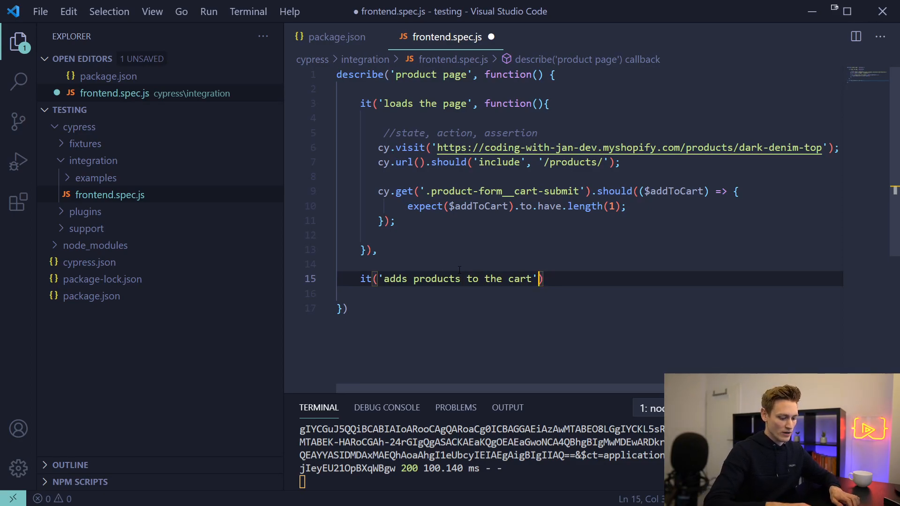
{"action": "type", "text": ", function("}
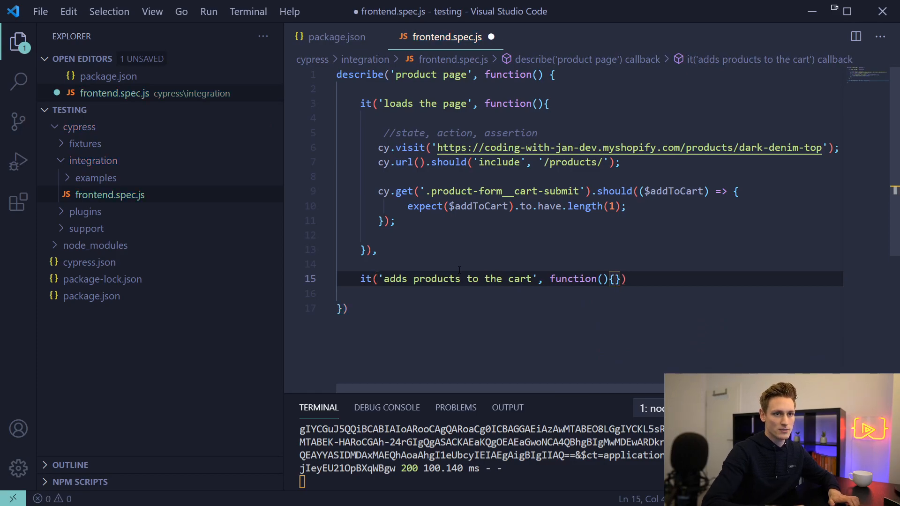
{"action": "key", "text": "Enter"}
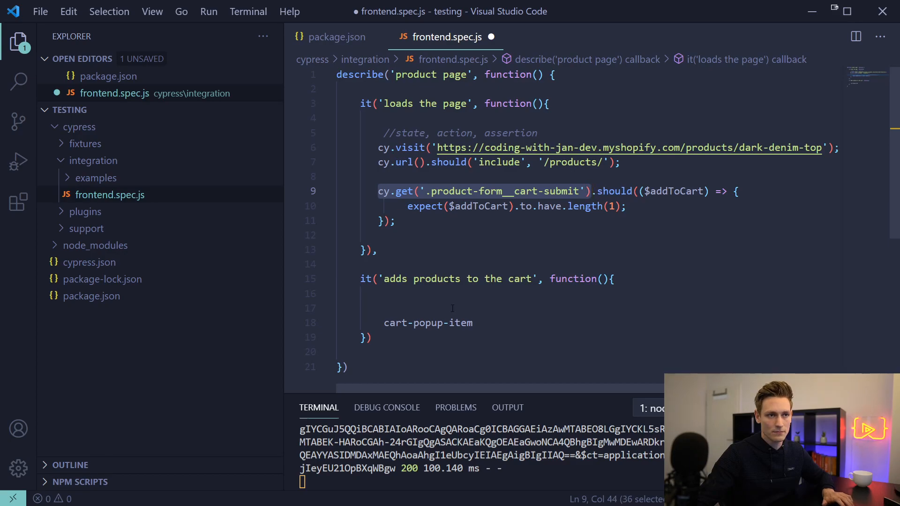
Click .product-form__cart-submit and wait 1000 ms in the cart test.
{"action": "type", "text": "cy.get('.product-form__cart-submit').cl"}
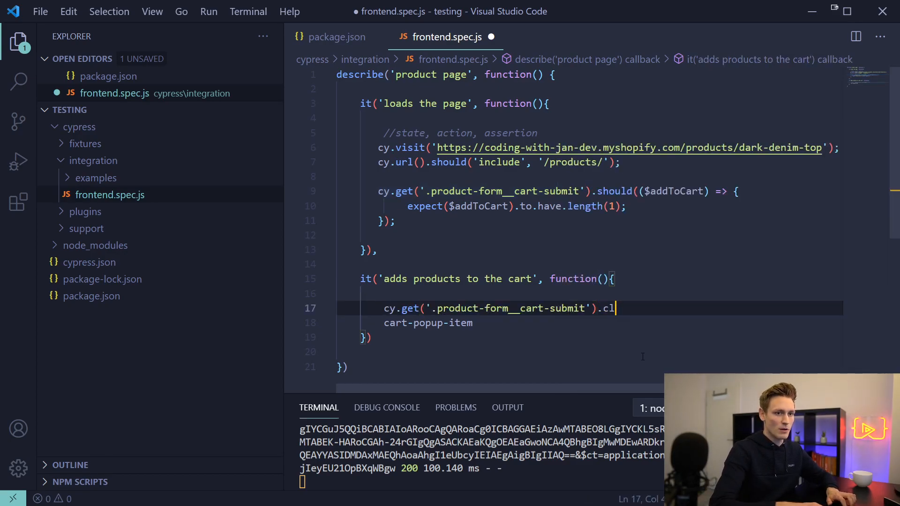
{"action": "type", "text": "ick()"}
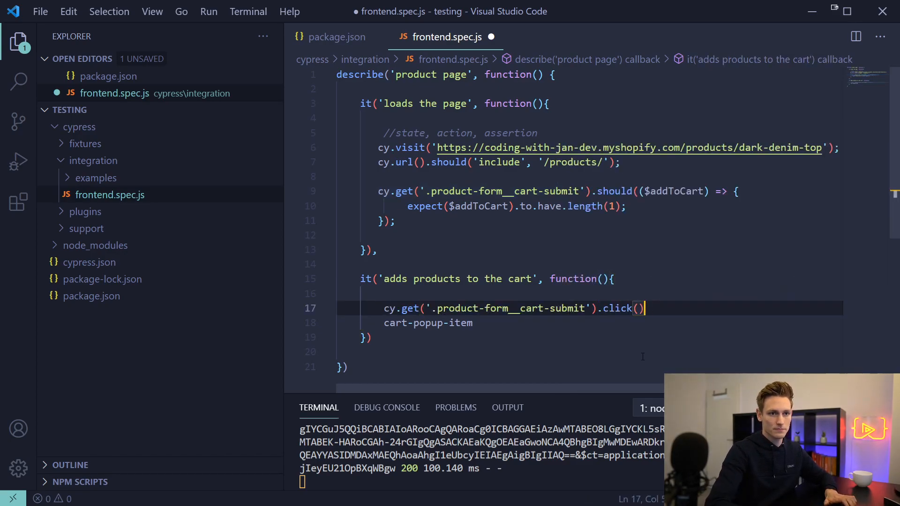
{"action": "key", "text": "Enter"}
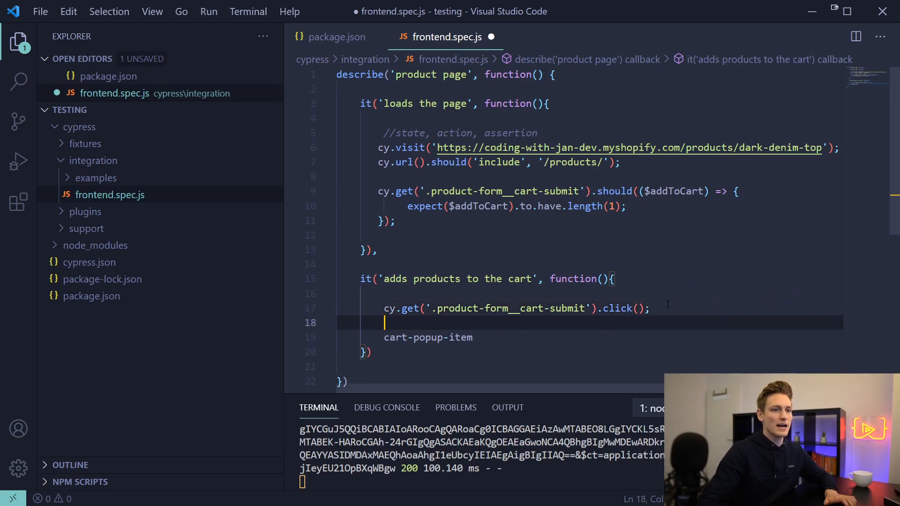
{"action": "scroll", "scroll_direction": "down", "scroll_amount": 3}
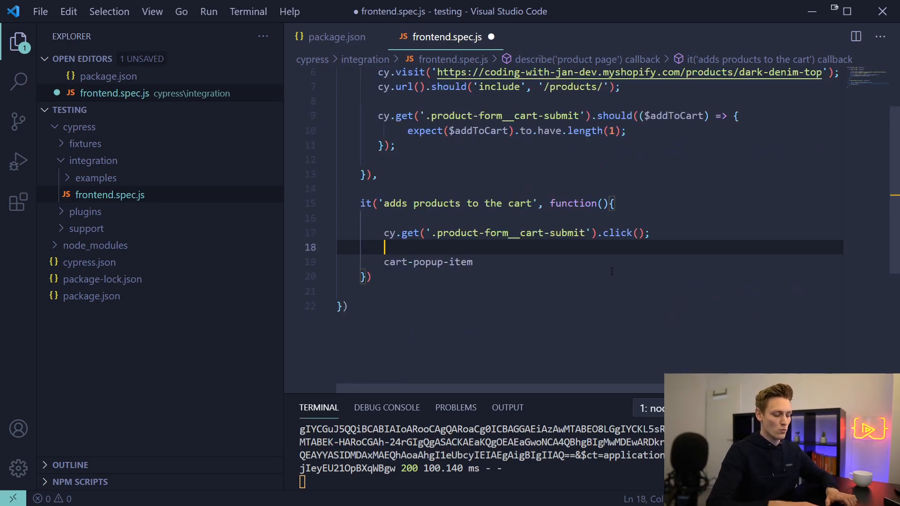
{"action": "type", "text": "cy.wait(1"}
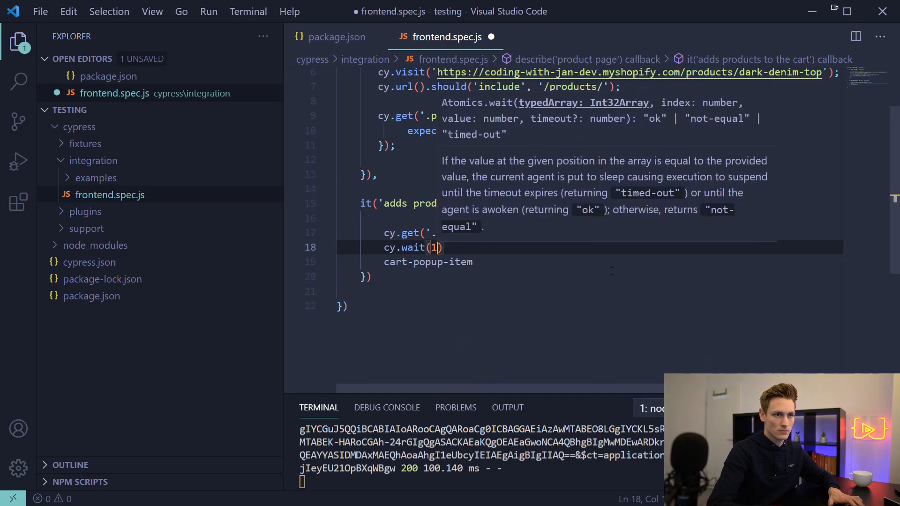
{"action": "type", "text": "000"}
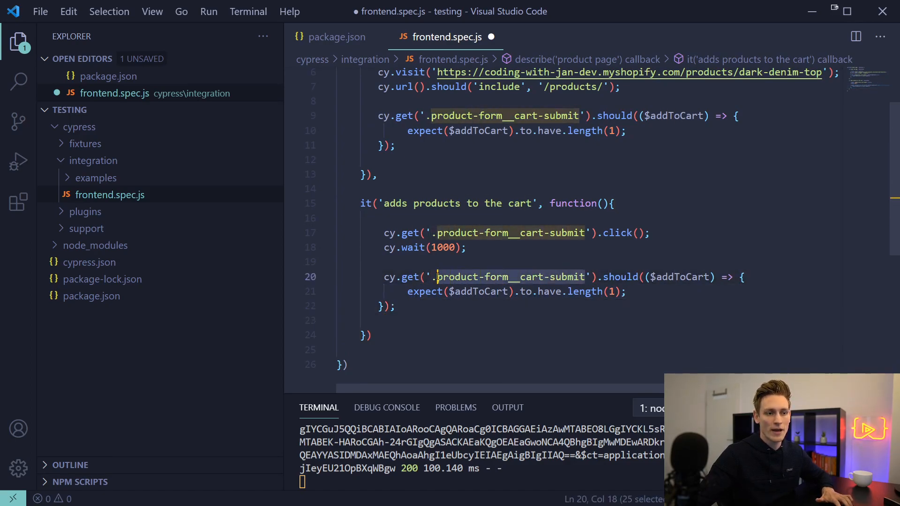
Assert one .cart-popup-item exists, renaming the callback parameter to $cart.
{"action": "type", "text": ".cart-popup-item"}
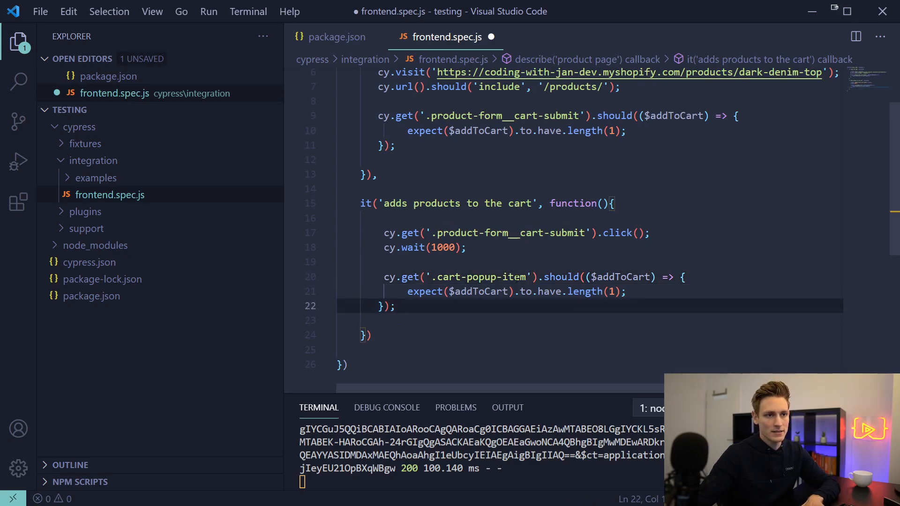
{"action": "double_click", "coordinate": [619, 277]}
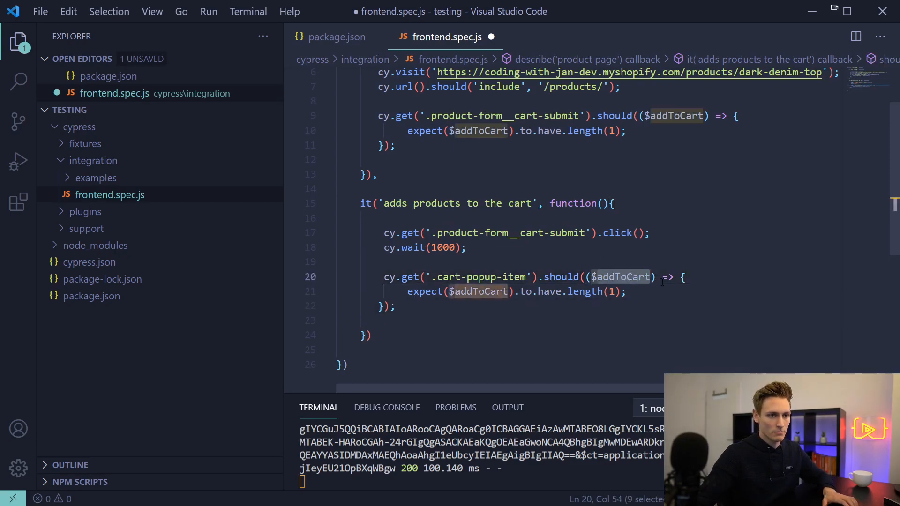
{"action": "type", "text": "$cart"}
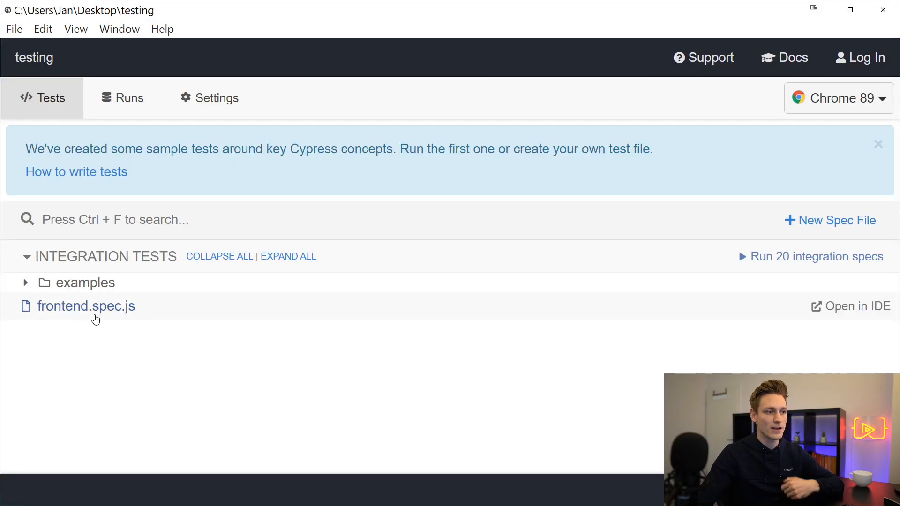
Run frontend.spec.js in Cypress and expand the 'adds products to the cart' test steps.
{"action": "left_click", "coordinate": [87, 305]}
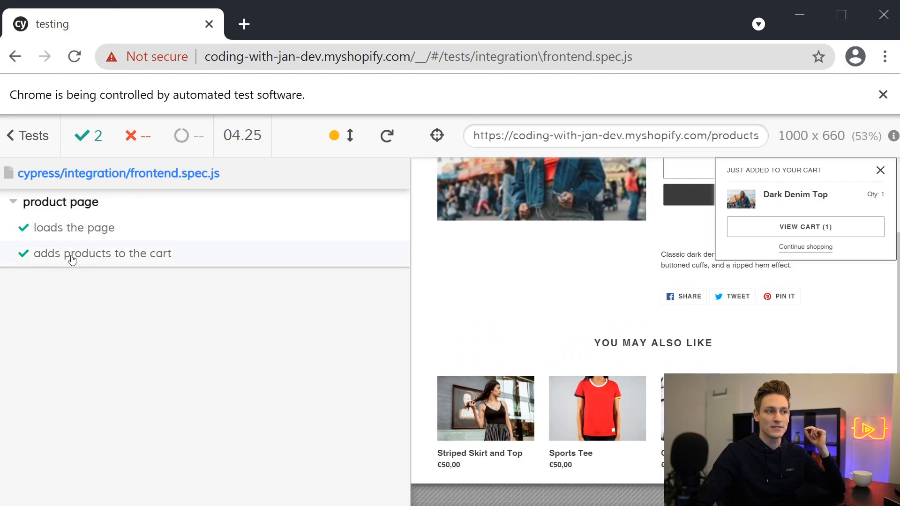
{"action": "left_click", "coordinate": [72, 227]}
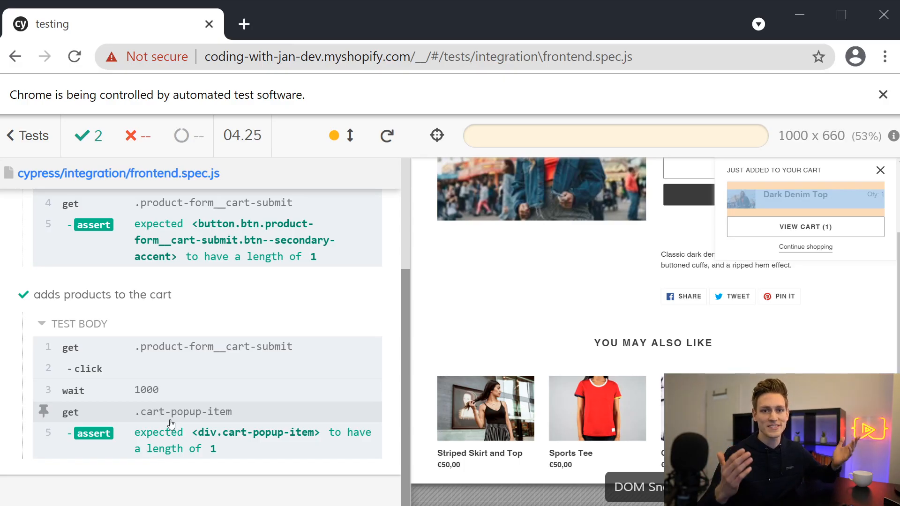
Pin the DOM snapshot for the 'get .cart-popup-item' command.
{"action": "left_click", "coordinate": [804, 226]}
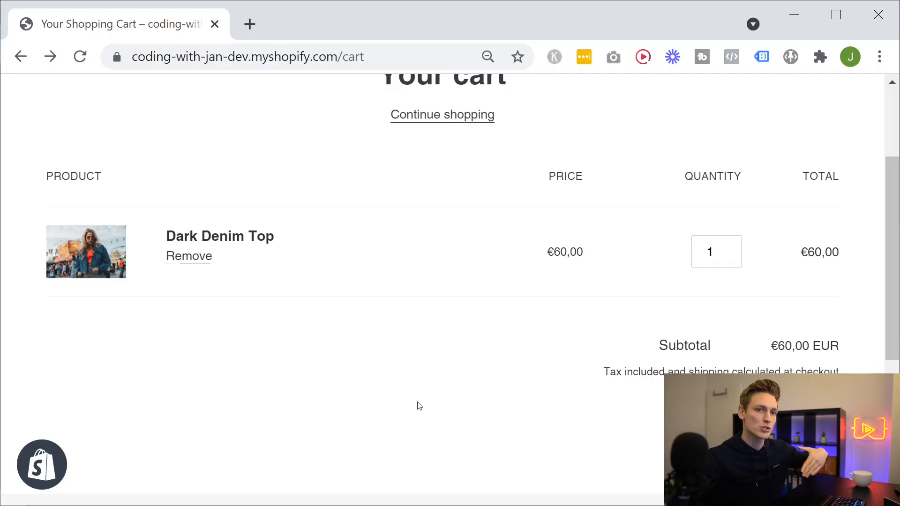
{"action": "mouse_move", "coordinate": [479, 290]}
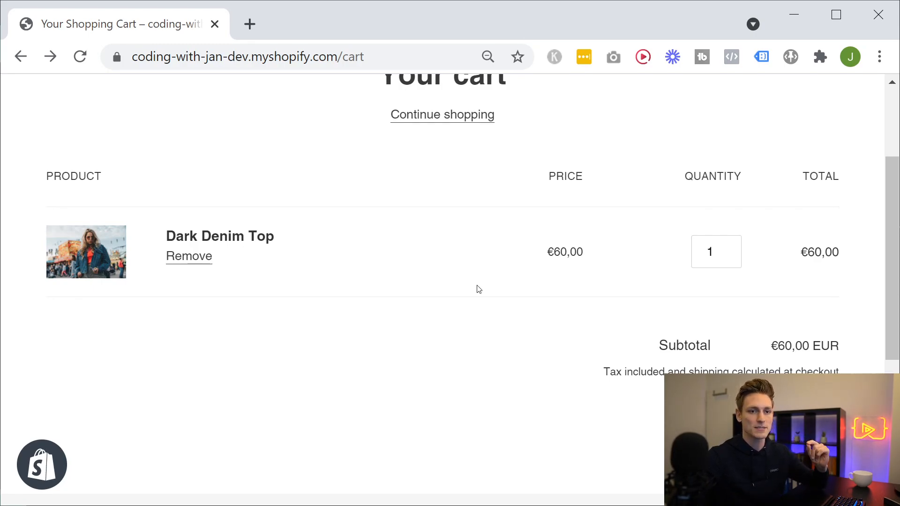
{"action": "mouse_move", "coordinate": [456, 280]}
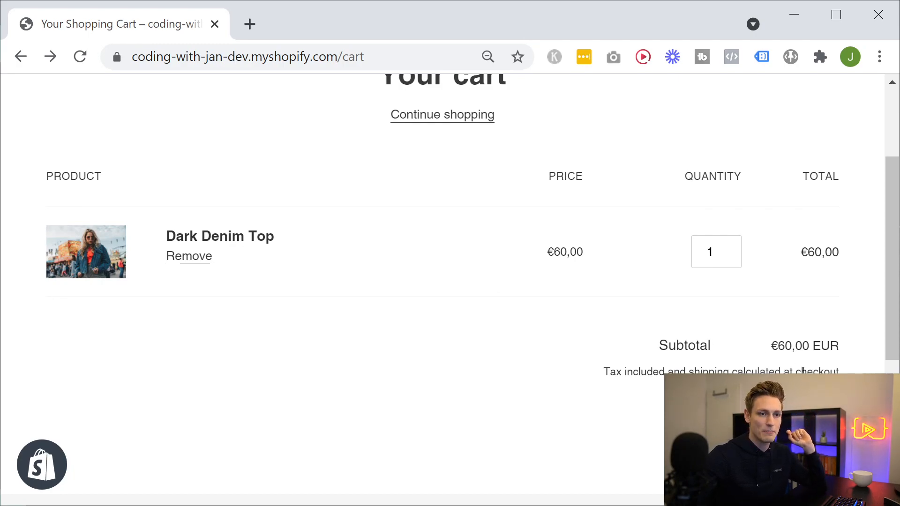
{"action": "mouse_move", "coordinate": [97, 260]}
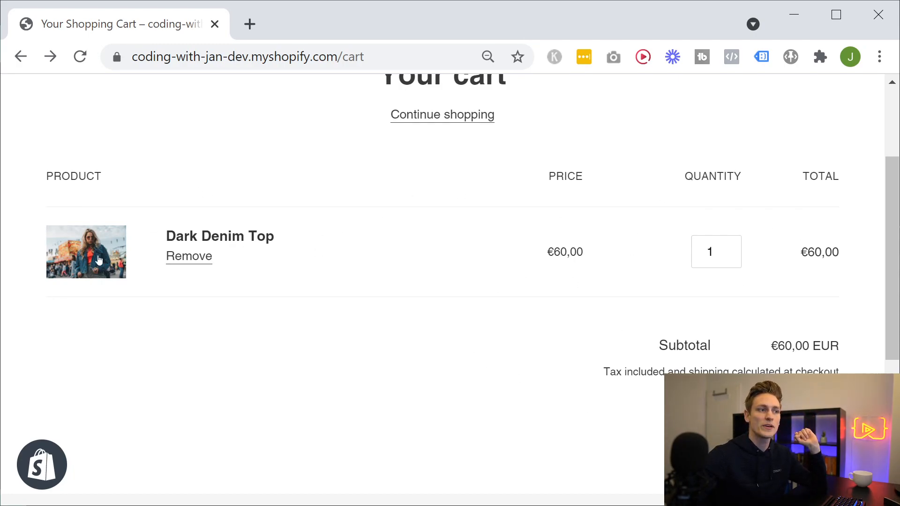
Proceed from the cart to checkout and scroll through the checkout information form.
{"action": "left_click", "coordinate": [79, 56]}
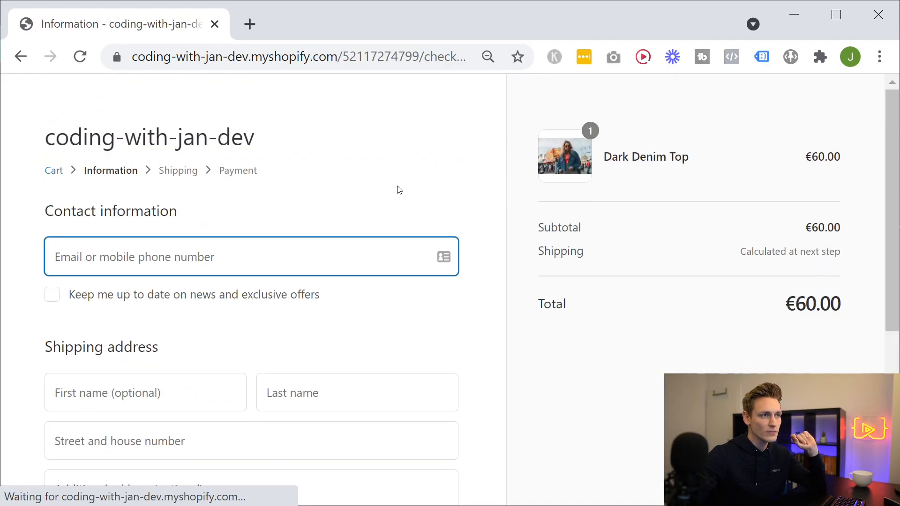
{"action": "scroll", "scroll_direction": "down", "scroll_amount": 3}
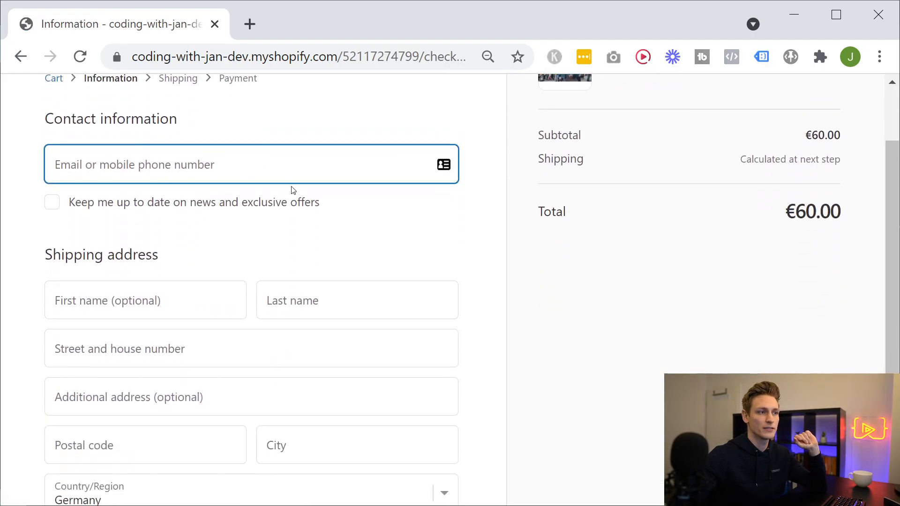
{"action": "scroll", "scroll_direction": "down", "scroll_amount": 3}
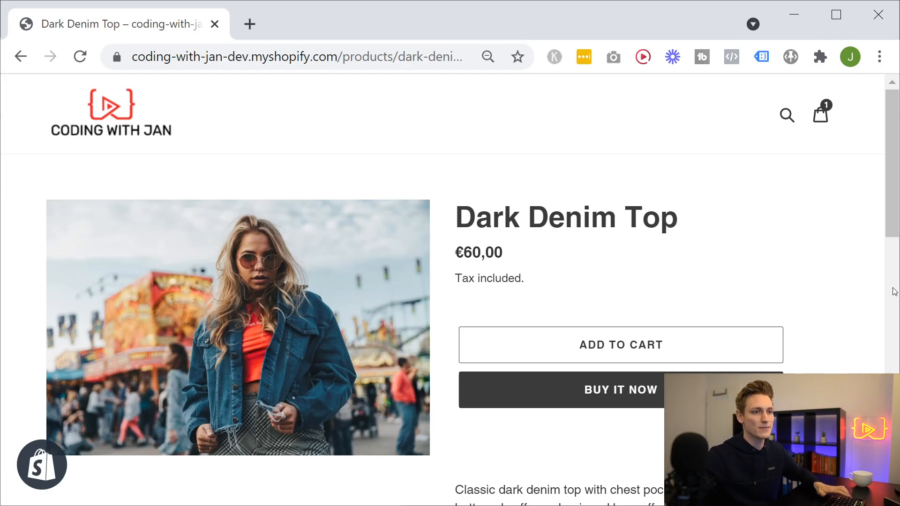
{"action": "right_click", "coordinate": [576, 275]}
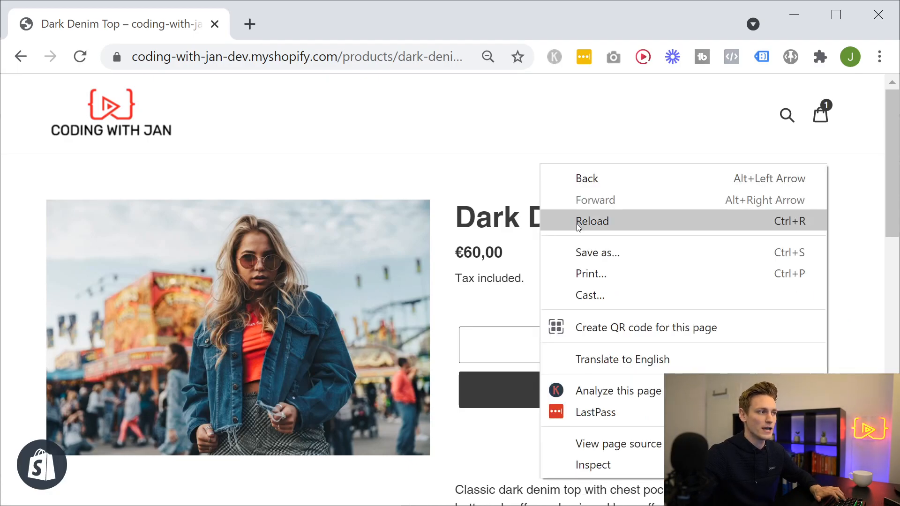
{"action": "left_click", "coordinate": [618, 444]}
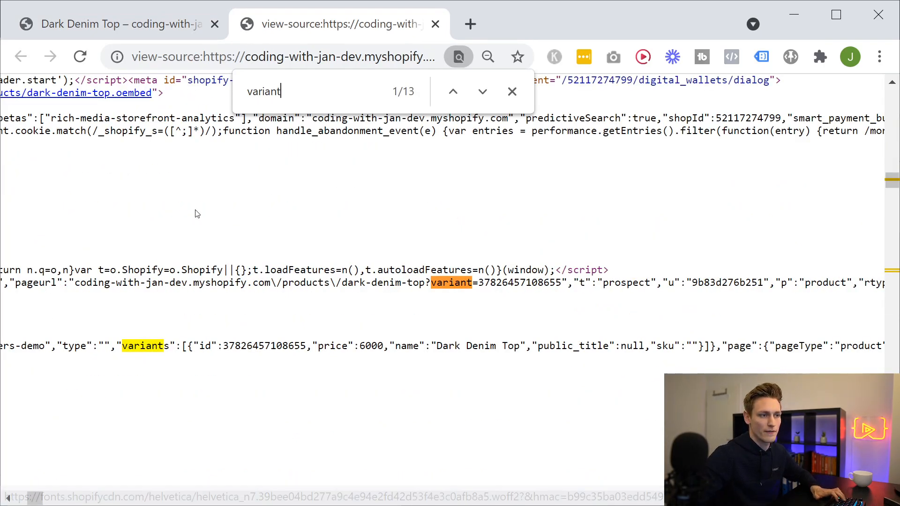
{"action": "double_click", "coordinate": [264, 346]}
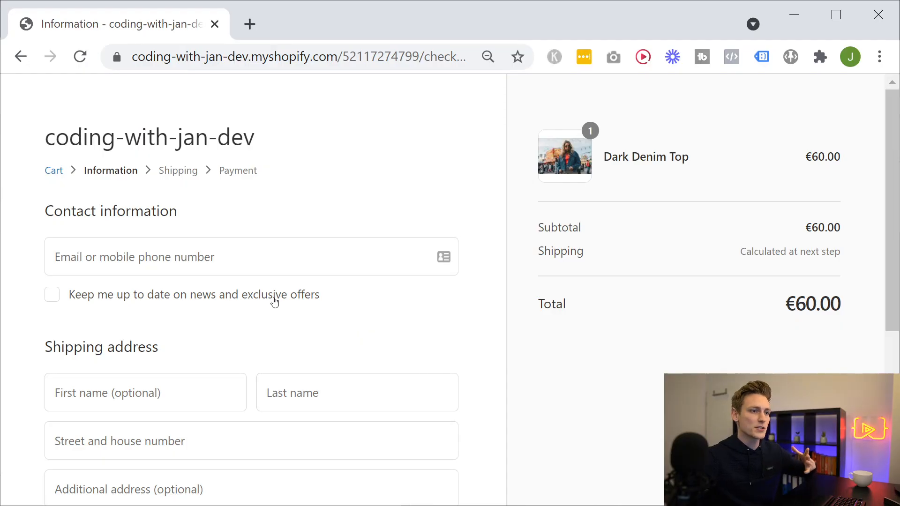
Locate and select the email field's id checkout_email_or_phone in the Elements panel.
{"action": "scroll", "scroll_direction": "down", "scroll_amount": 3}
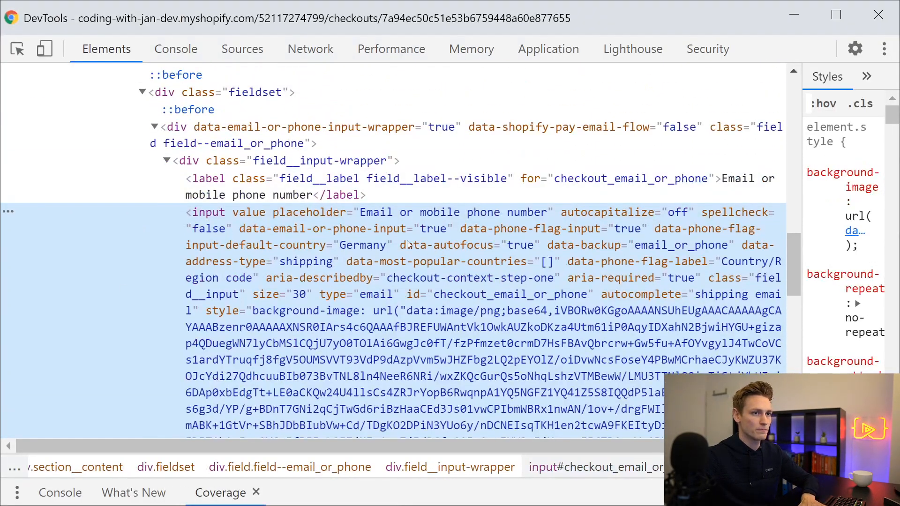
{"action": "mouse_move", "coordinate": [413, 257]}
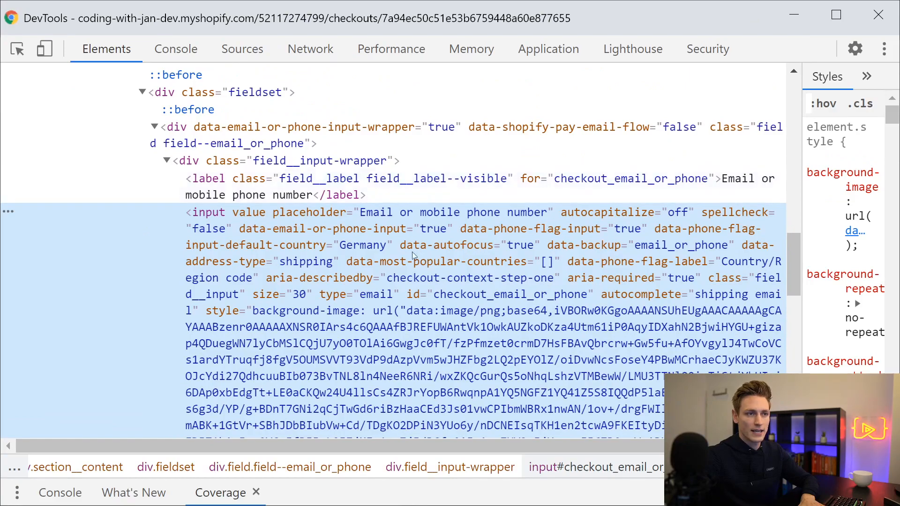
{"action": "scroll", "scroll_direction": "down", "scroll_amount": 3}
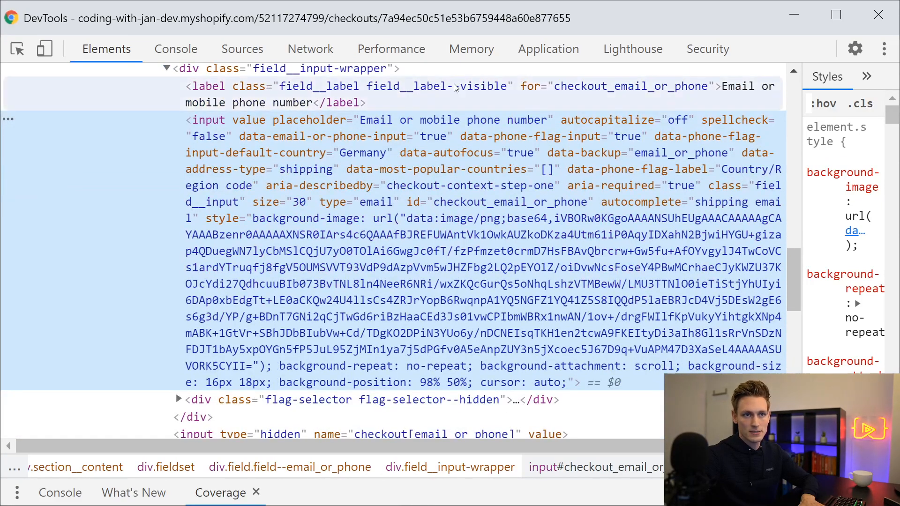
{"action": "double_click", "coordinate": [511, 202]}
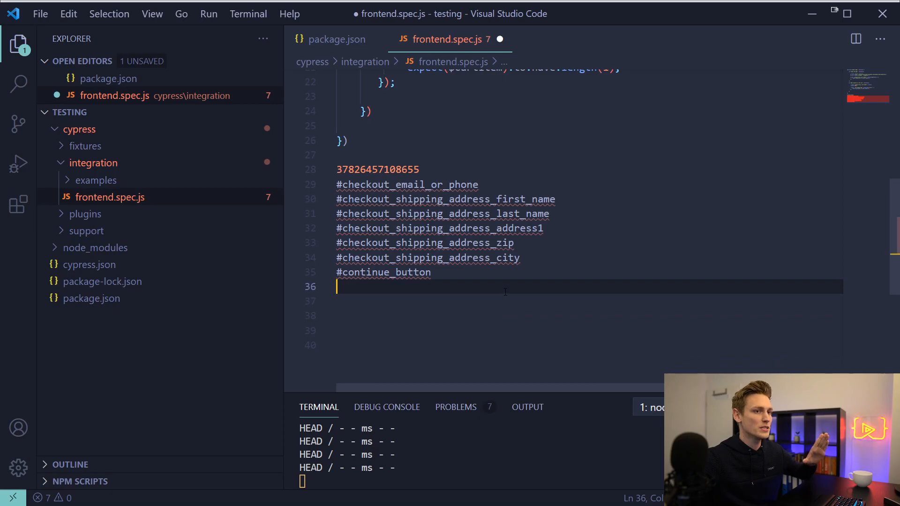
Write describe('checkout', function(){}) with an it('passes the checkout') test inside.
{"action": "key", "text": "Enter"}
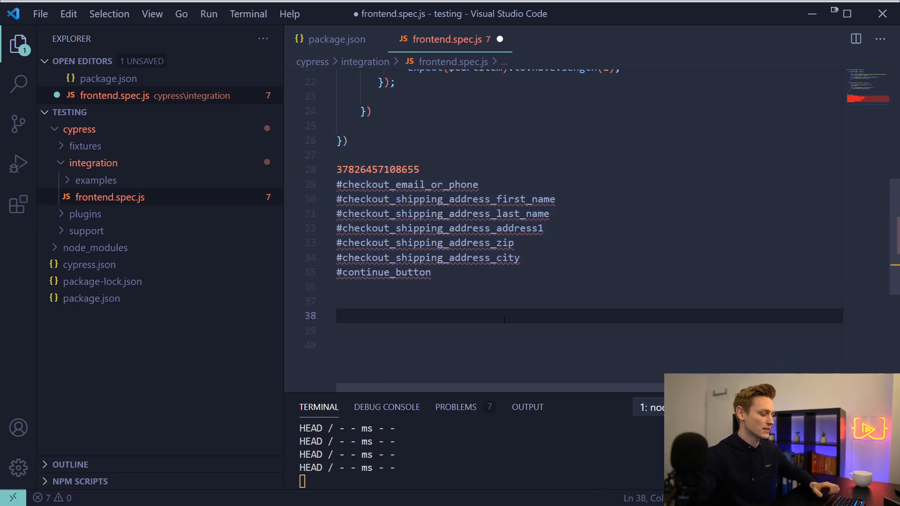
{"action": "type", "text": "describe"}
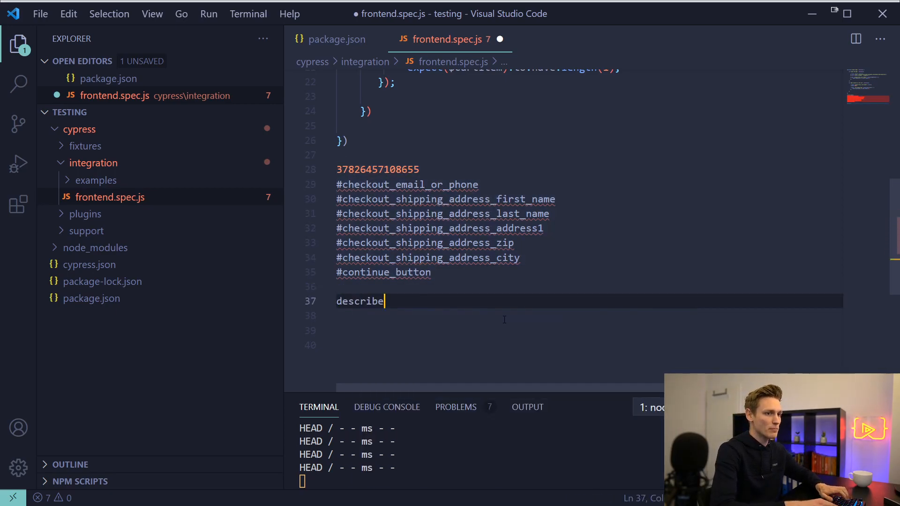
{"action": "type", "text": "('')"}
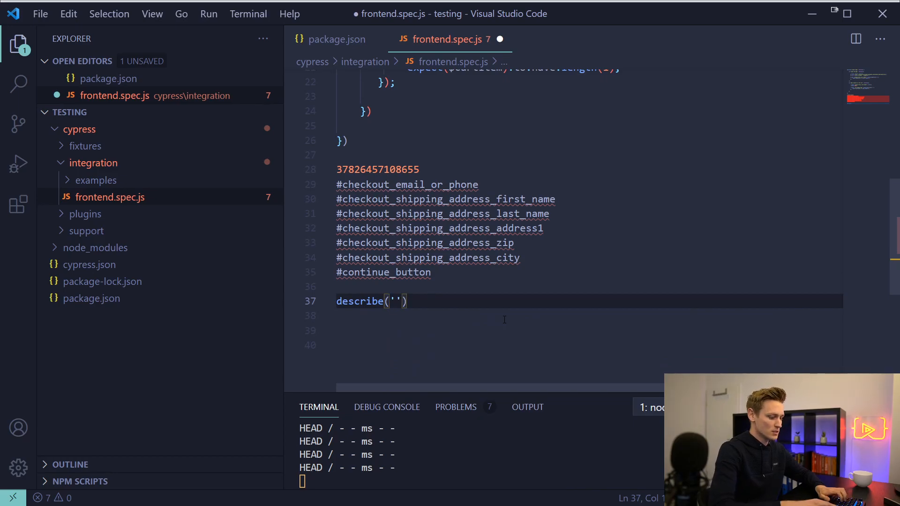
{"action": "type", "text": "checkout',f"}
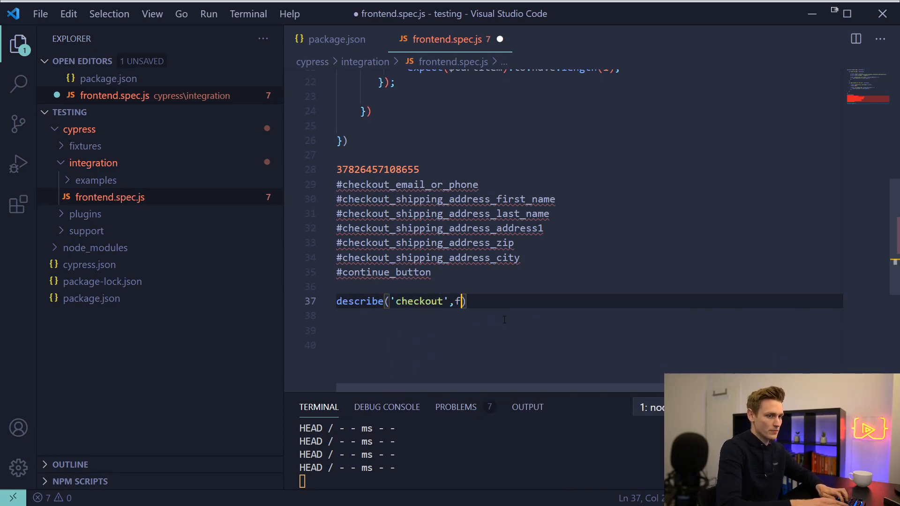
{"action": "type", "text": "unction(){})"}
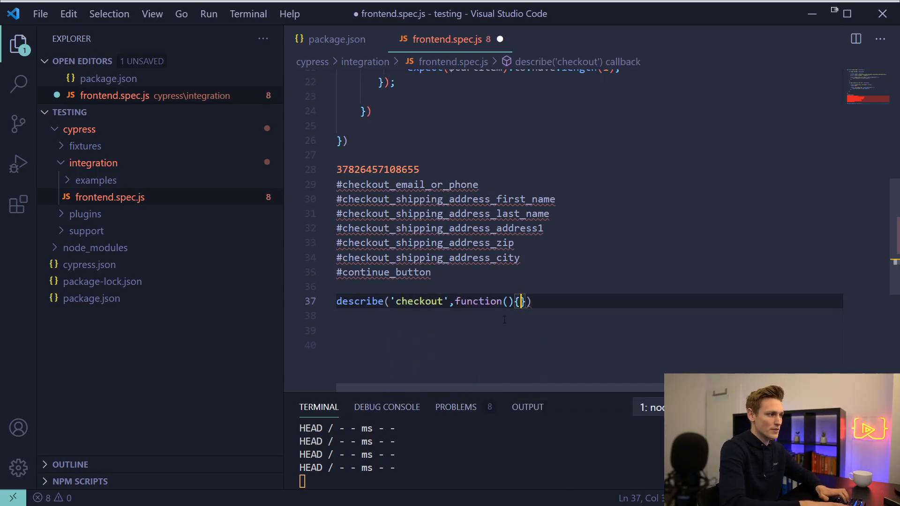
{"action": "key", "text": "Enter"}
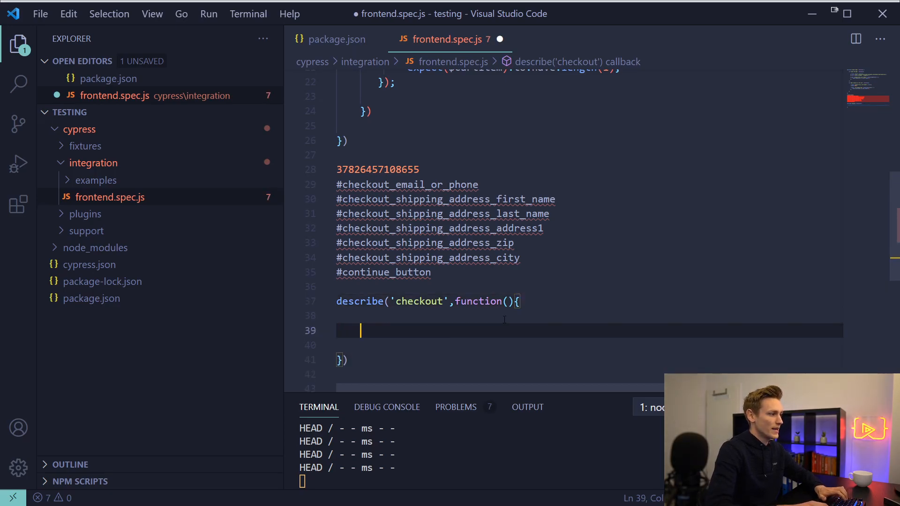
{"action": "type", "text": "it('pa'"}
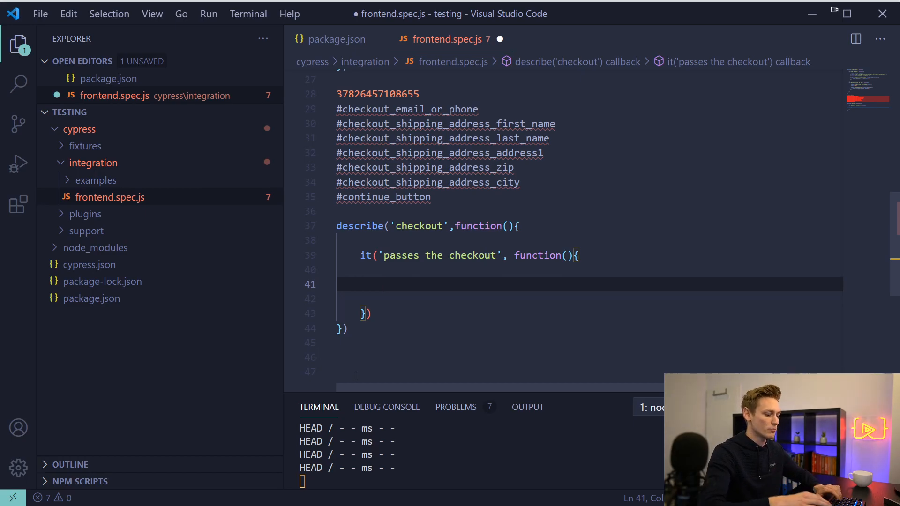
{"action": "type", "text": "cy."}
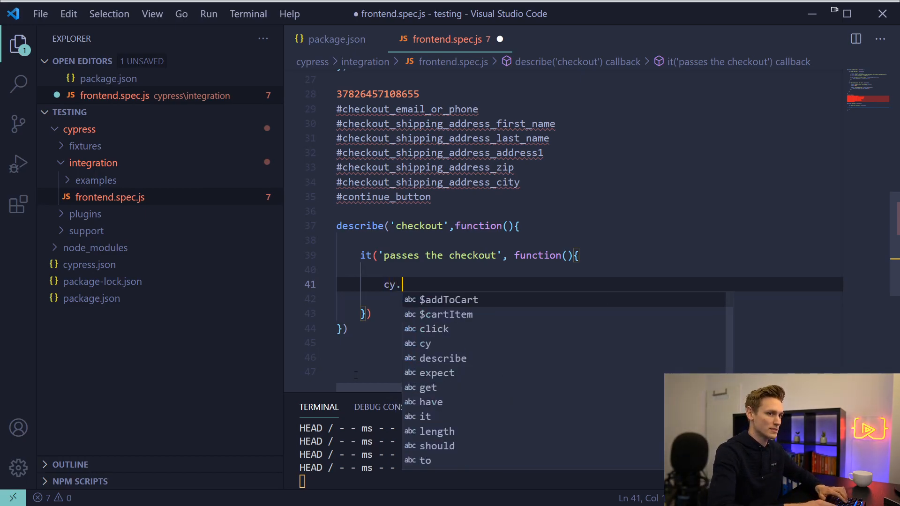
{"action": "type", "text": "visit"}
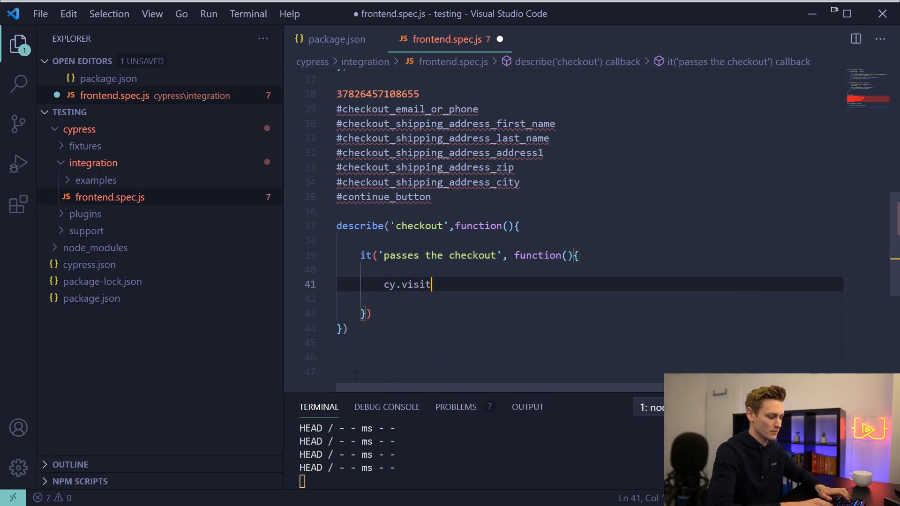
{"action": "type", "text": "('https://coding-with-jan-dev.myshopify.com/'"}
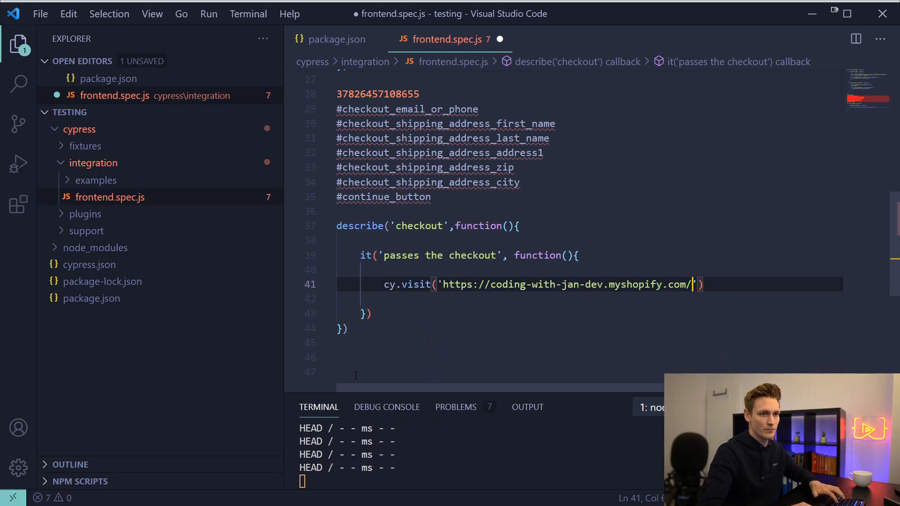
{"action": "type", "text": "cart/add"}
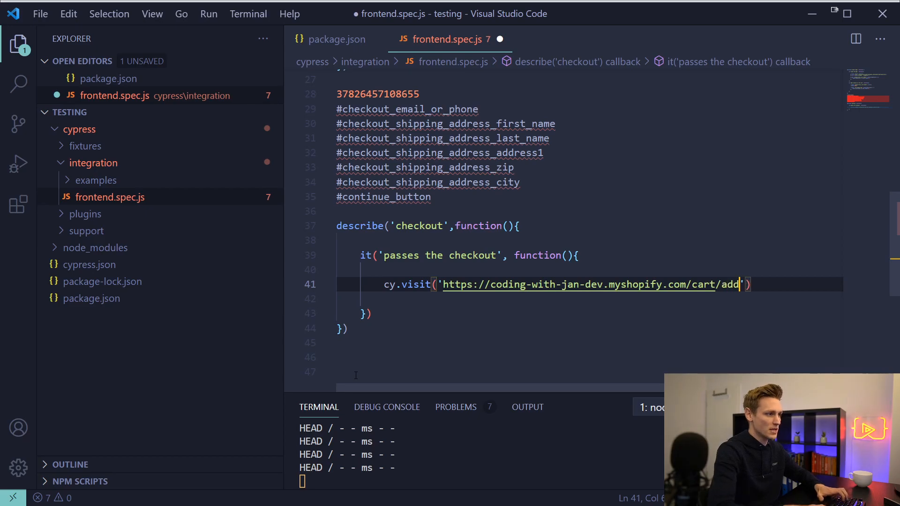
{"action": "type", "text": "?id=37826457108655"}
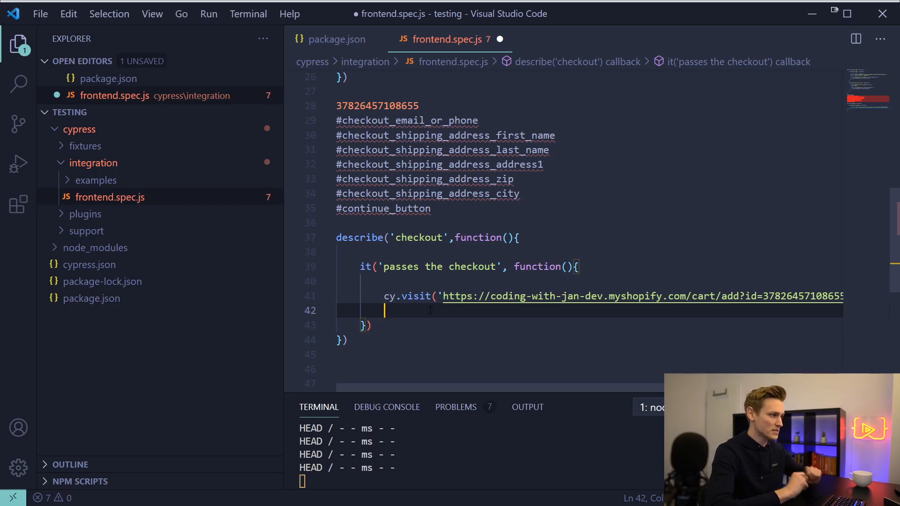
Add cy.visit to the store's /checkout page.
{"action": "type", "text": "cy,"}
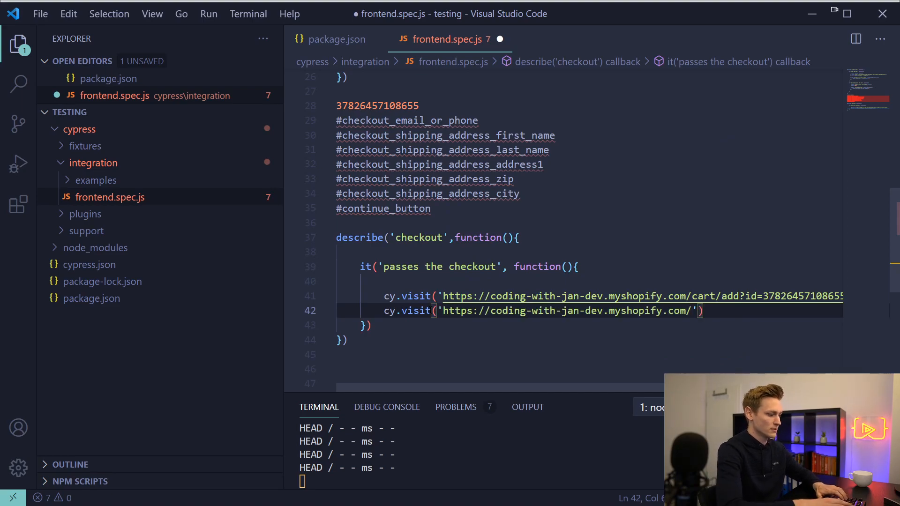
{"action": "type", "text": "checkout"}
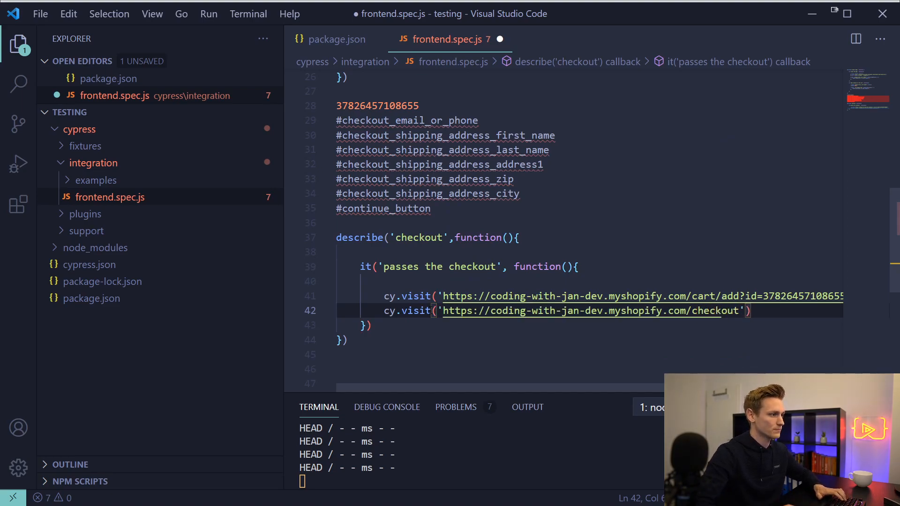
{"action": "type", "text": ";"}
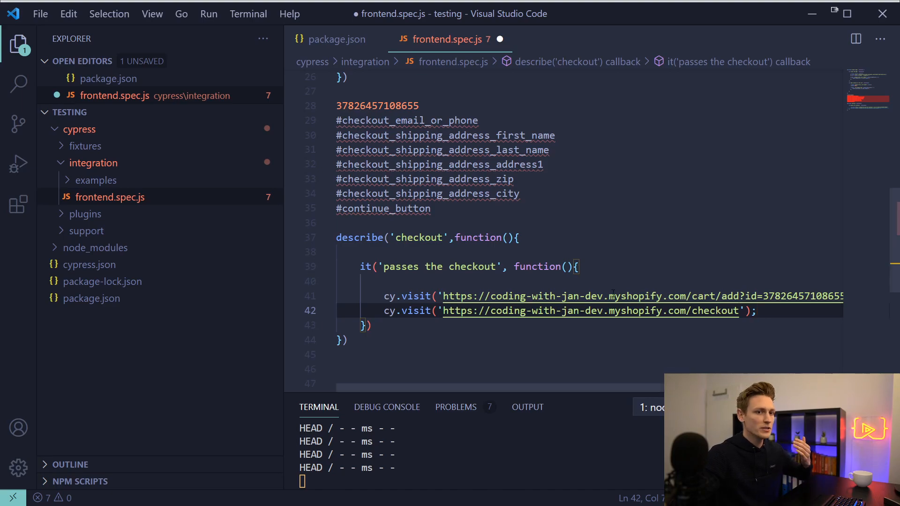
{"action": "key", "text": "Enter"}
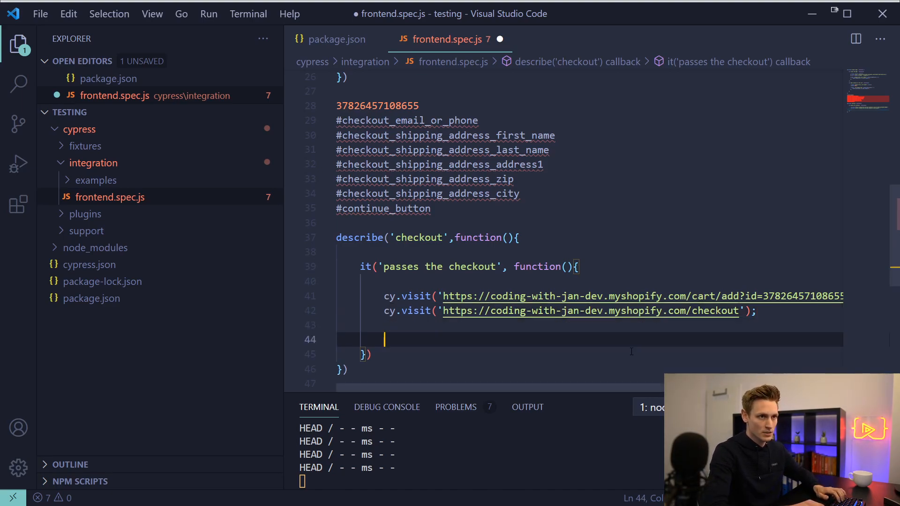
{"action": "type", "text": "cy.get(A"}
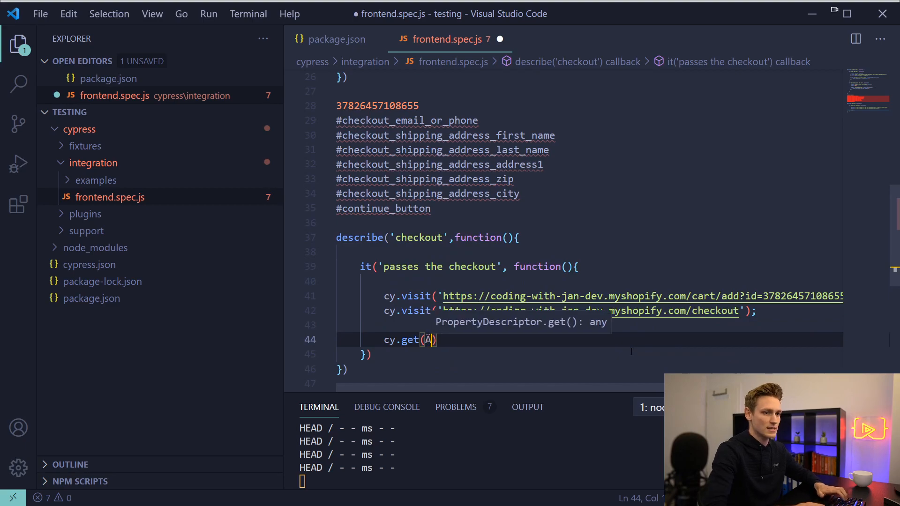
{"action": "type", "text": "'"}
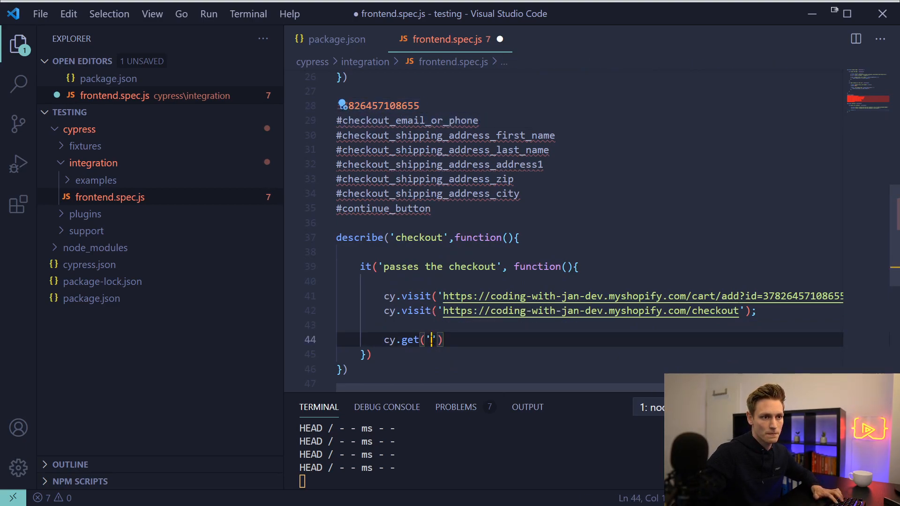
{"action": "type", "text": "#checkout_email_or_phone').type('"}
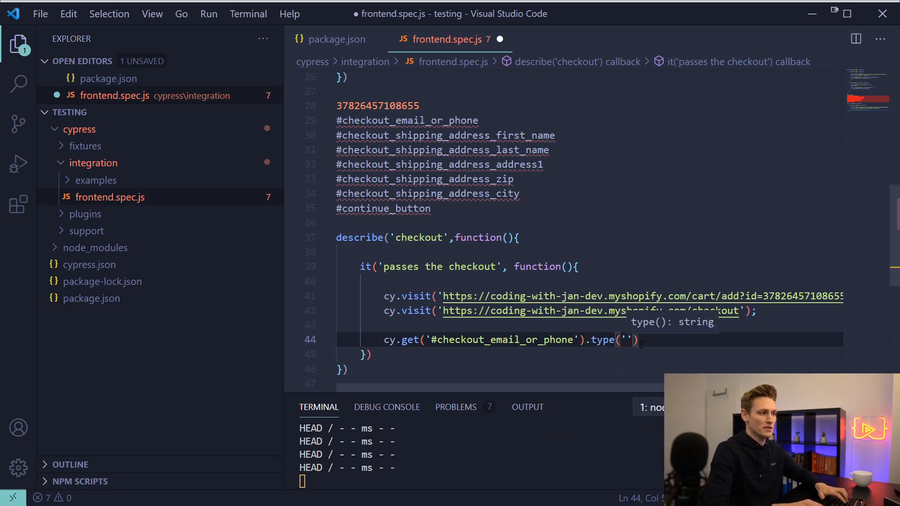
{"action": "type", "text": "test@test"}
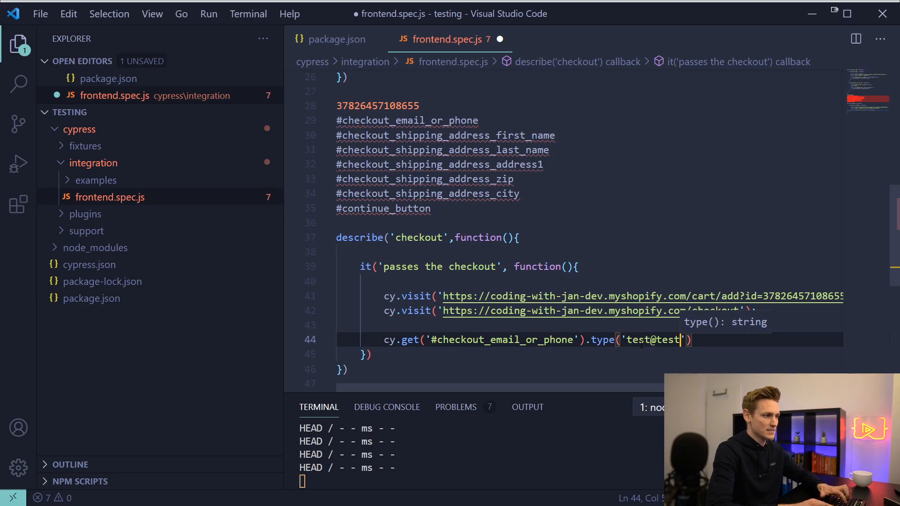
{"action": "type", "text": ".de"}
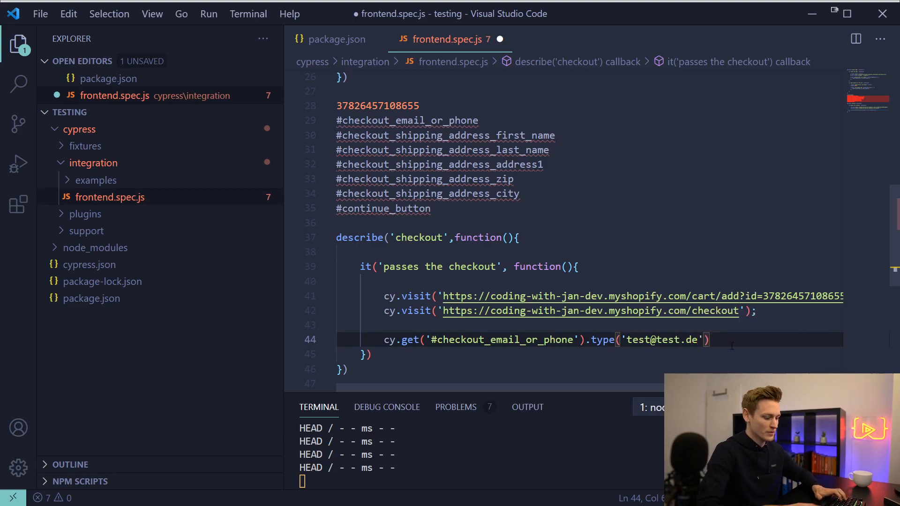
{"action": "type", "text": ";"}
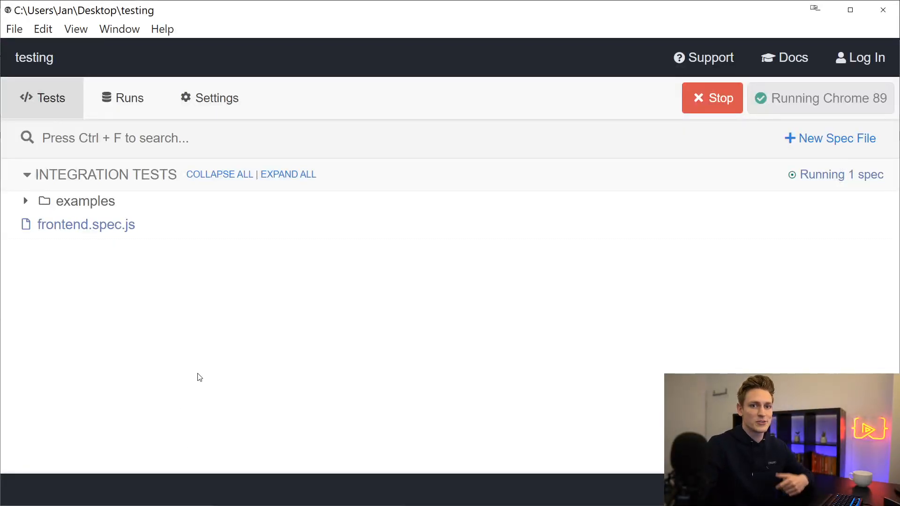
Run frontend.spec.js so all three tests pass, reaching the shipping step.
{"action": "left_click", "coordinate": [86, 224]}
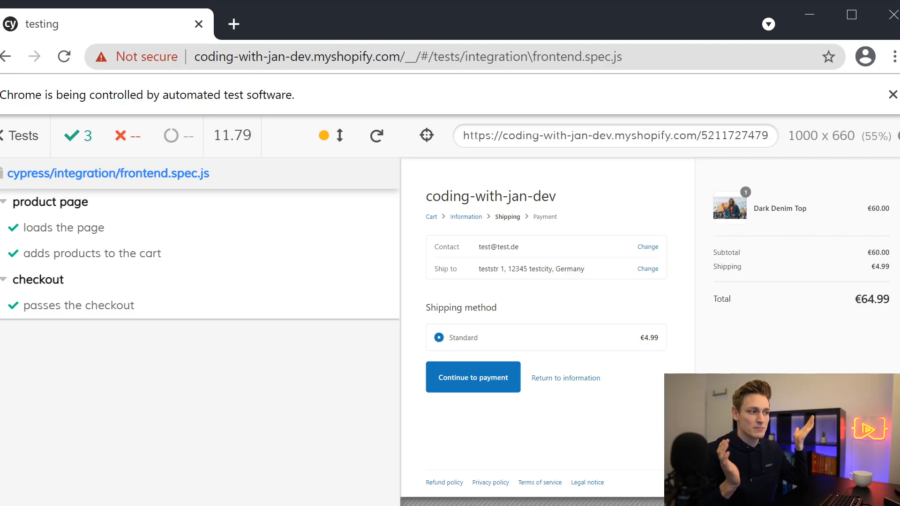
{"action": "mouse_move", "coordinate": [132, 242]}
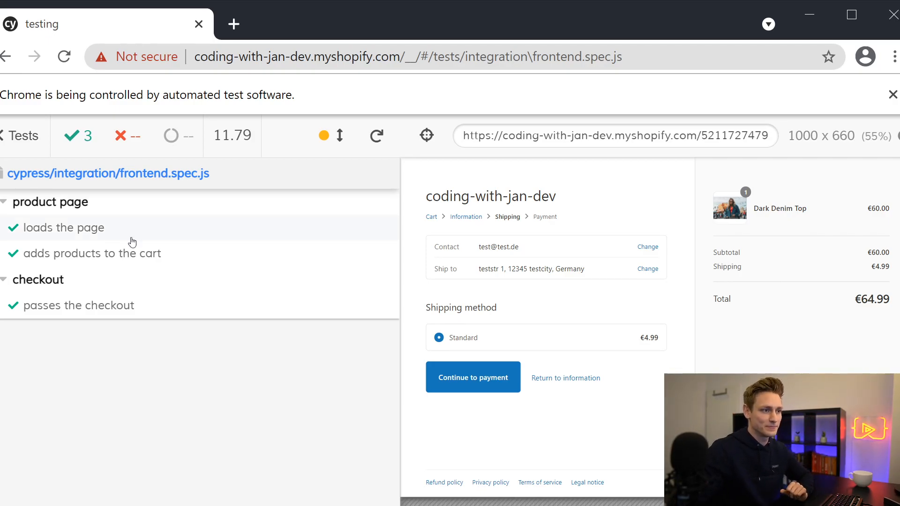